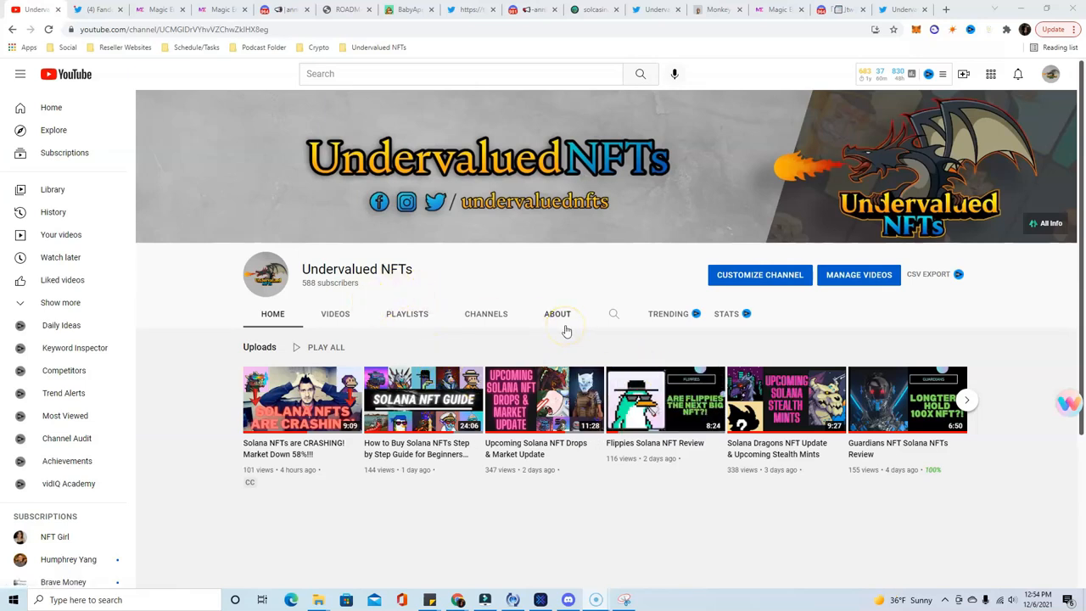
mouse_move(556, 313)
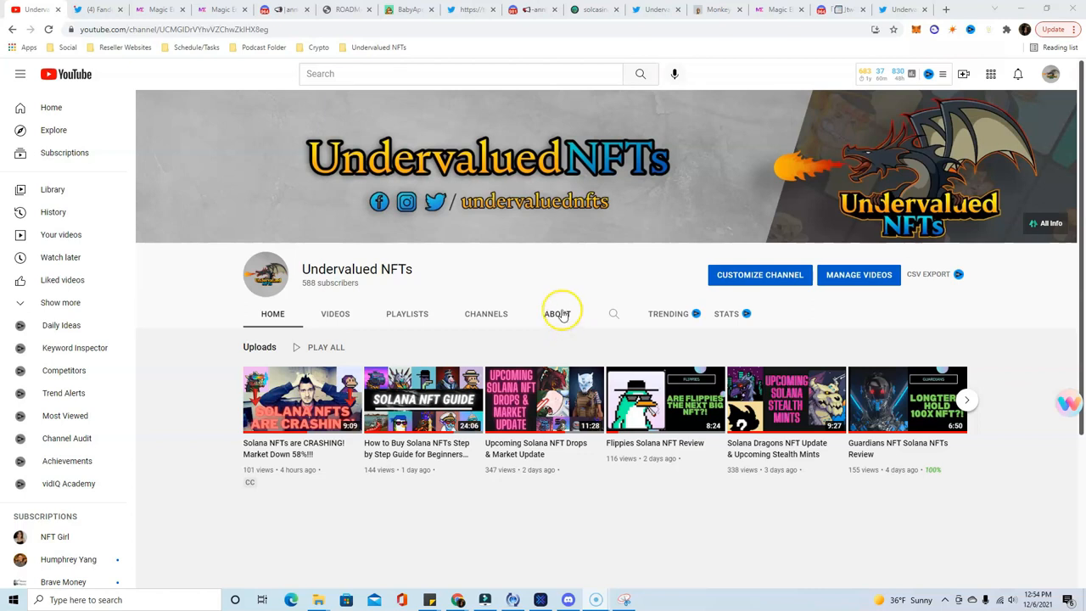
Step: Leave the Undervalued NFTs YouTube channel for the Fandong Kongz Twitter profile
scroll("up", 3)
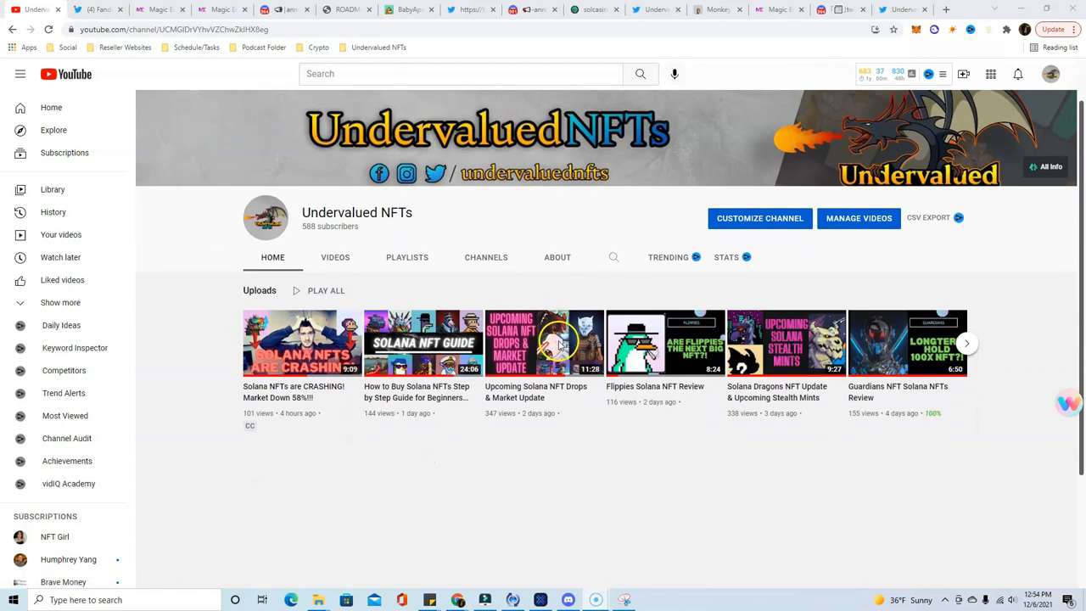
mouse_move(540, 355)
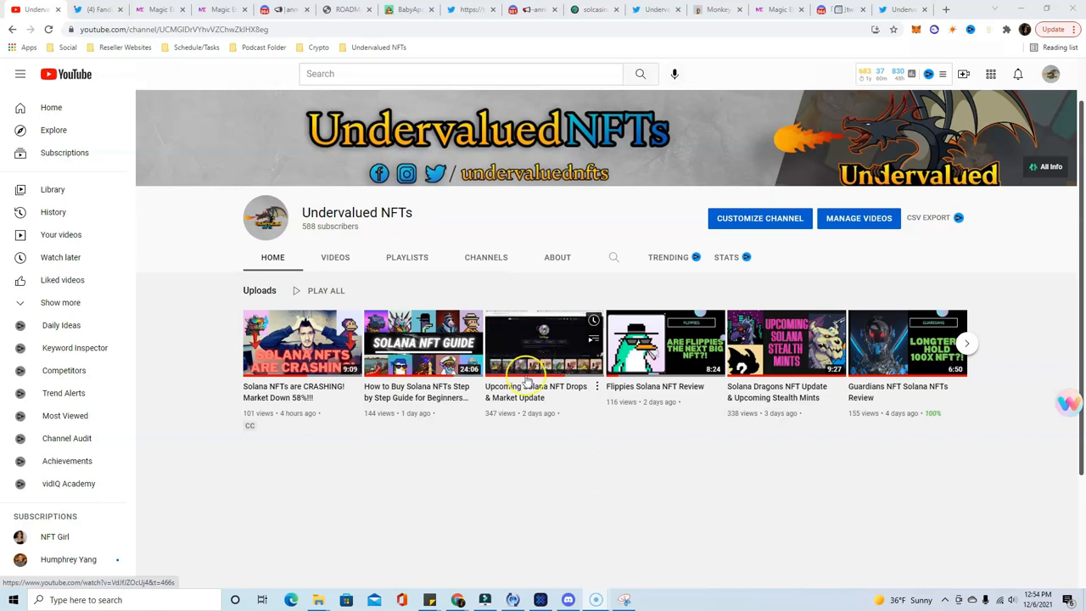
mouse_move(411, 414)
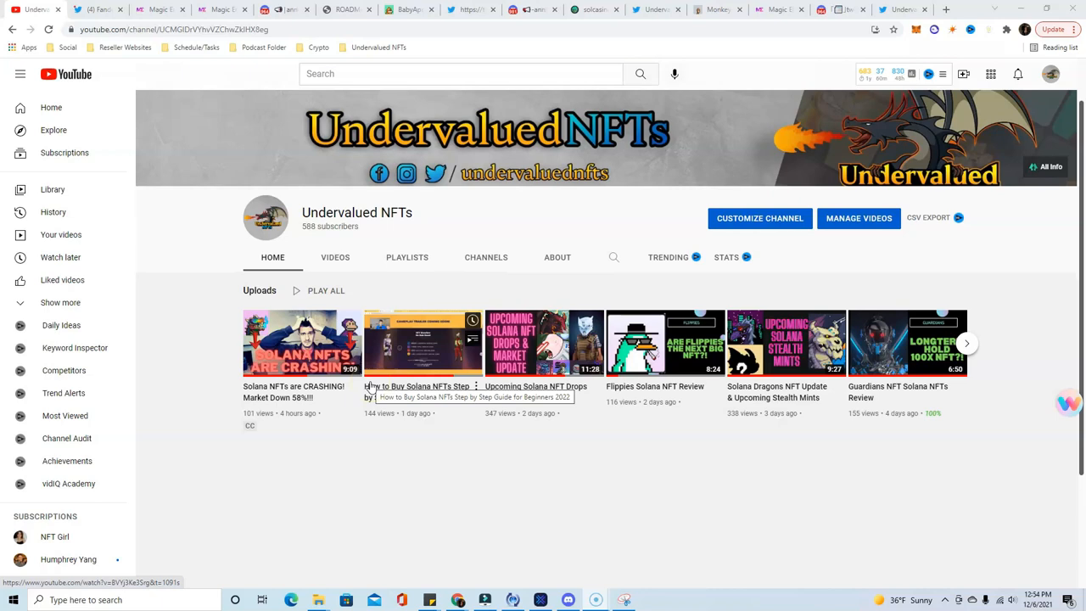
left_click(95, 10)
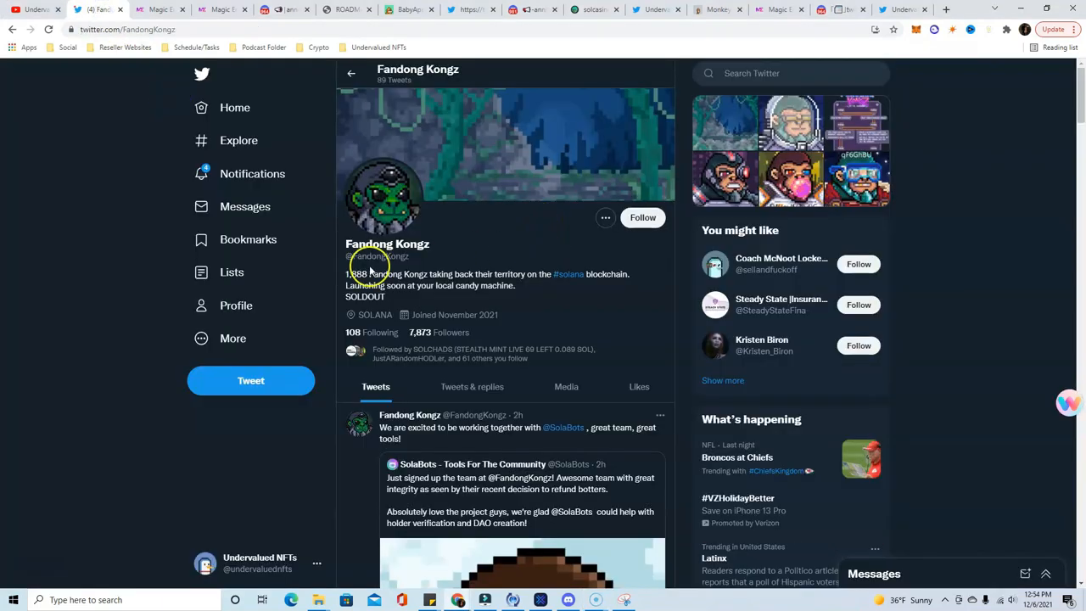
mouse_move(506, 258)
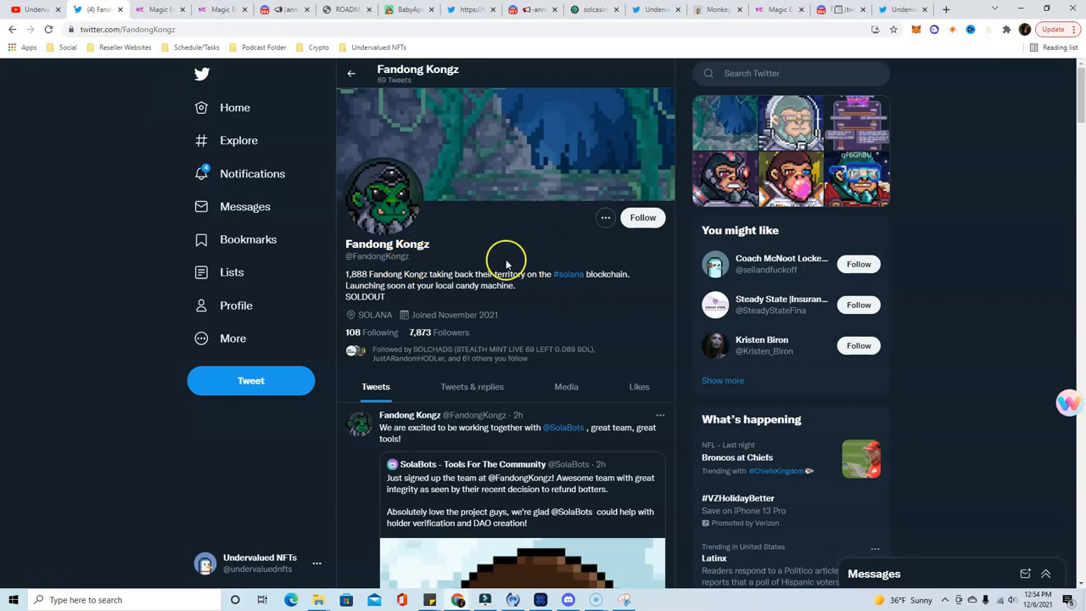
Step: Bring up Magic Eden's Popular Collections list with Fandong Kongz shown first
left_click(156, 10)
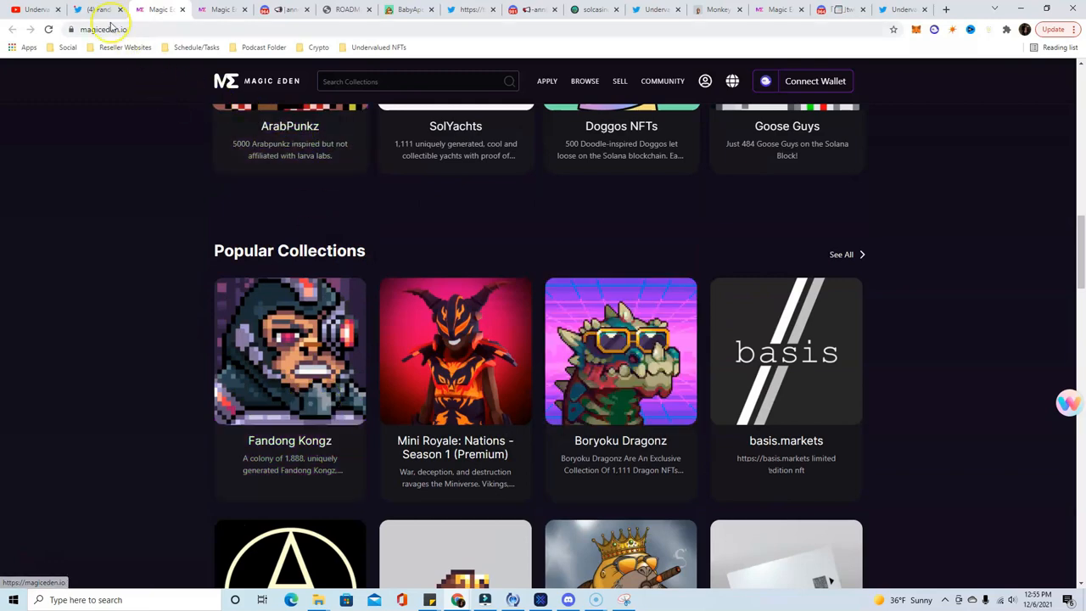
Step: Review the Fandong Kongz collection: 2.28 SOL floor, 345 listed, cheapest Kongs sorted low to high
left_click(93, 10)
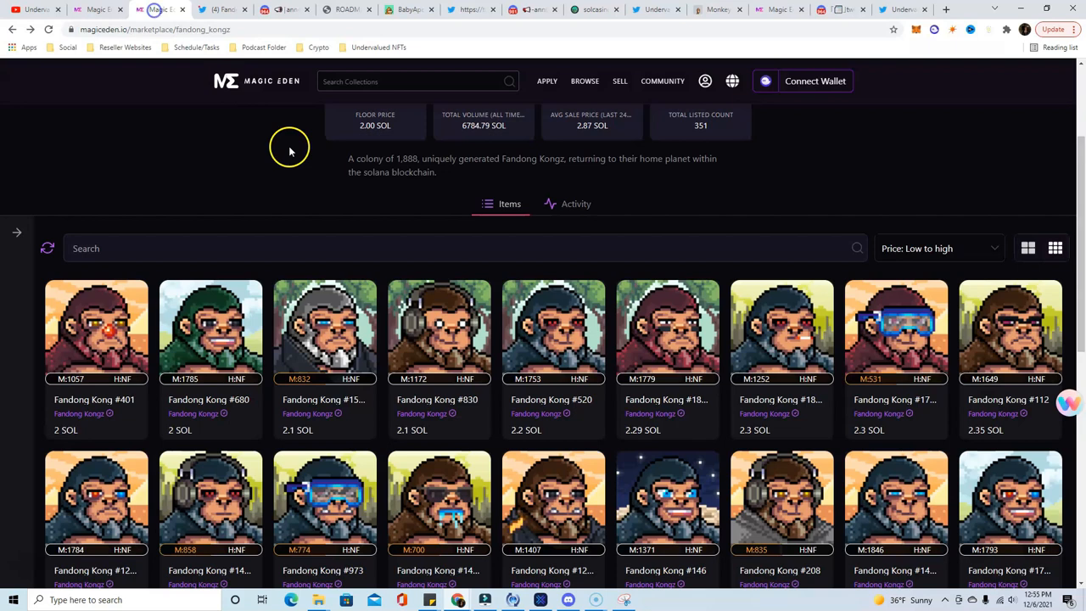
mouse_move(537, 336)
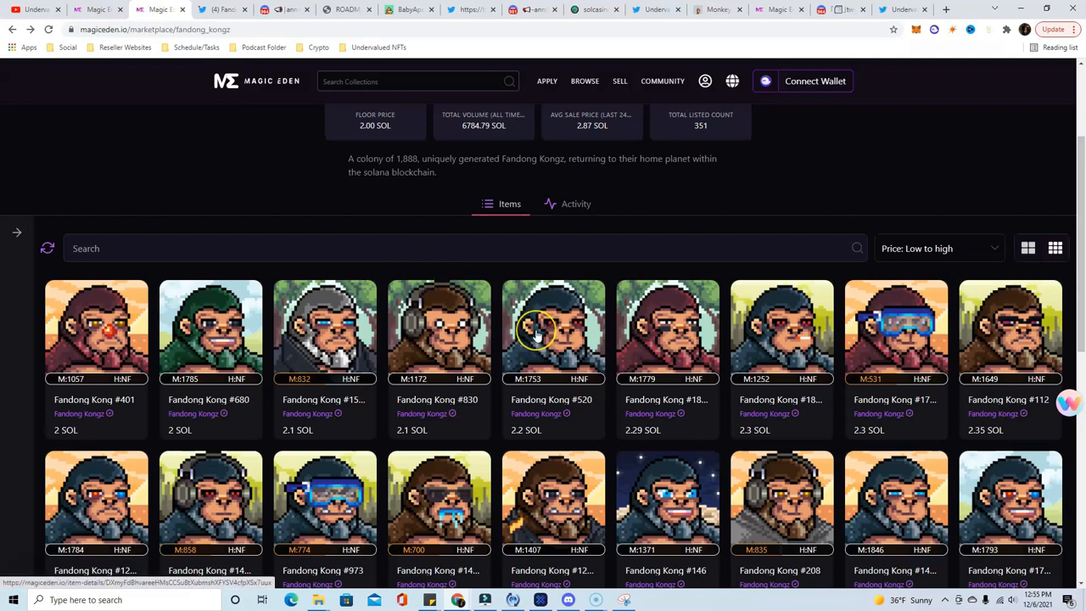
mouse_move(523, 333)
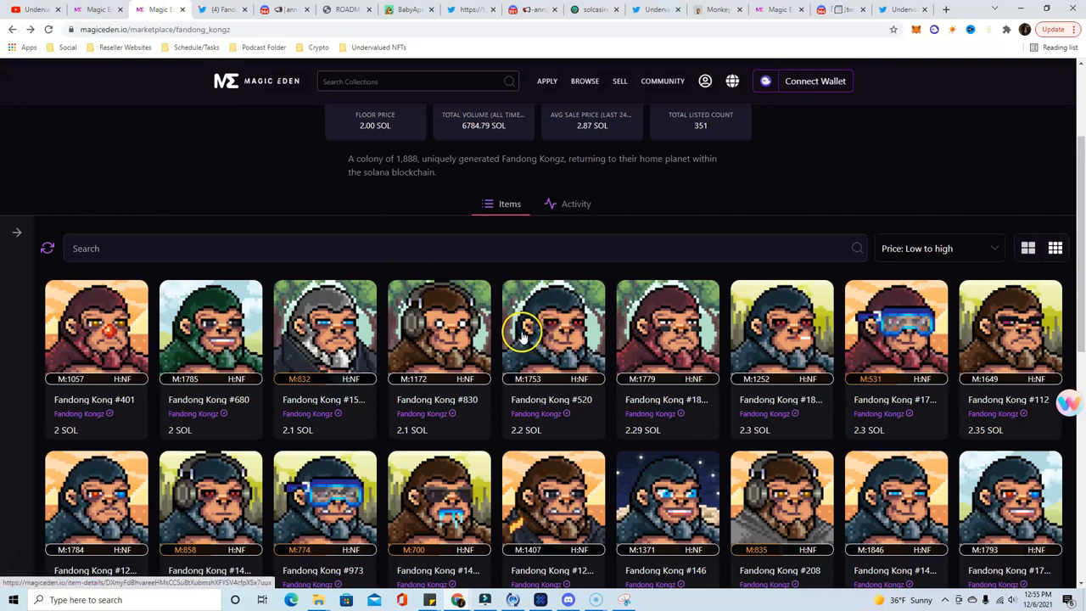
mouse_move(337, 194)
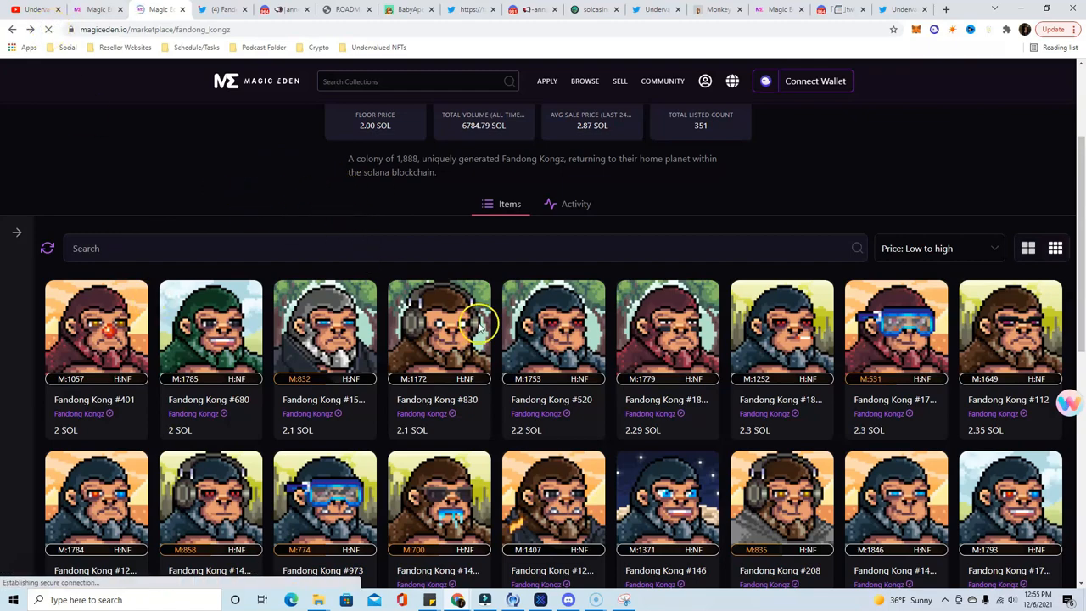
scroll("up", 3)
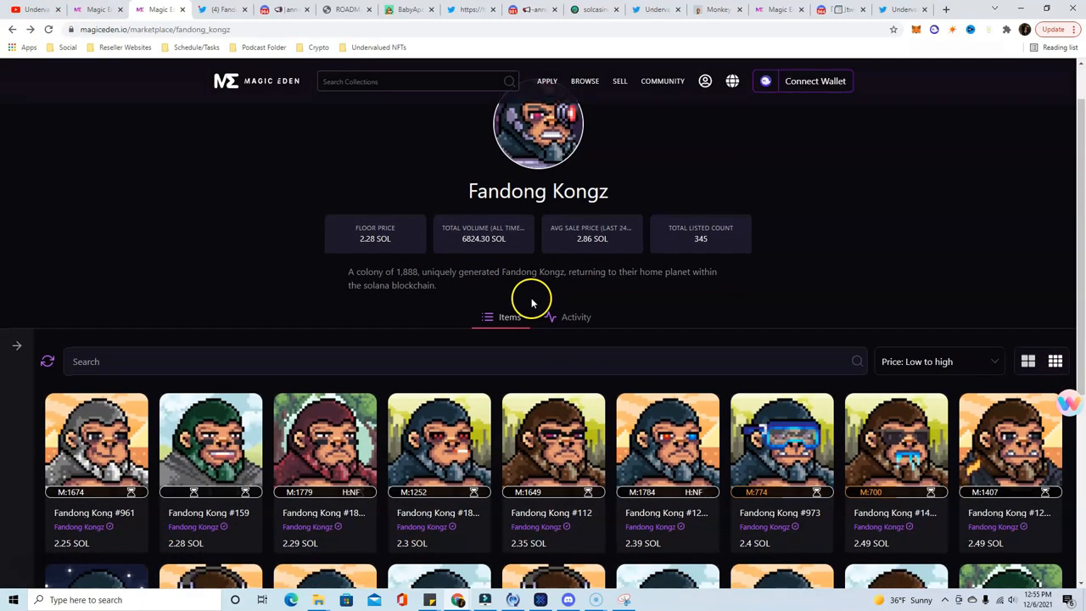
scroll("down", 3)
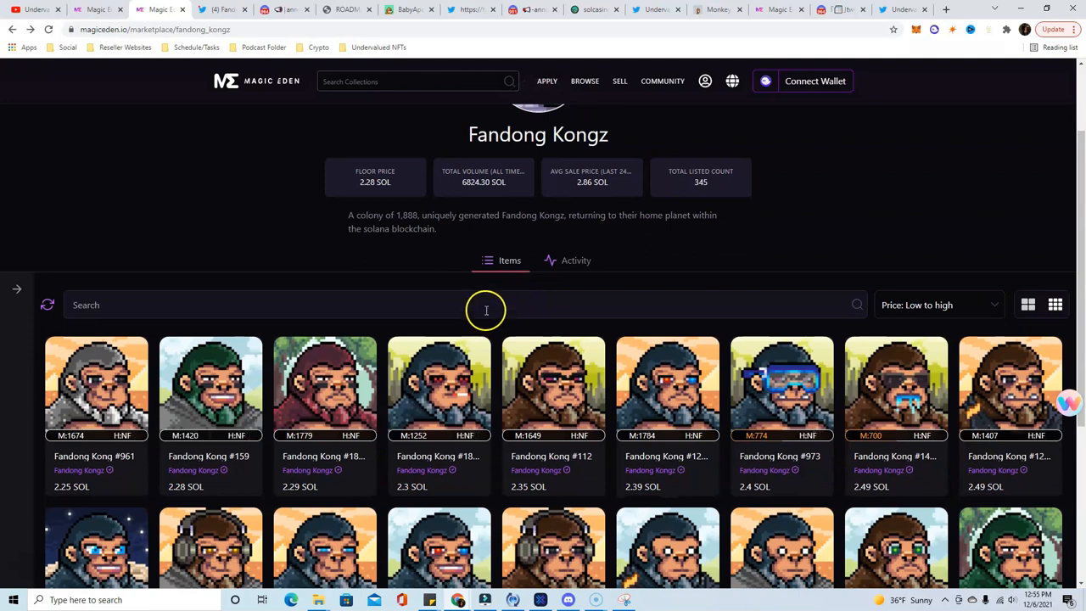
mouse_move(484, 312)
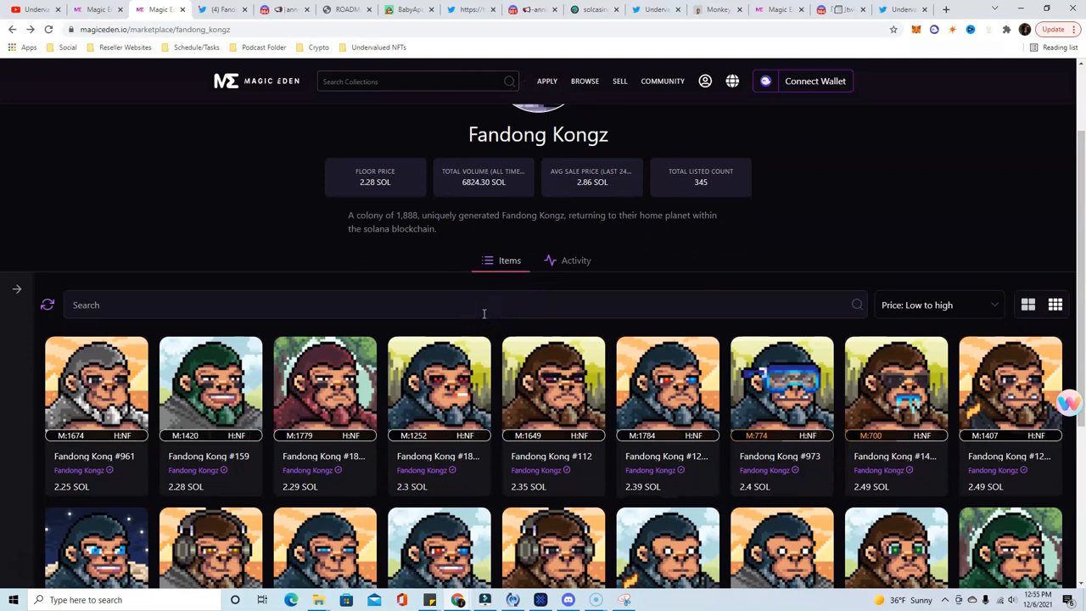
scroll("down", 3)
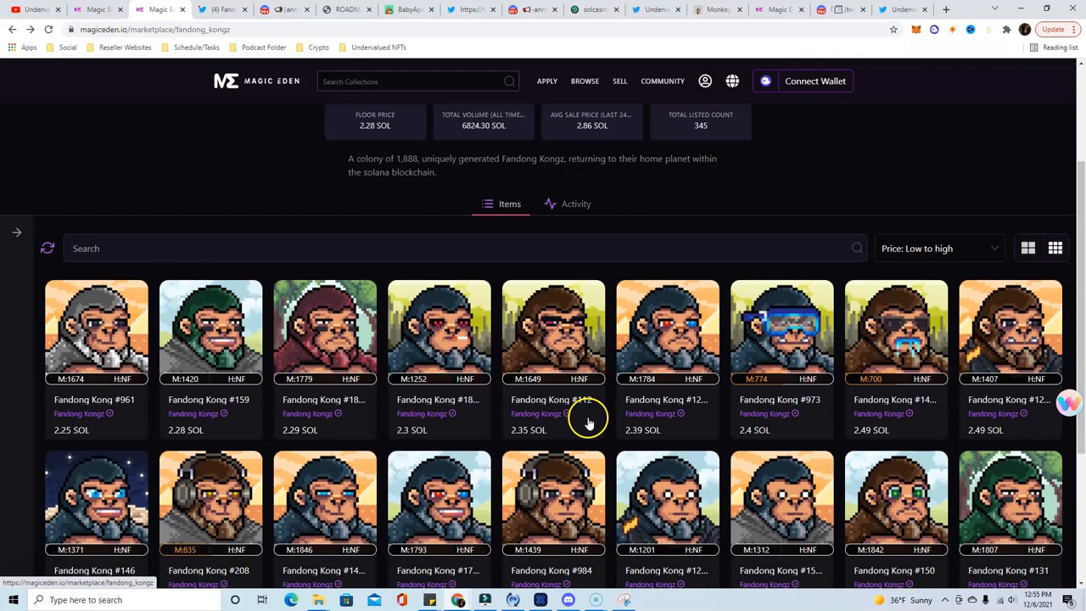
mouse_move(530, 406)
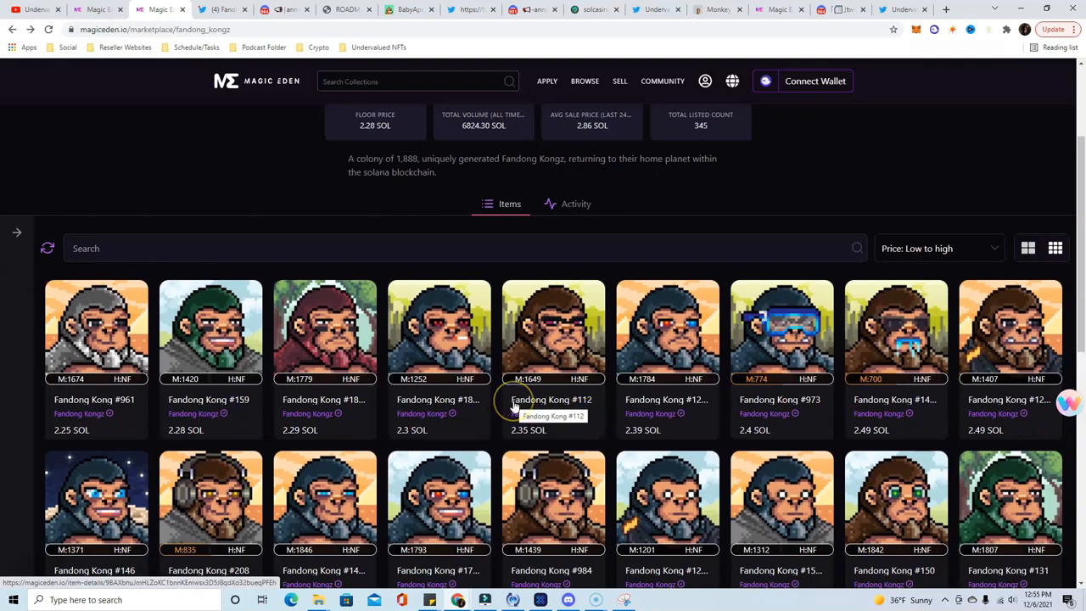
mouse_move(503, 397)
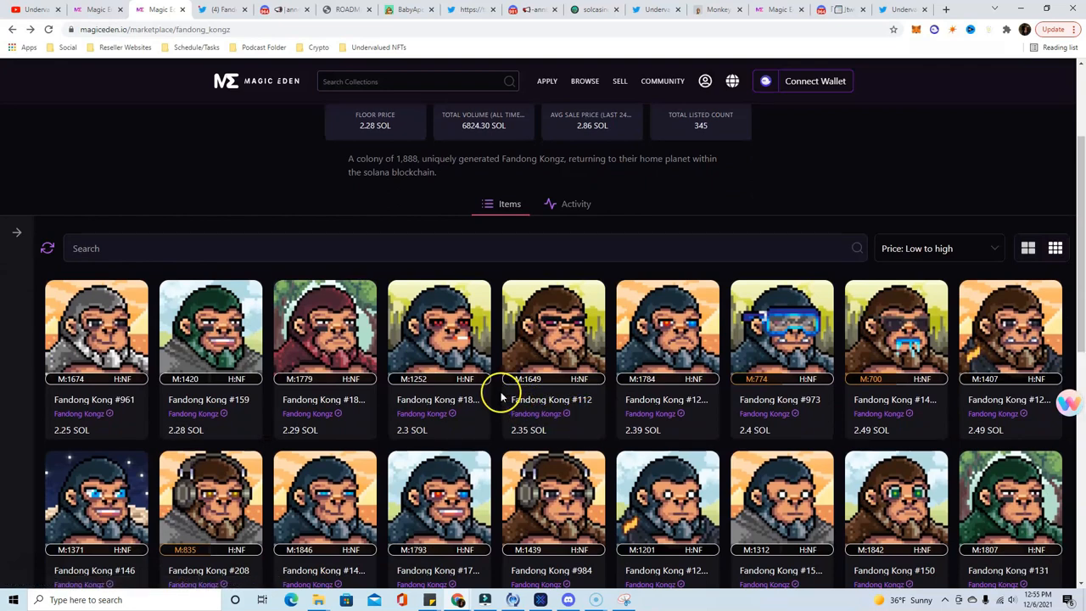
scroll("up", 3)
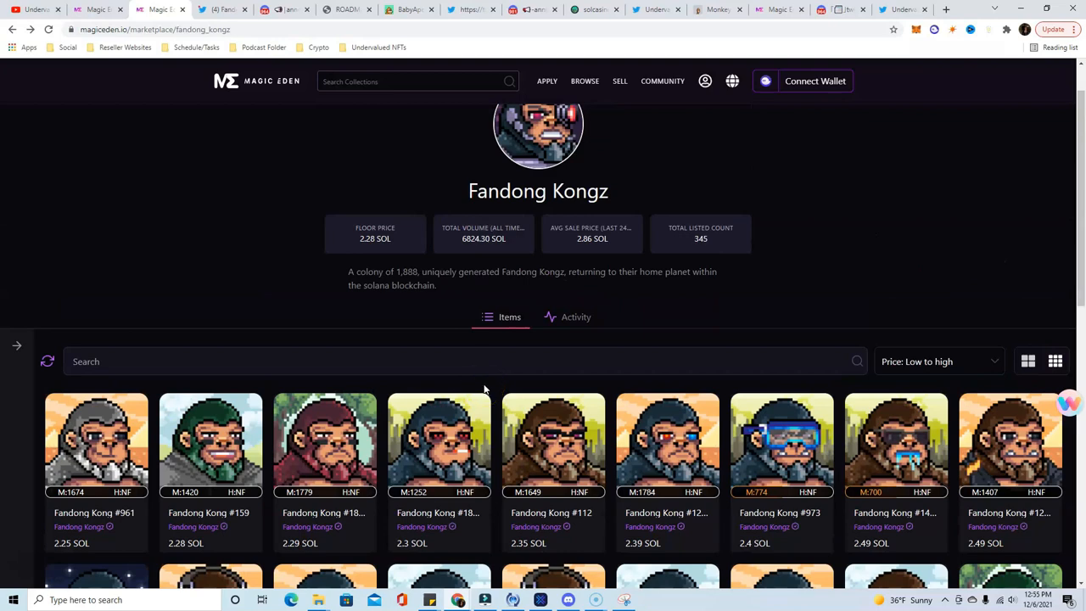
scroll("up", 3)
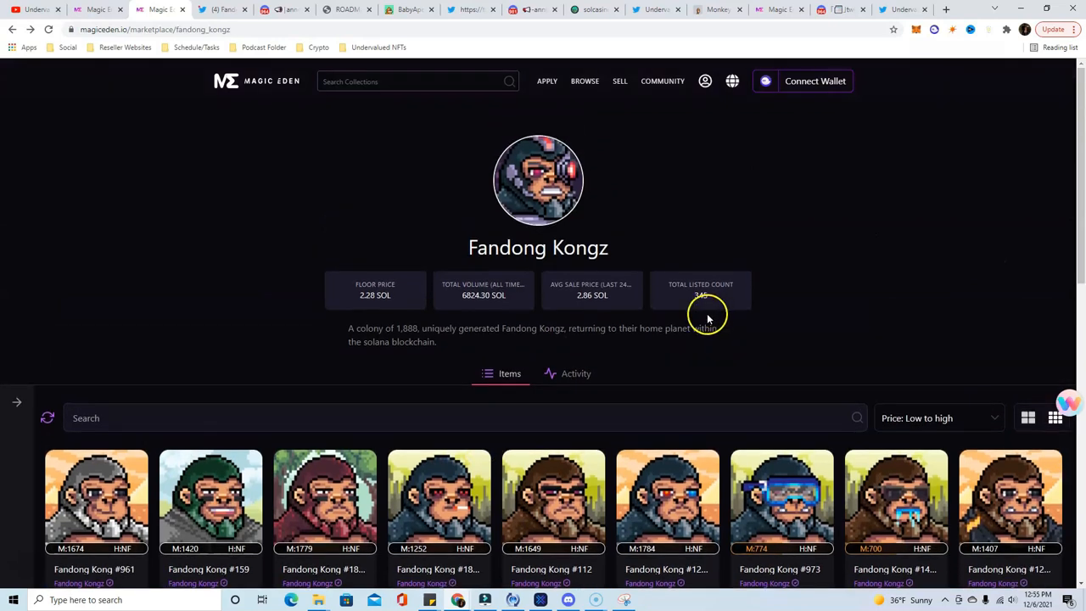
mouse_move(227, 19)
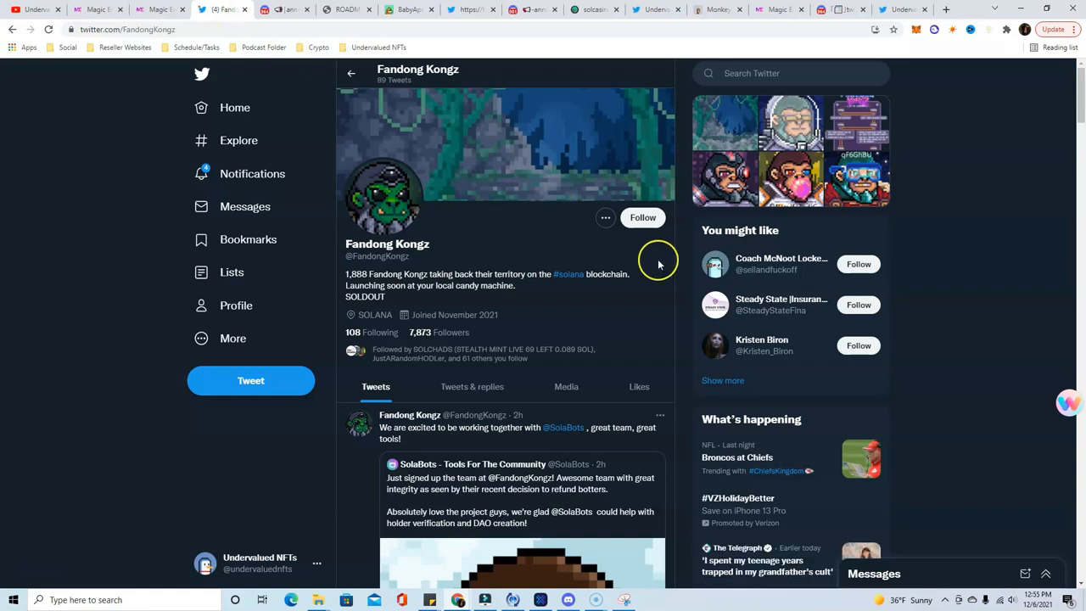
mouse_move(654, 290)
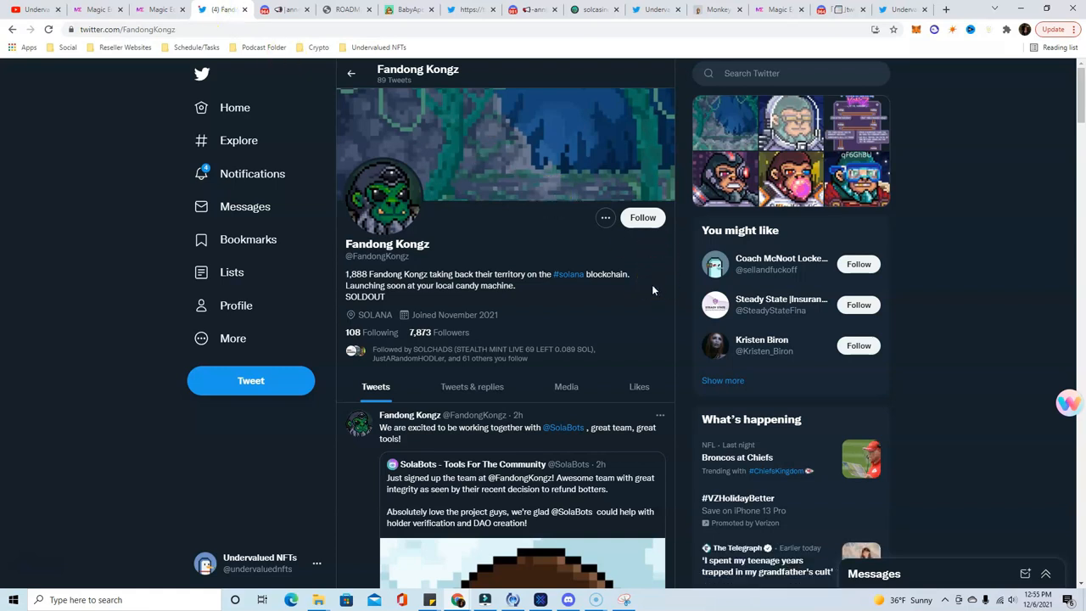
mouse_move(450, 303)
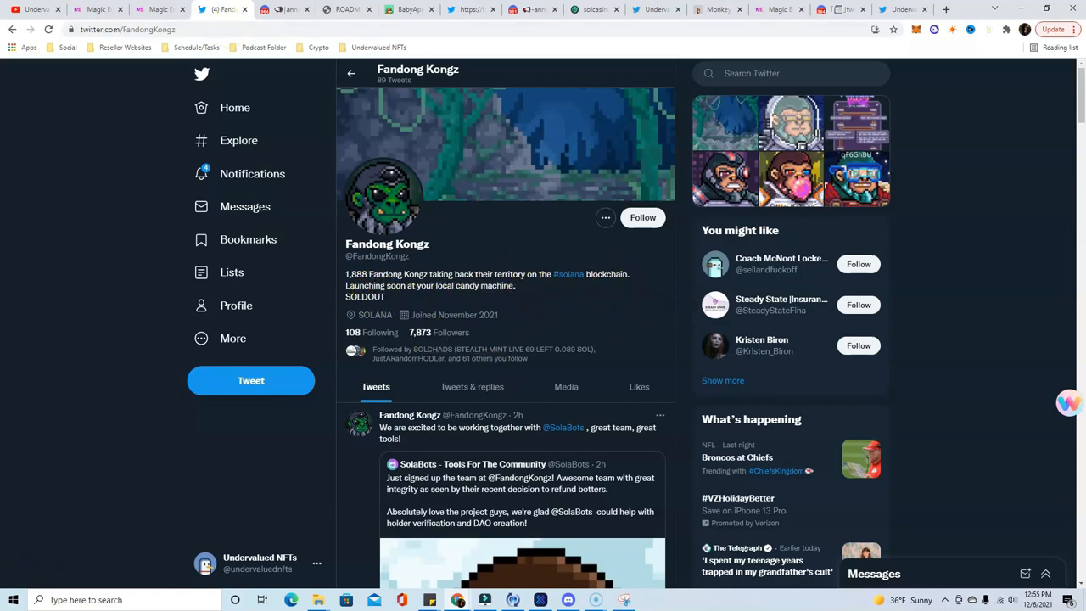
left_click(219, 10)
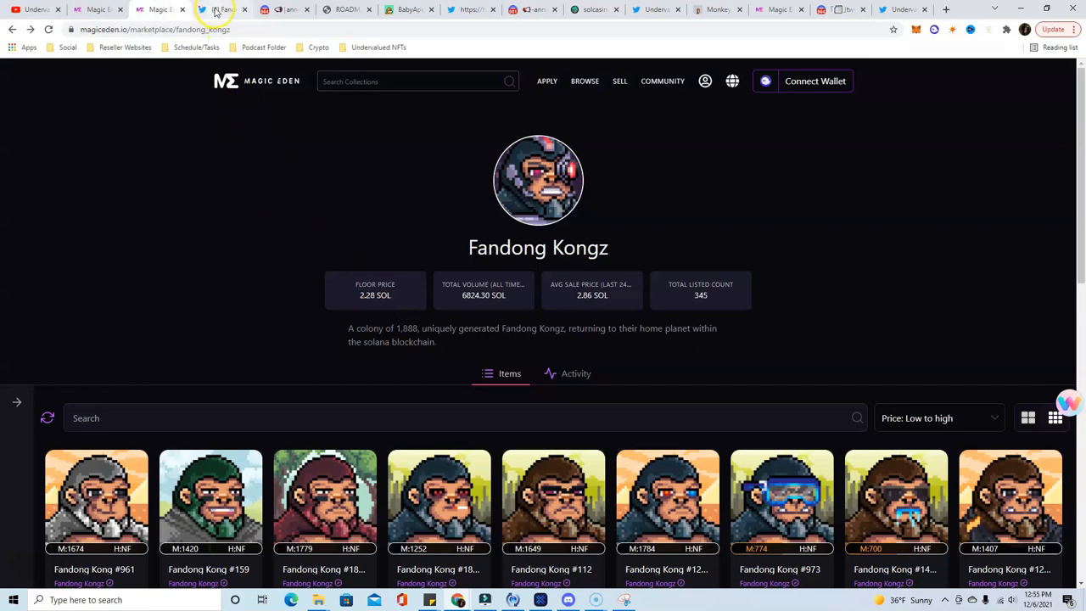
left_click(223, 10)
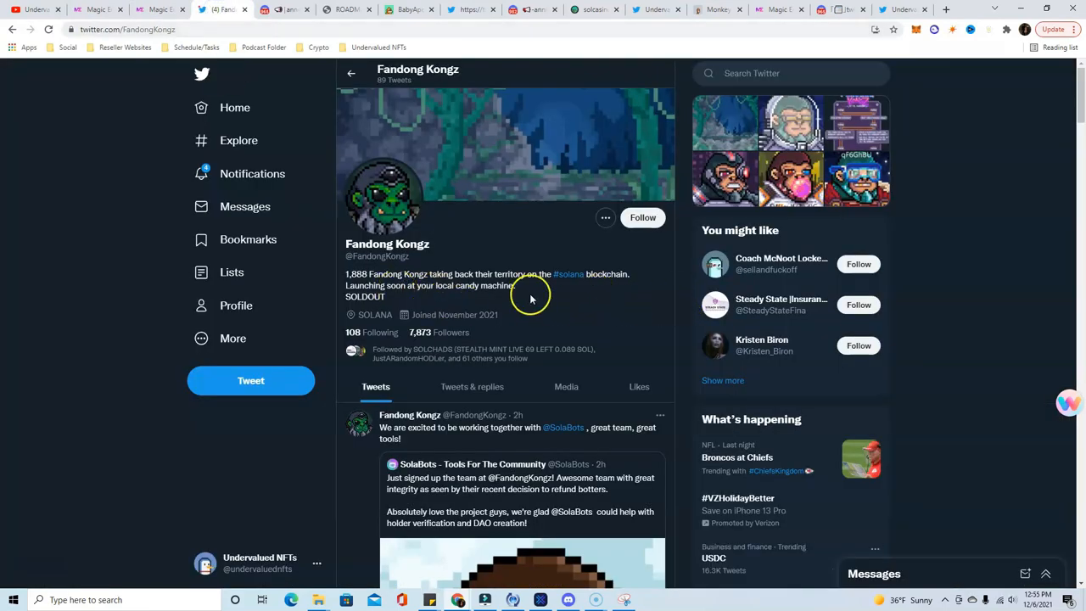
scroll("down", 3)
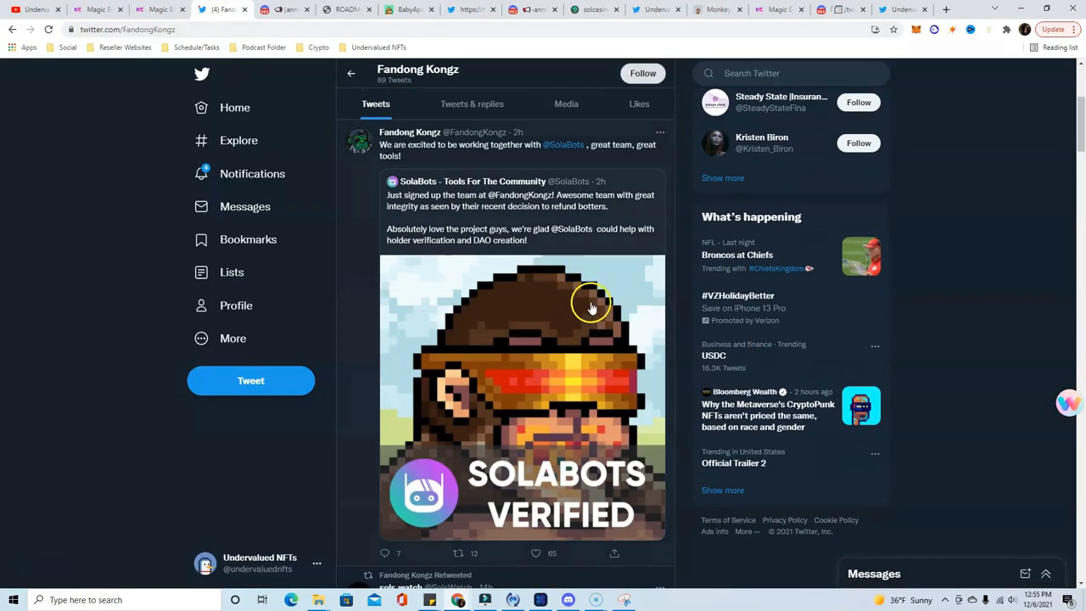
scroll("down", 3)
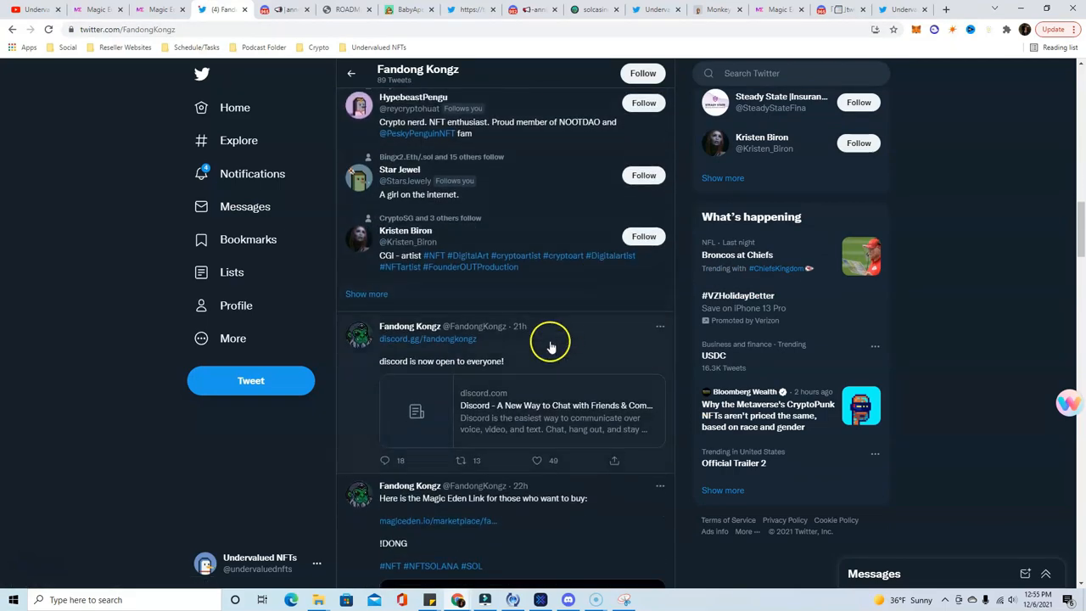
scroll("down", 3)
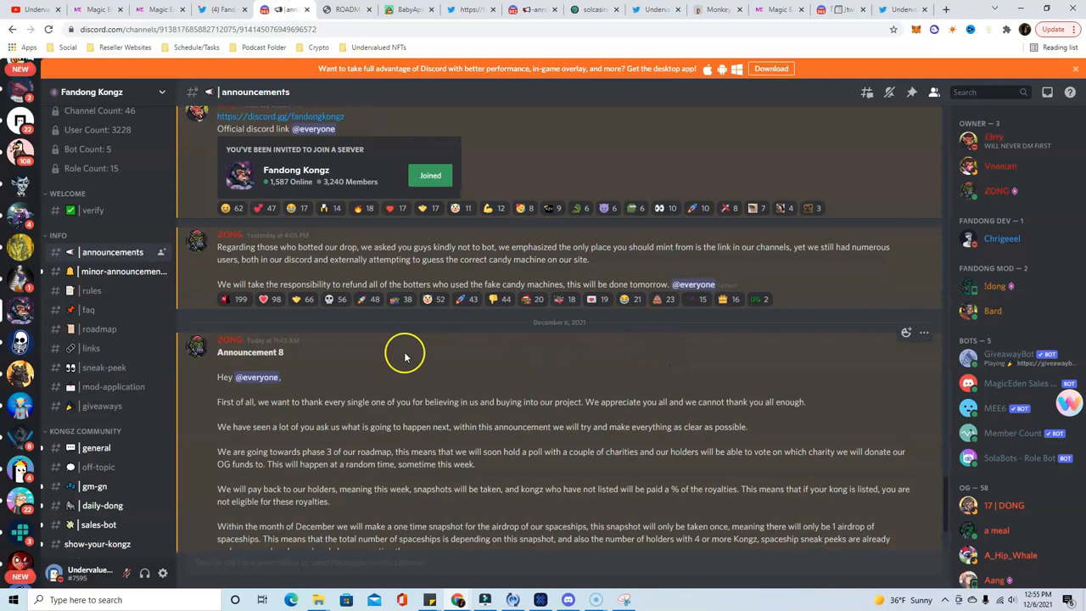
mouse_move(312, 323)
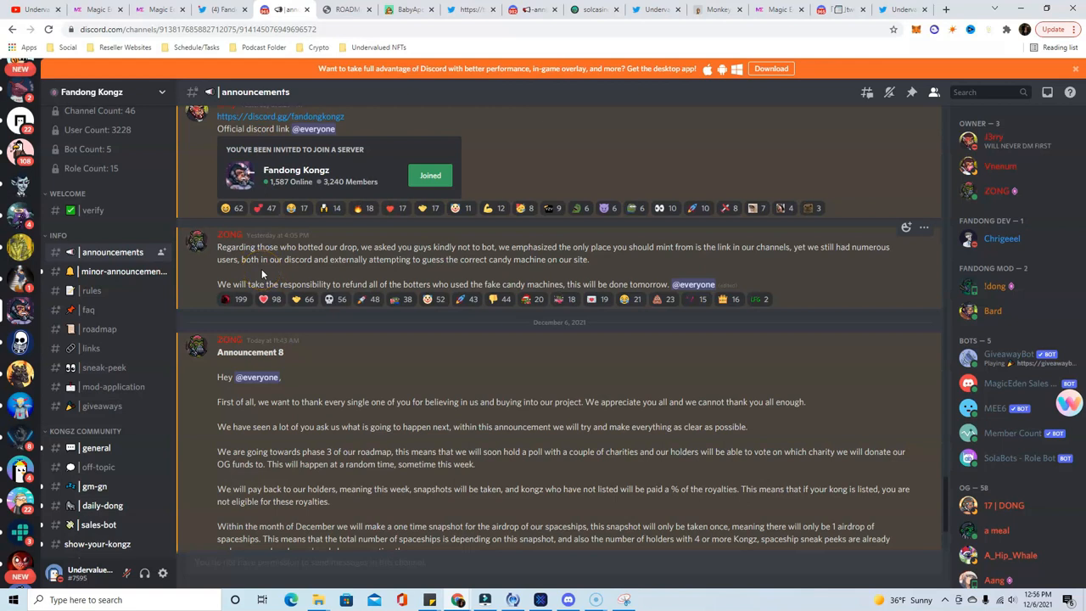
mouse_move(489, 252)
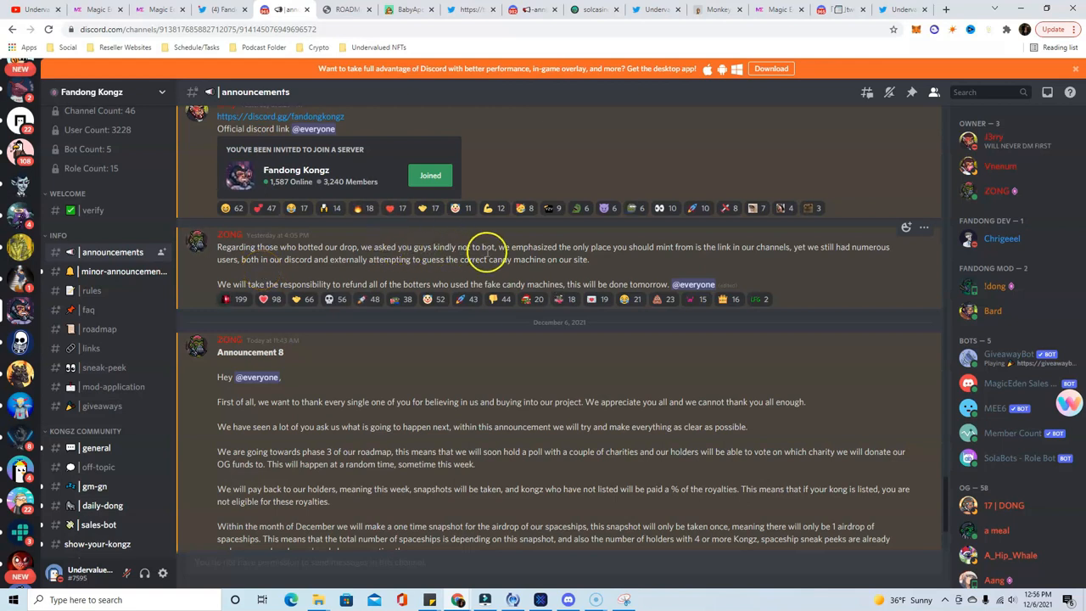
mouse_move(625, 260)
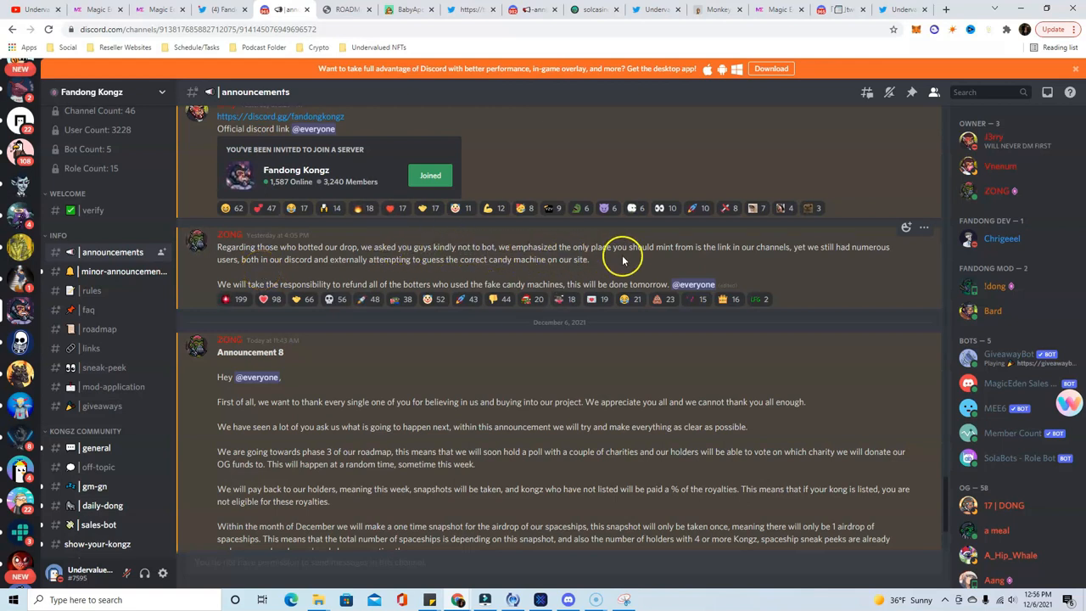
mouse_move(716, 258)
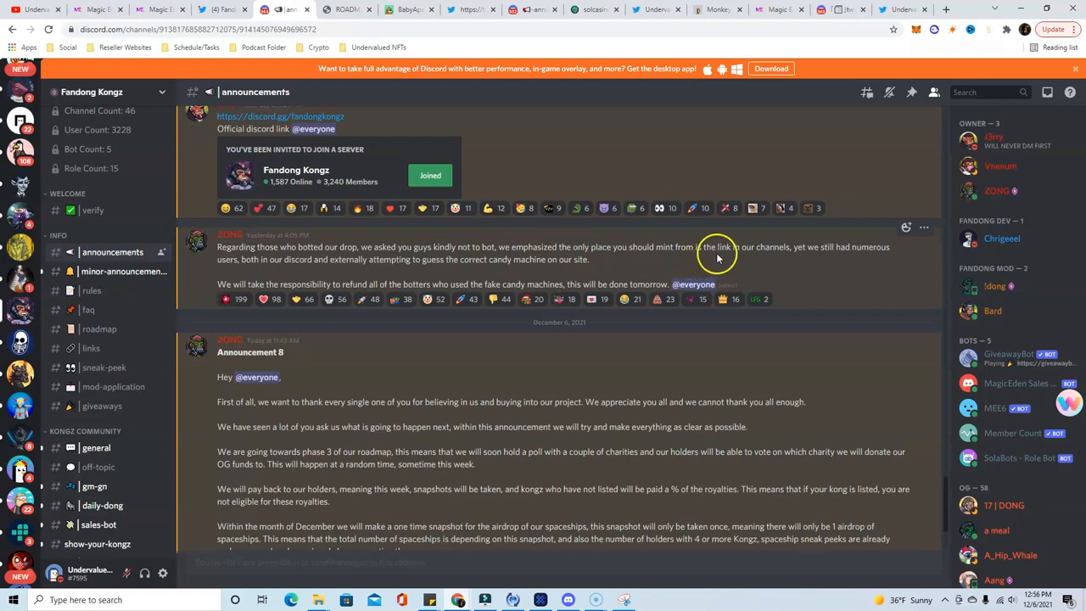
mouse_move(305, 275)
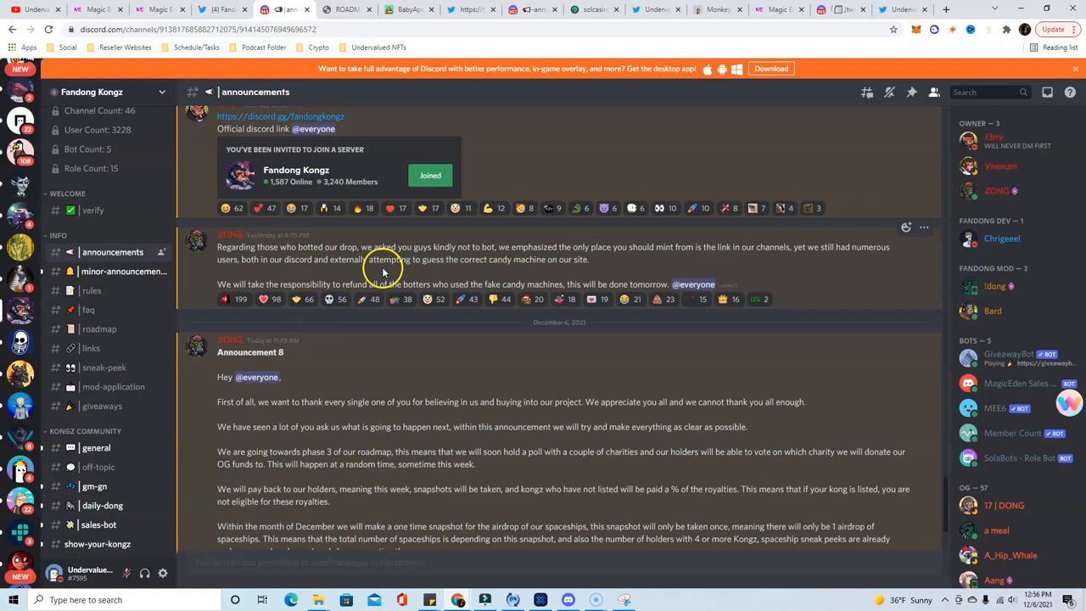
mouse_move(501, 270)
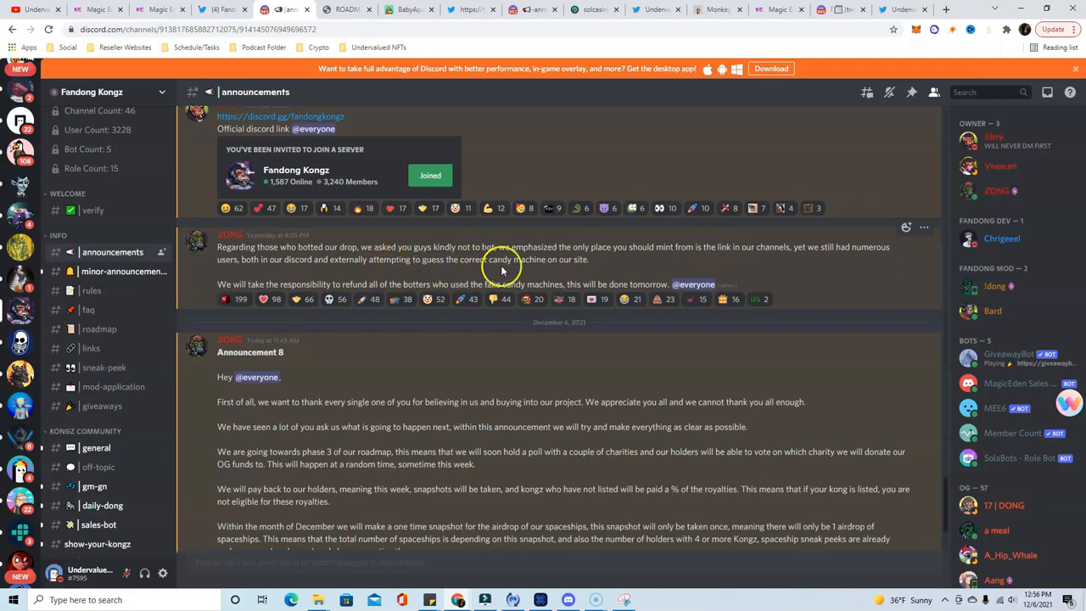
mouse_move(367, 270)
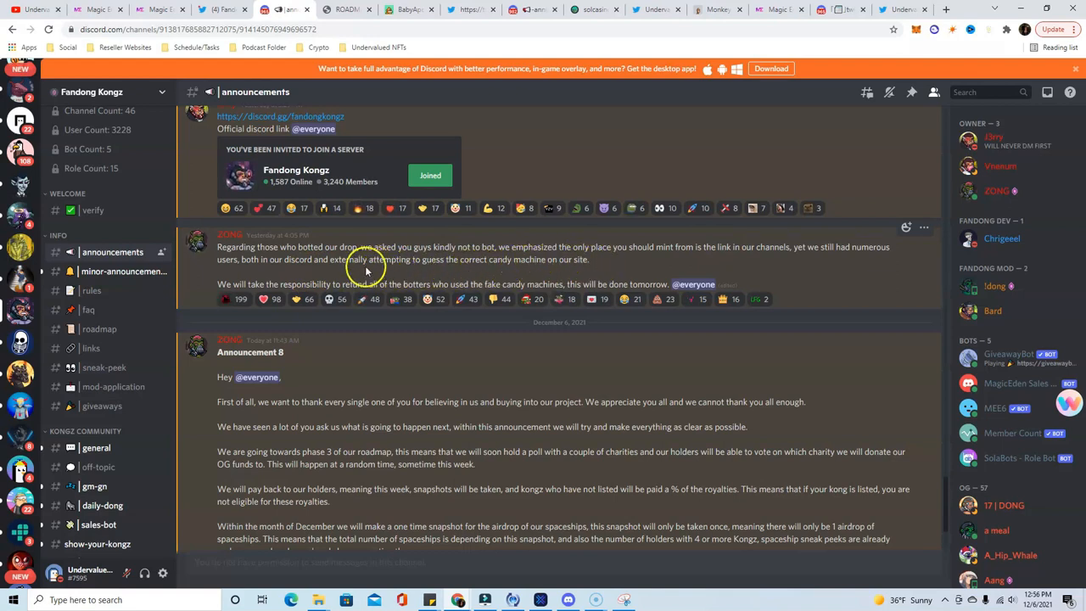
mouse_move(404, 299)
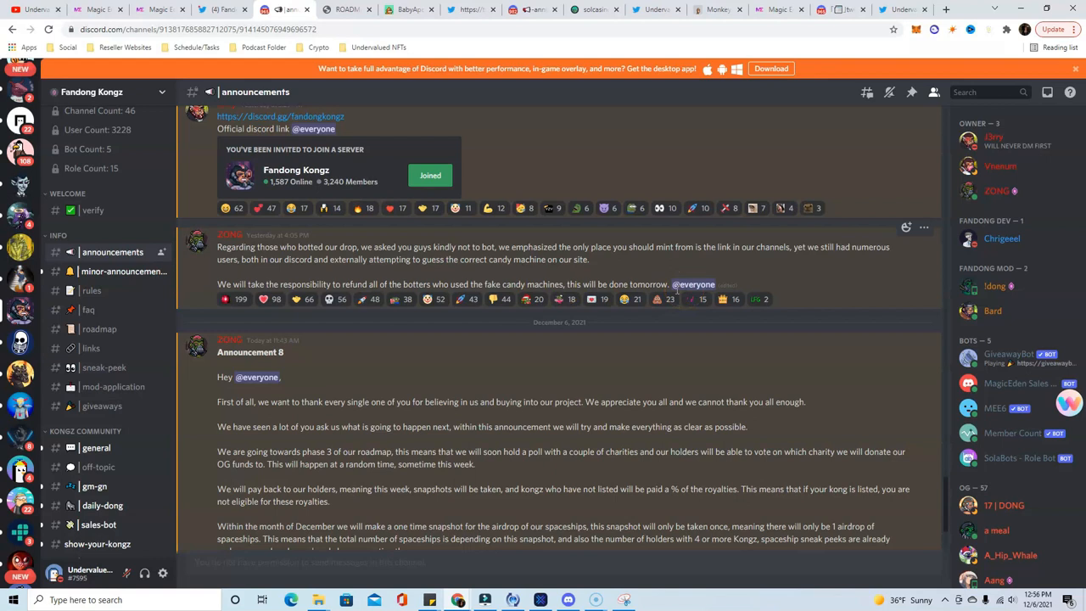
mouse_move(721, 285)
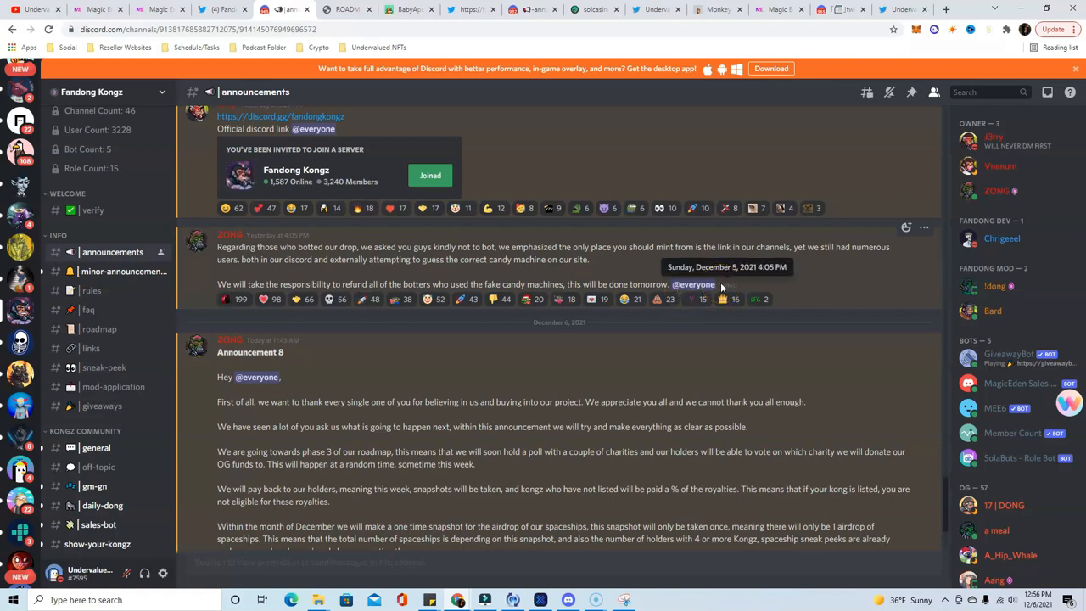
scroll("down", 3)
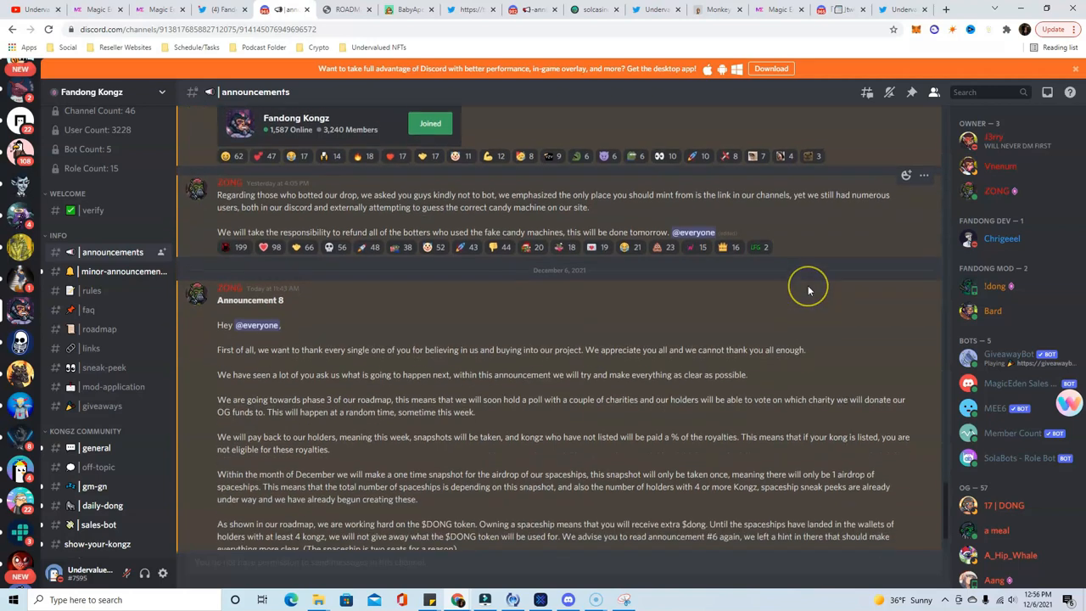
scroll("up", 3)
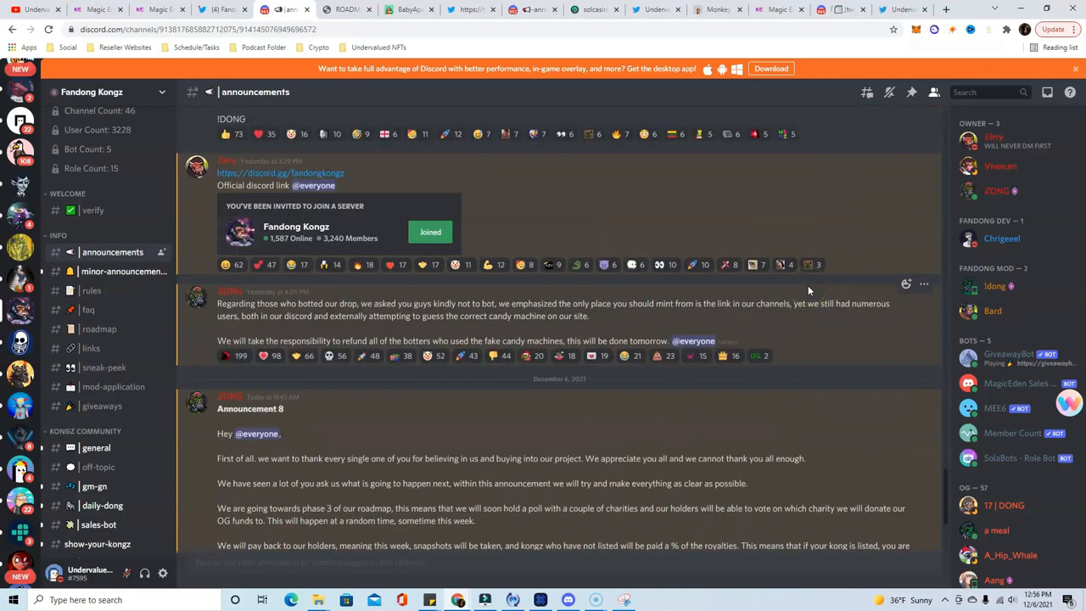
scroll("down", 3)
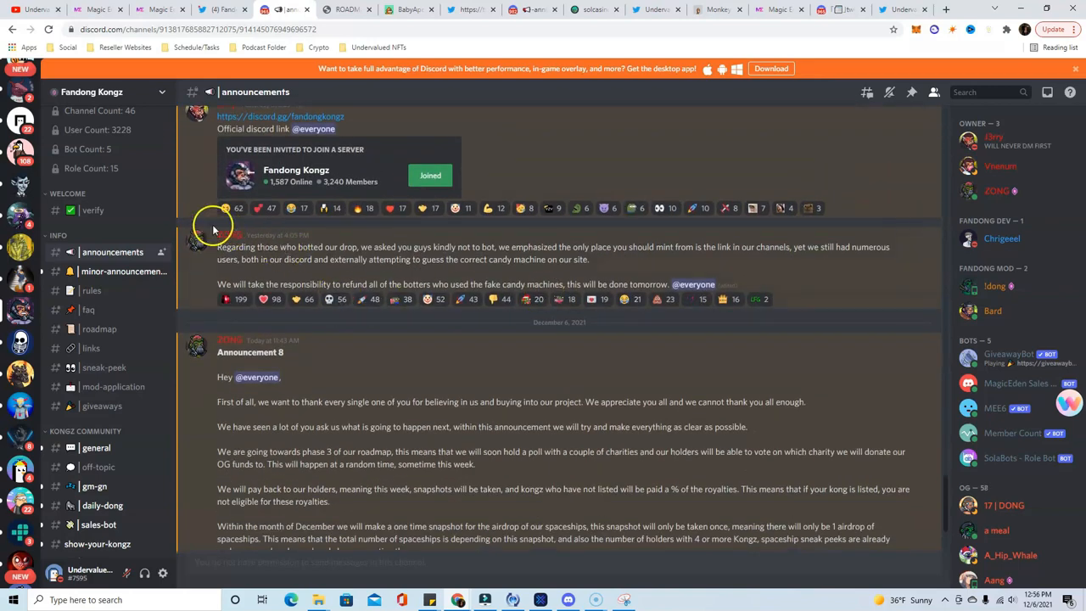
mouse_move(687, 275)
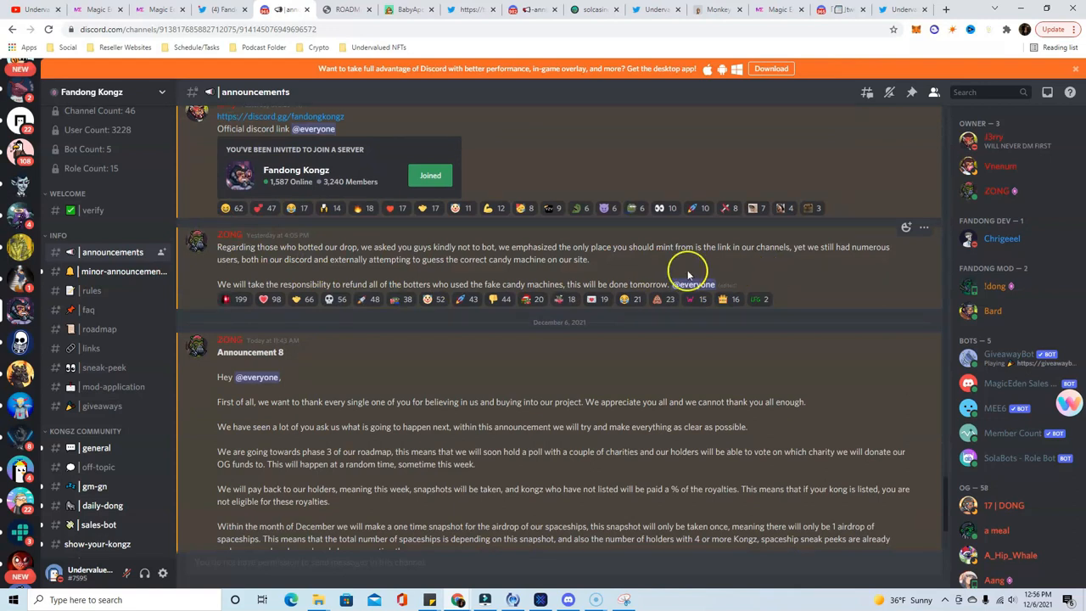
mouse_move(705, 299)
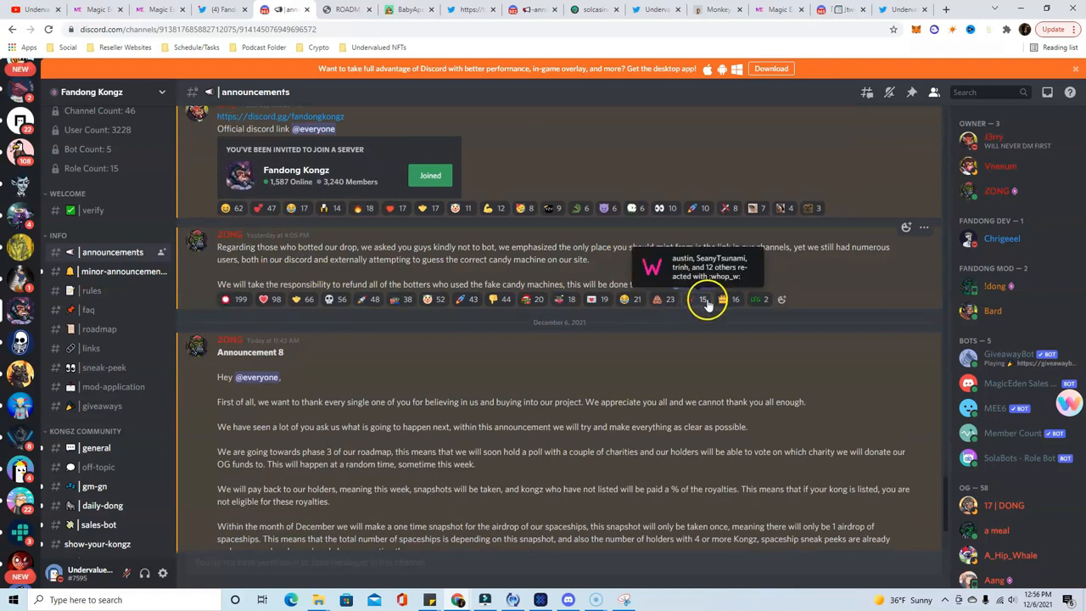
mouse_move(790, 275)
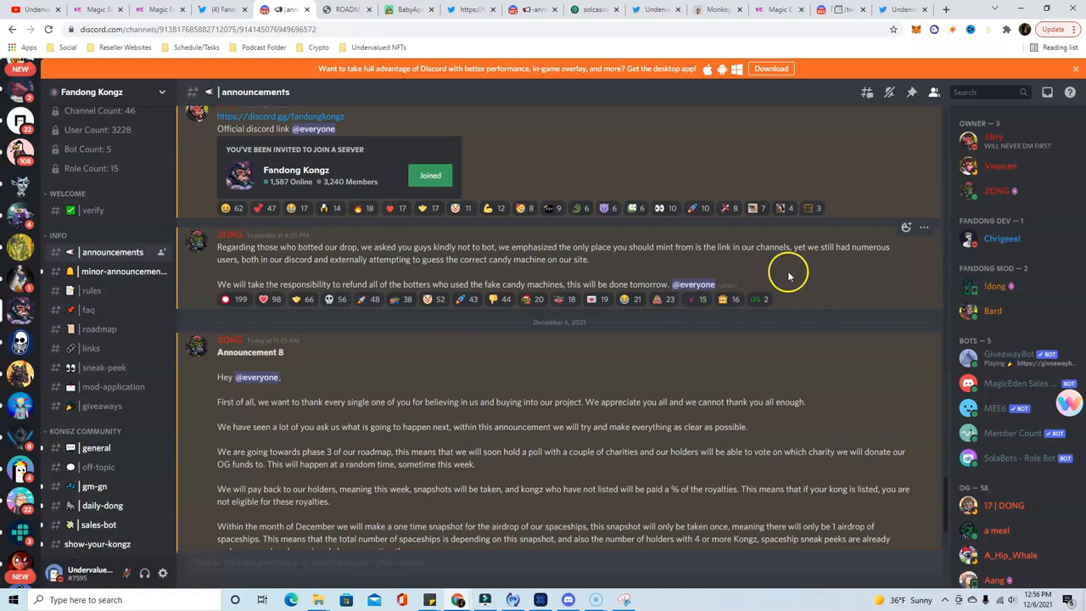
mouse_move(768, 292)
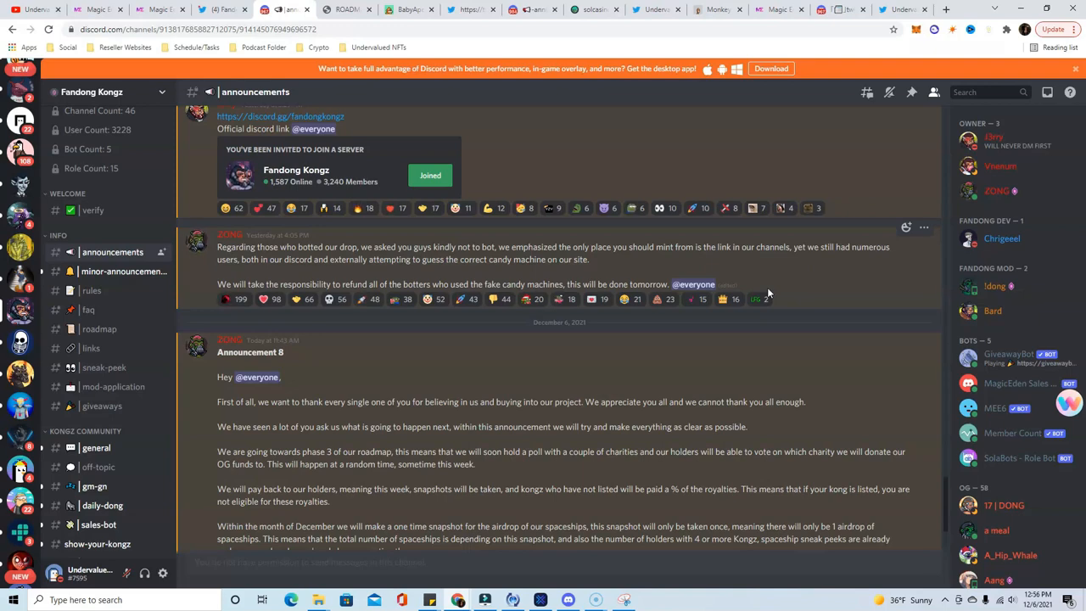
mouse_move(597, 338)
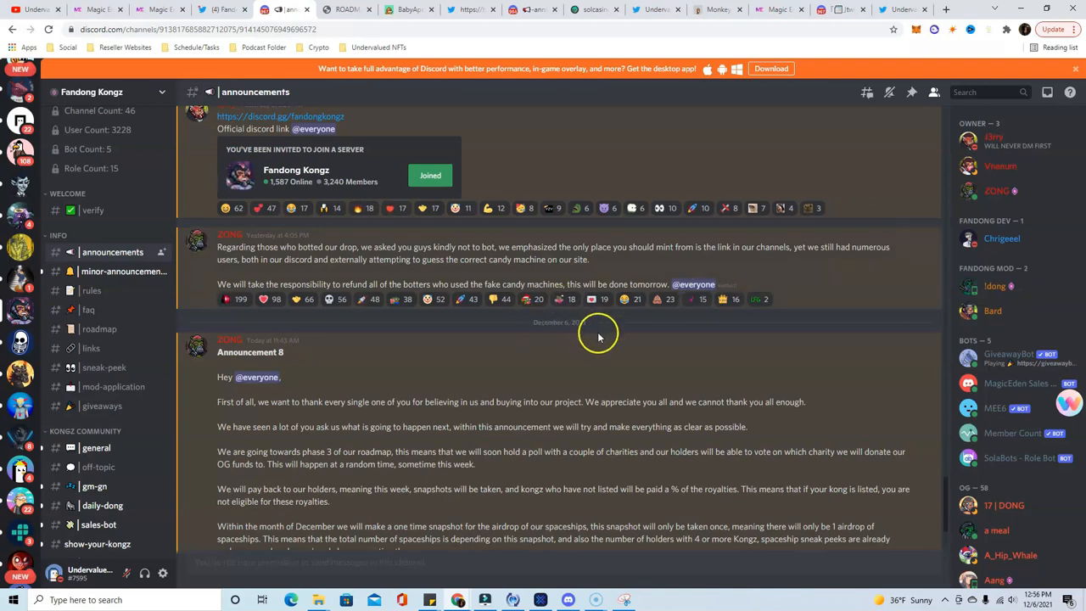
scroll("down", 3)
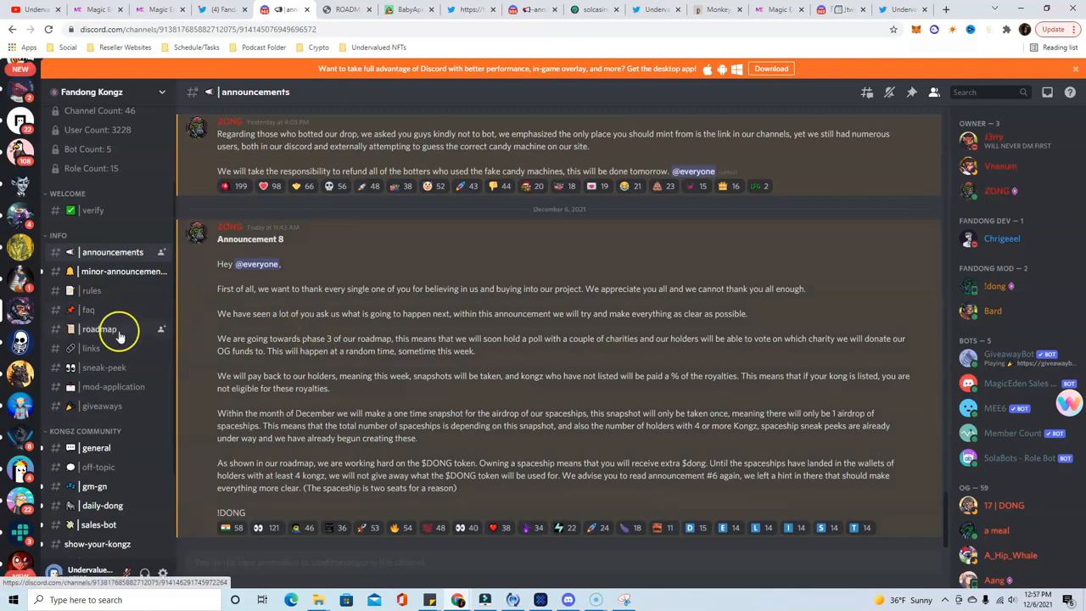
mouse_move(99, 339)
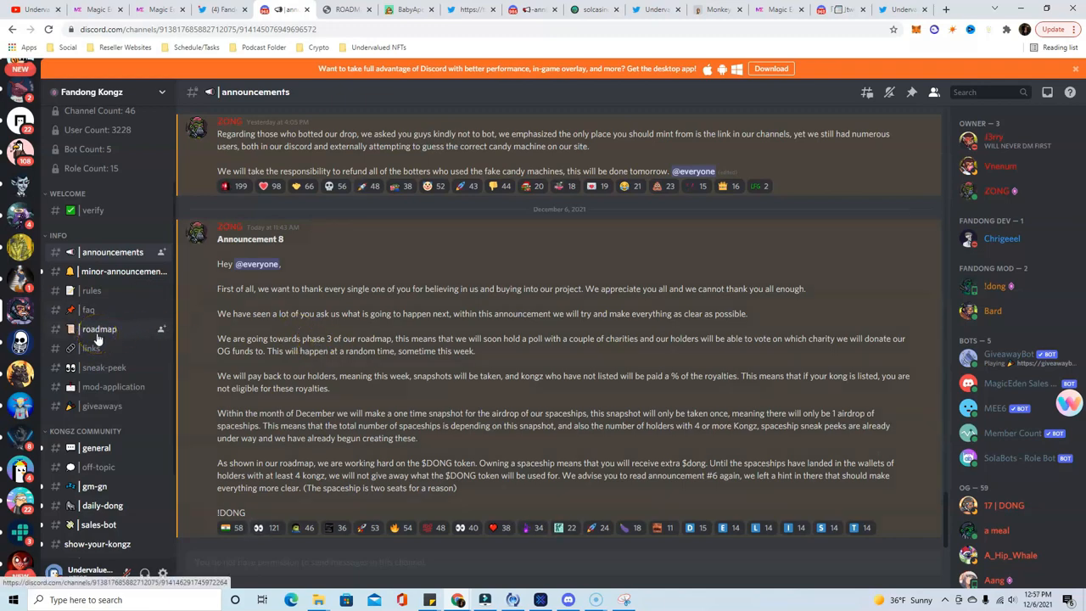
Step: View the Fandong Kongz ROADMAP.png full-size, from partnership through $DONG token airdrops
left_click(99, 330)
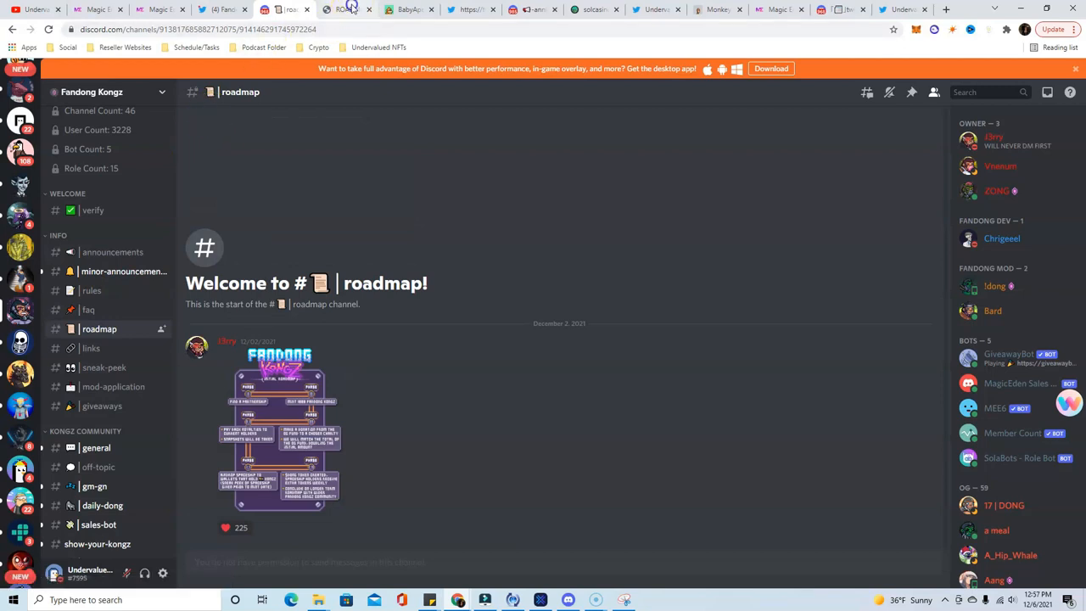
left_click(281, 427)
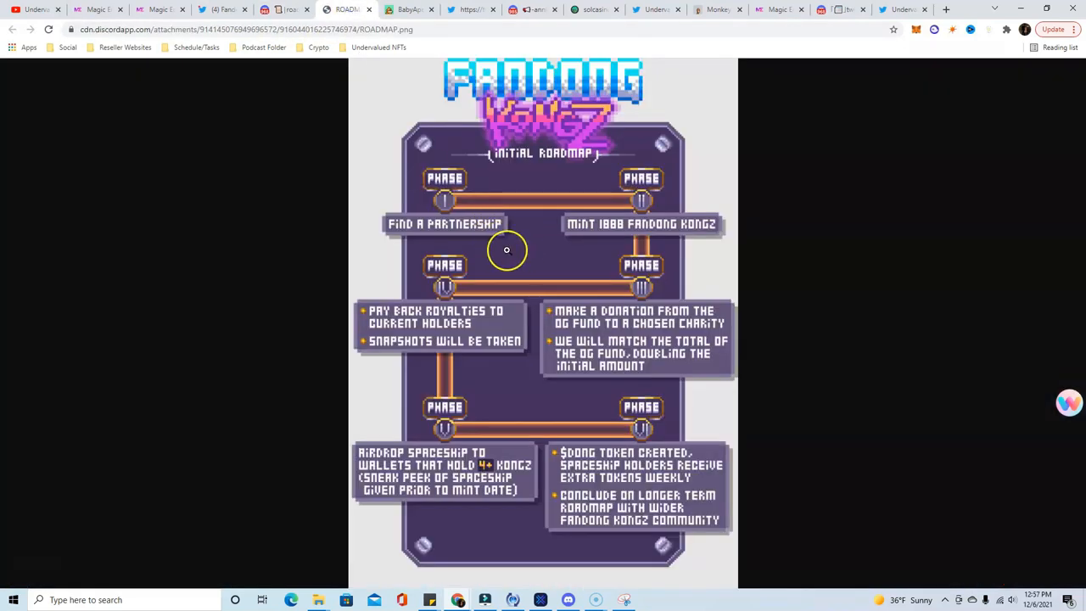
mouse_move(659, 247)
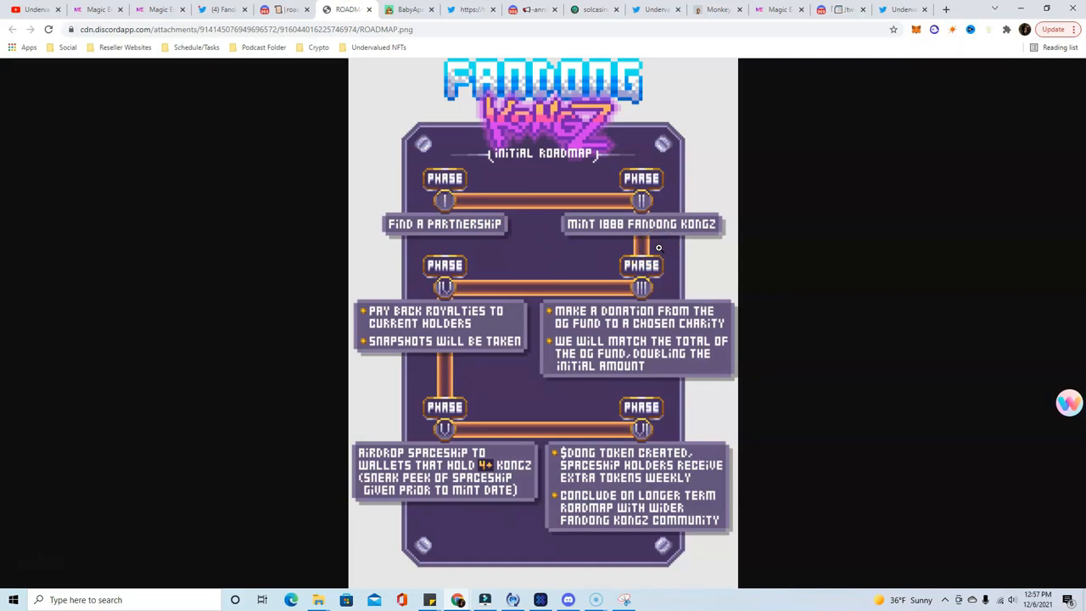
mouse_move(580, 312)
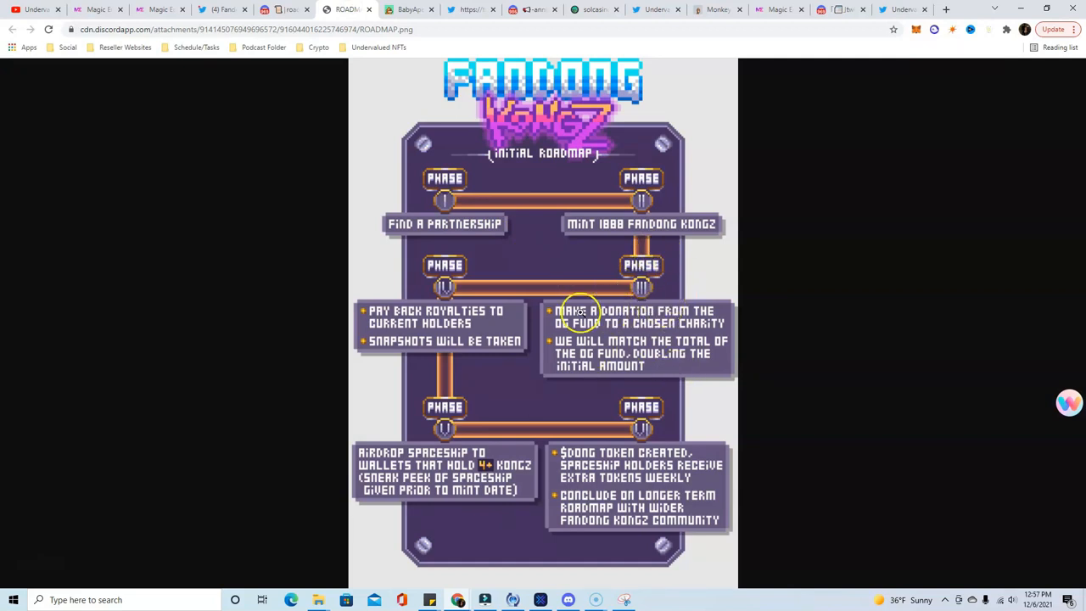
mouse_move(666, 319)
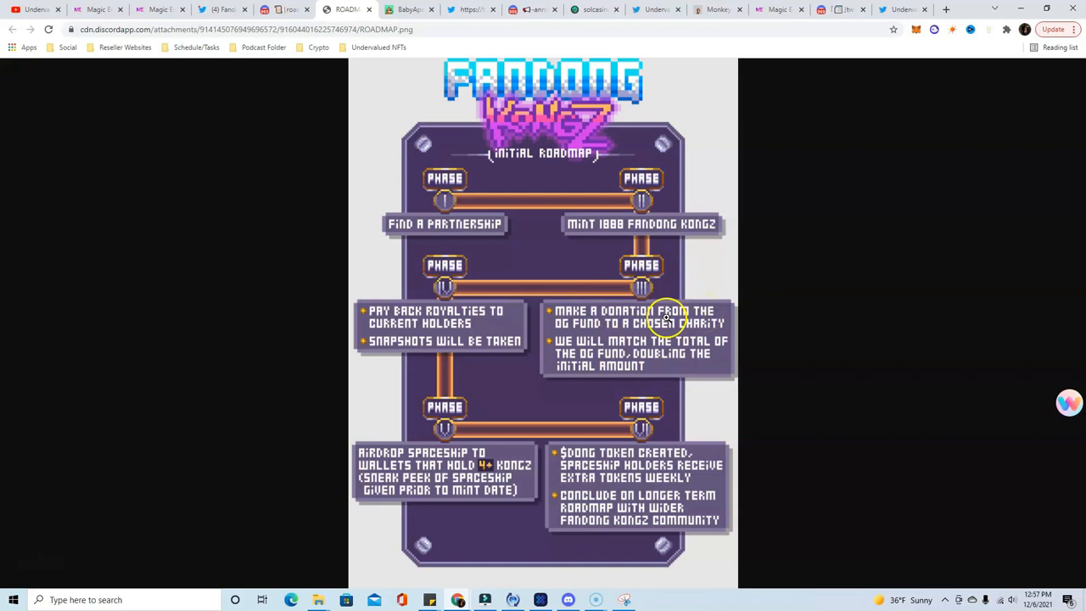
mouse_move(655, 380)
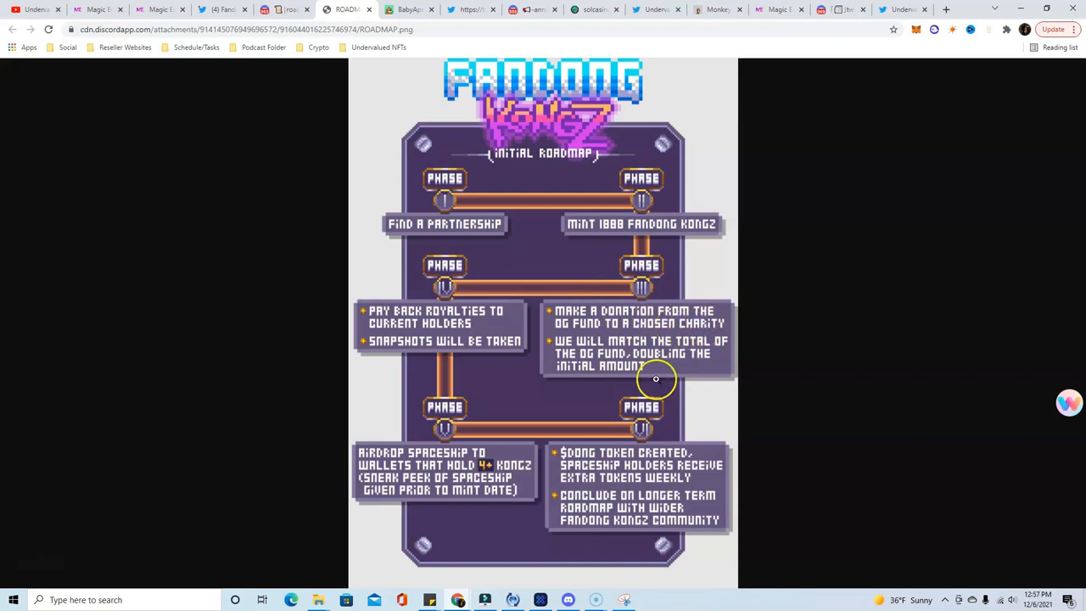
mouse_move(618, 375)
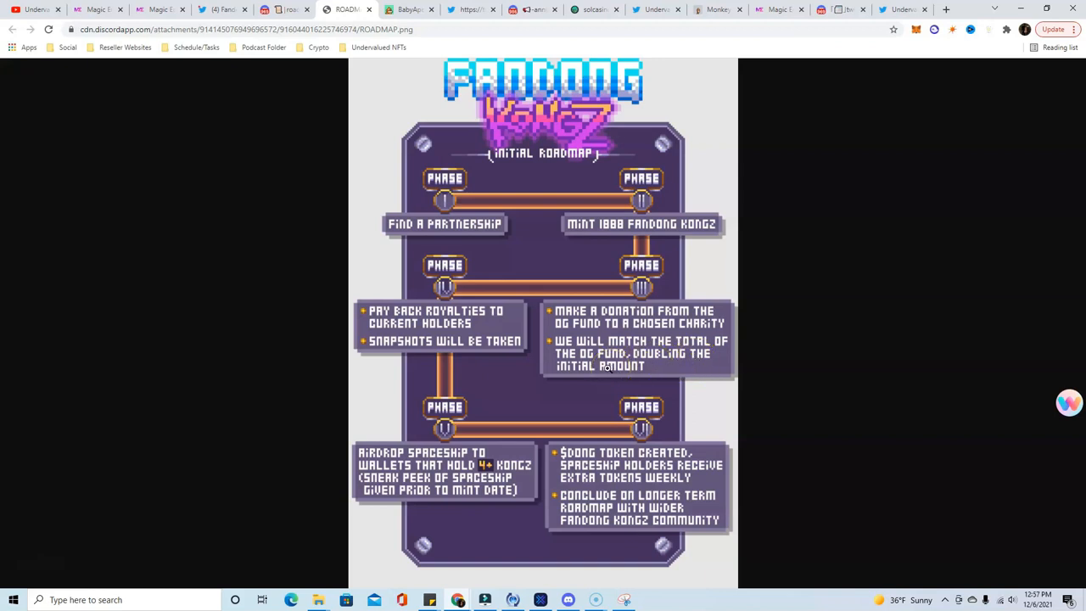
mouse_move(448, 307)
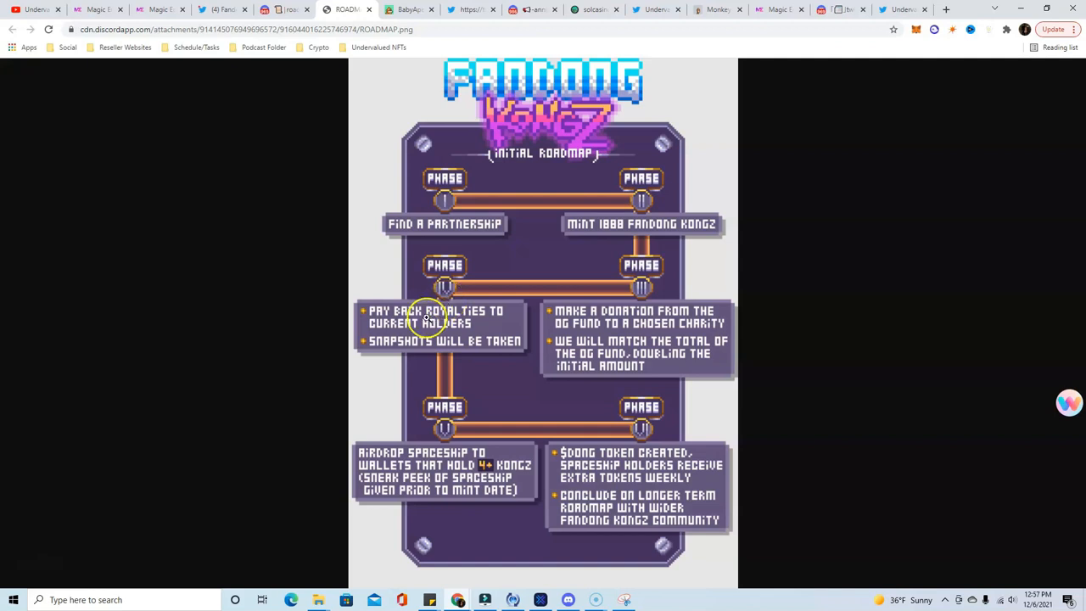
mouse_move(489, 329)
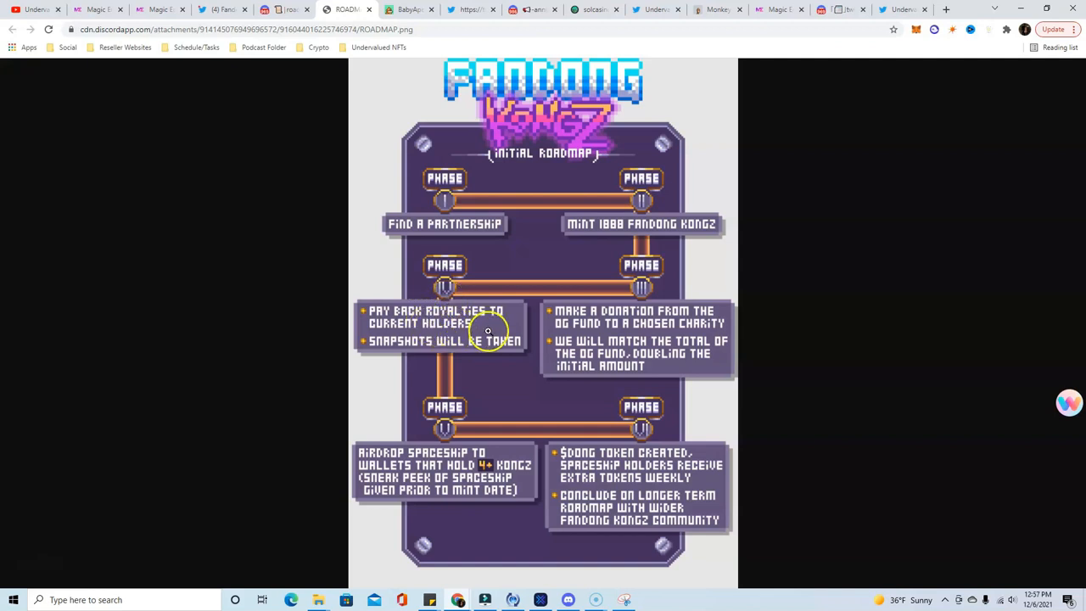
mouse_move(469, 332)
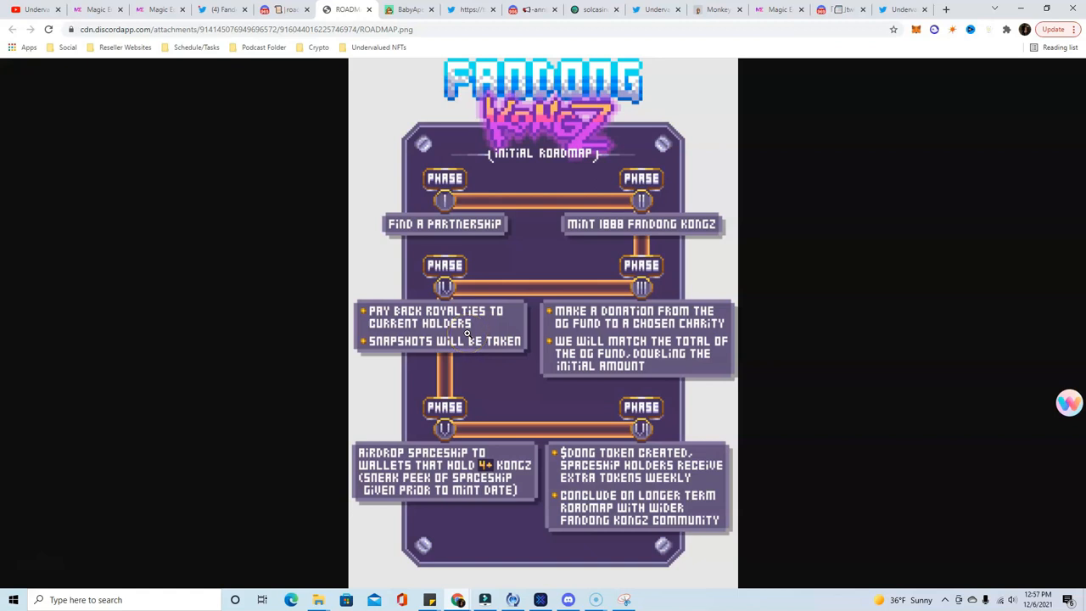
mouse_move(399, 341)
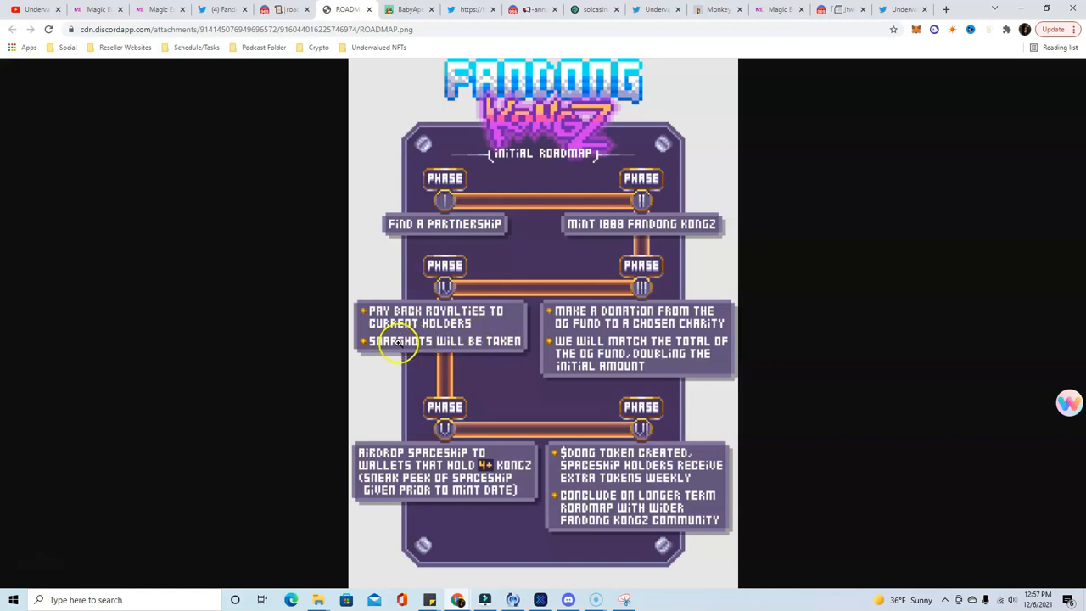
mouse_move(462, 341)
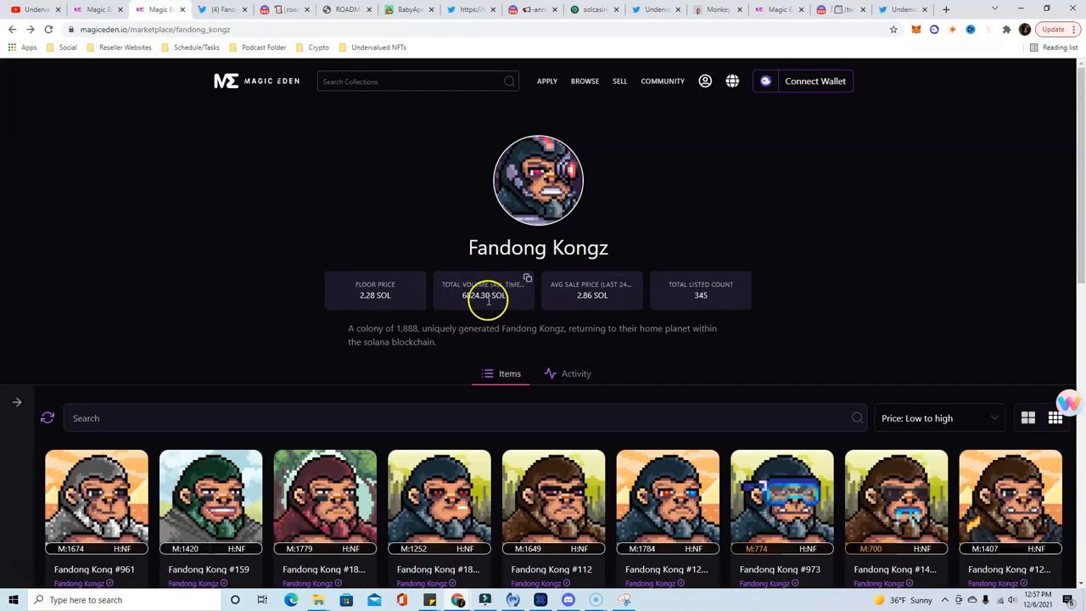
mouse_move(431, 109)
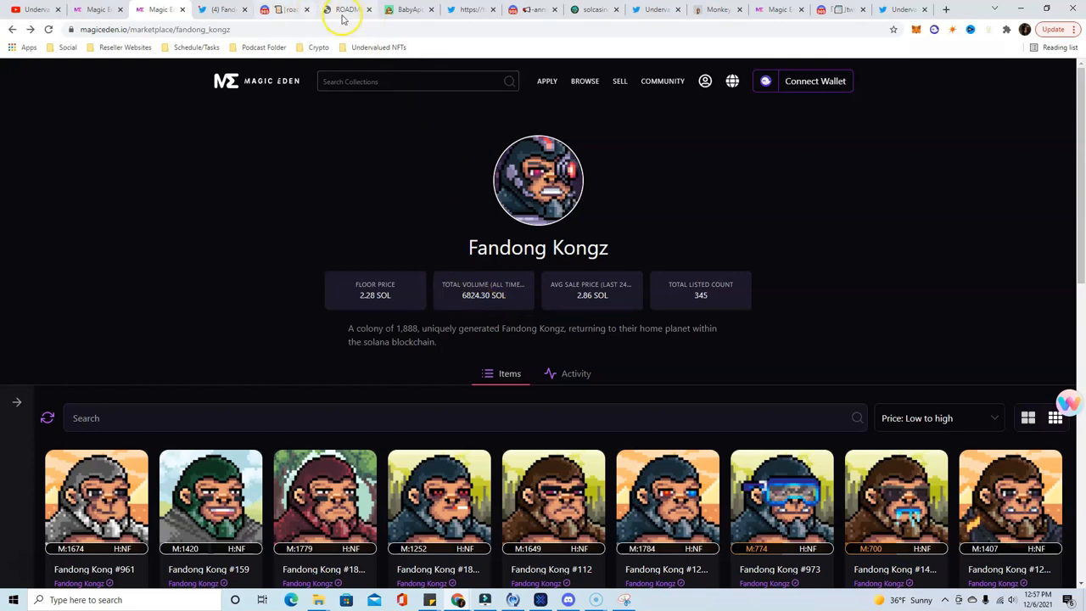
mouse_move(346, 10)
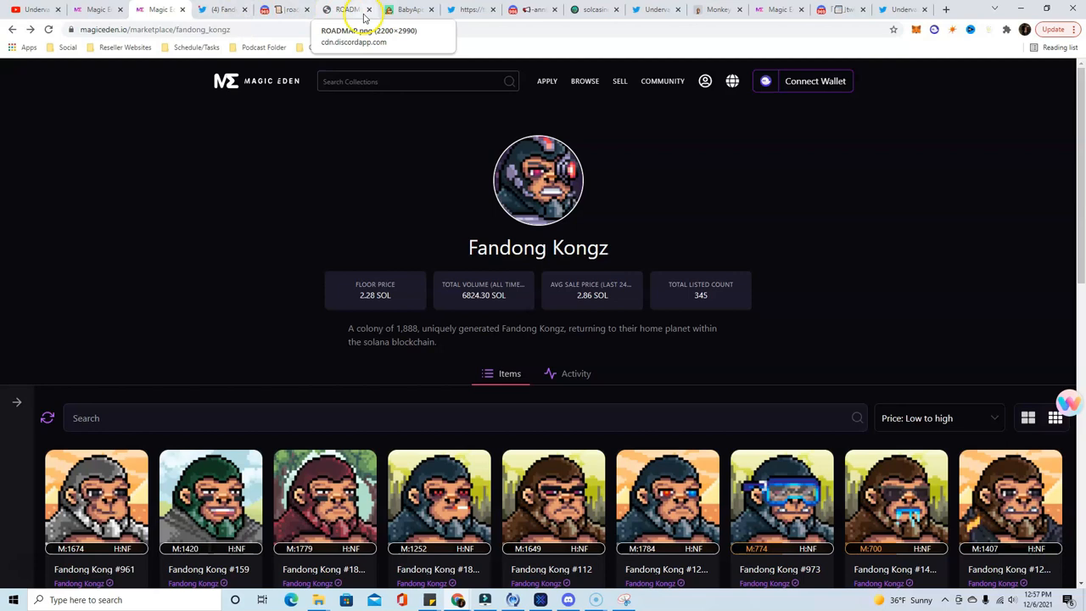
left_click(342, 11)
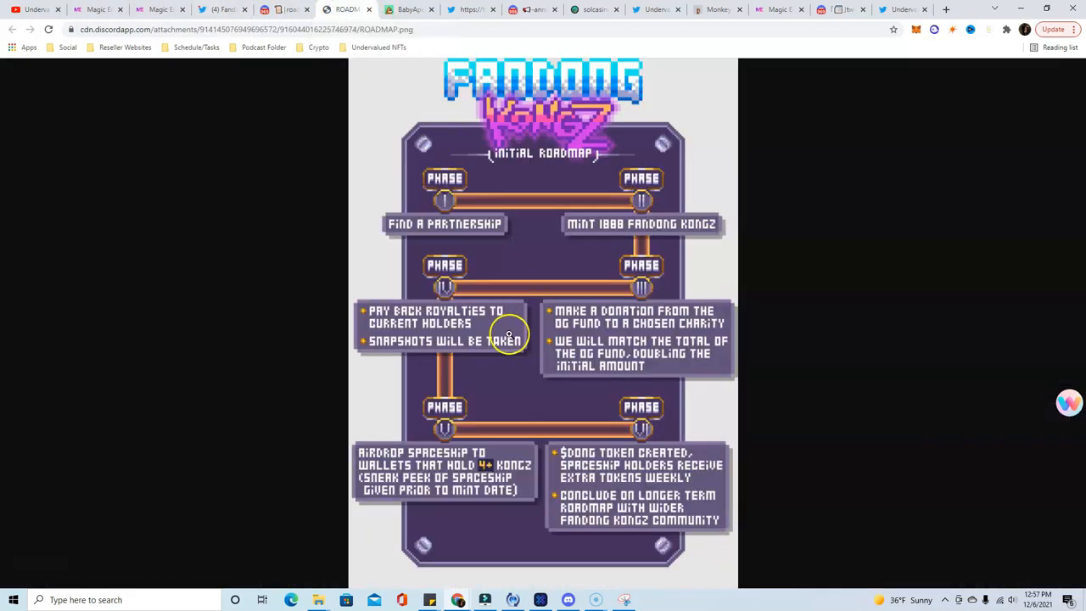
mouse_move(441, 477)
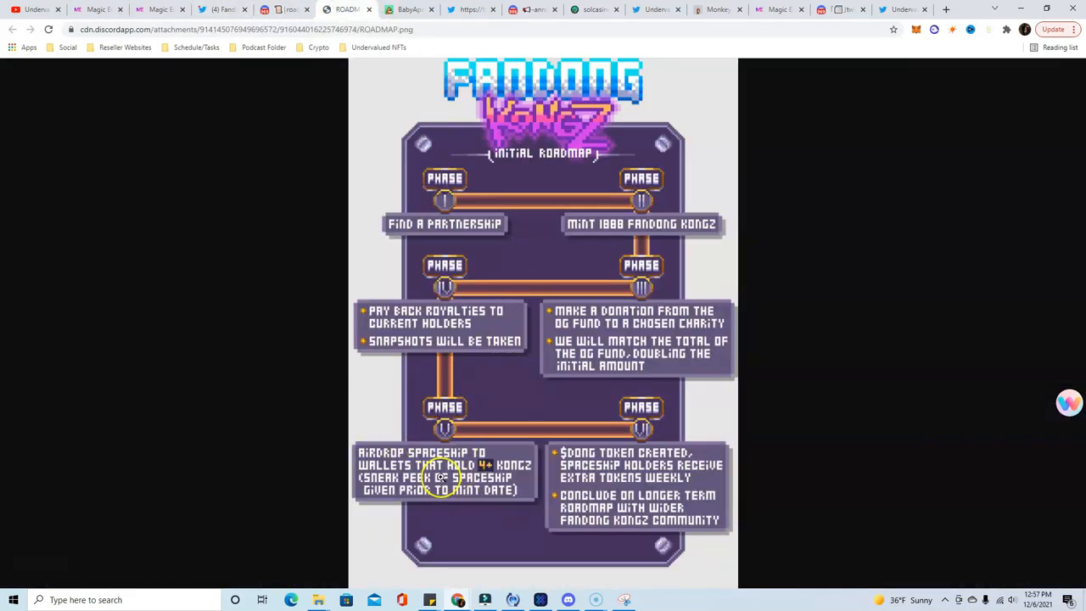
mouse_move(373, 459)
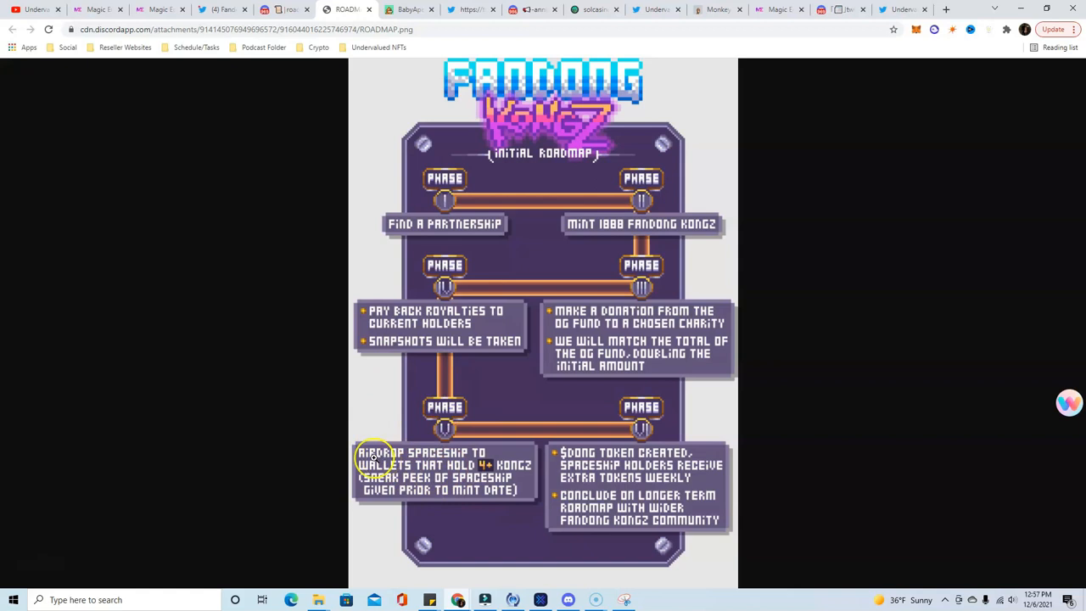
mouse_move(458, 476)
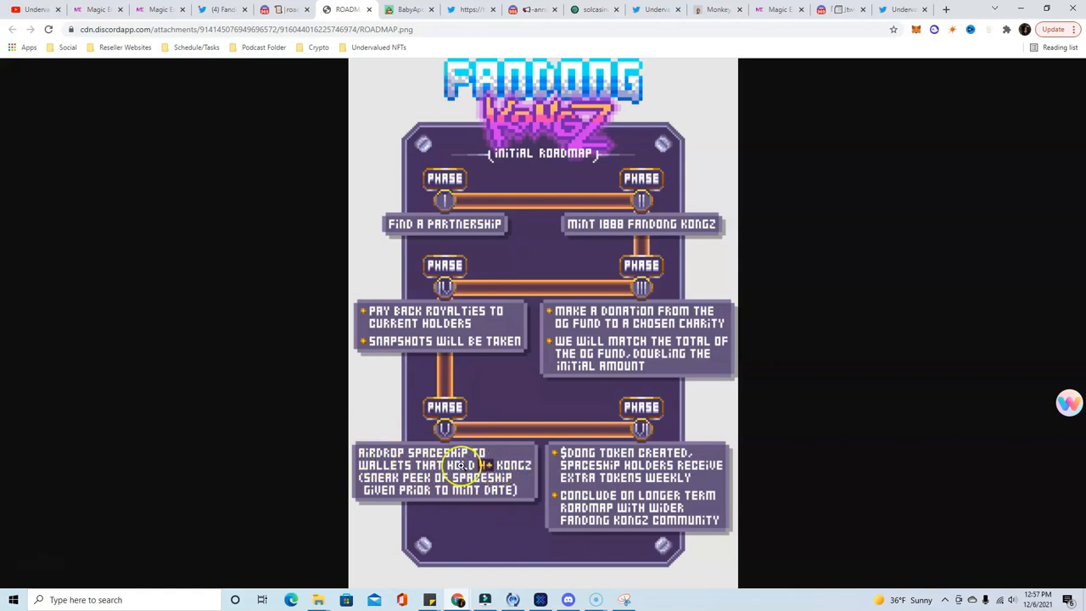
mouse_move(499, 484)
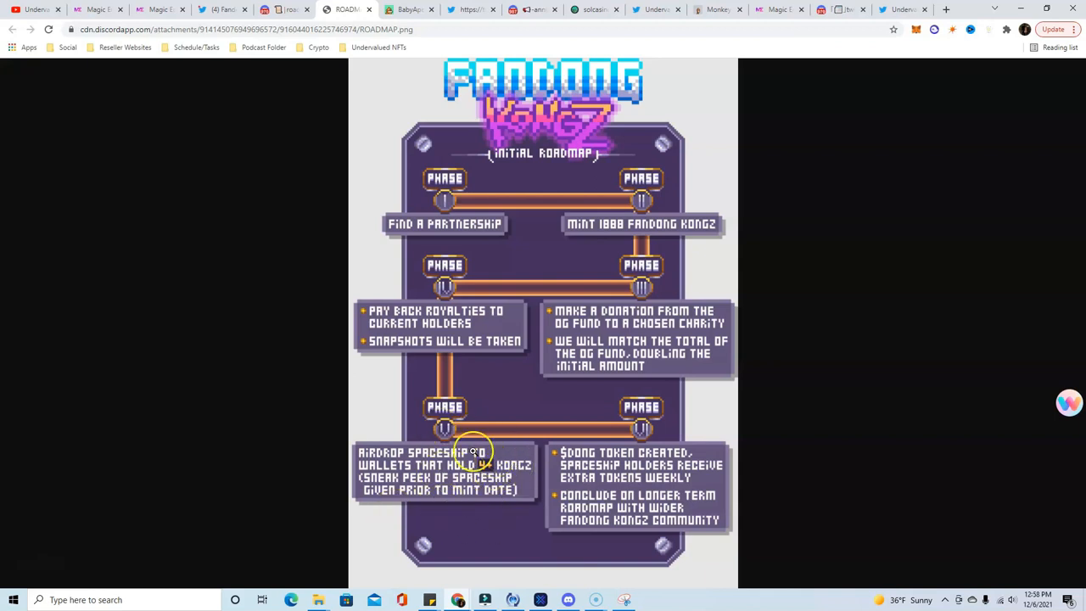
mouse_move(670, 448)
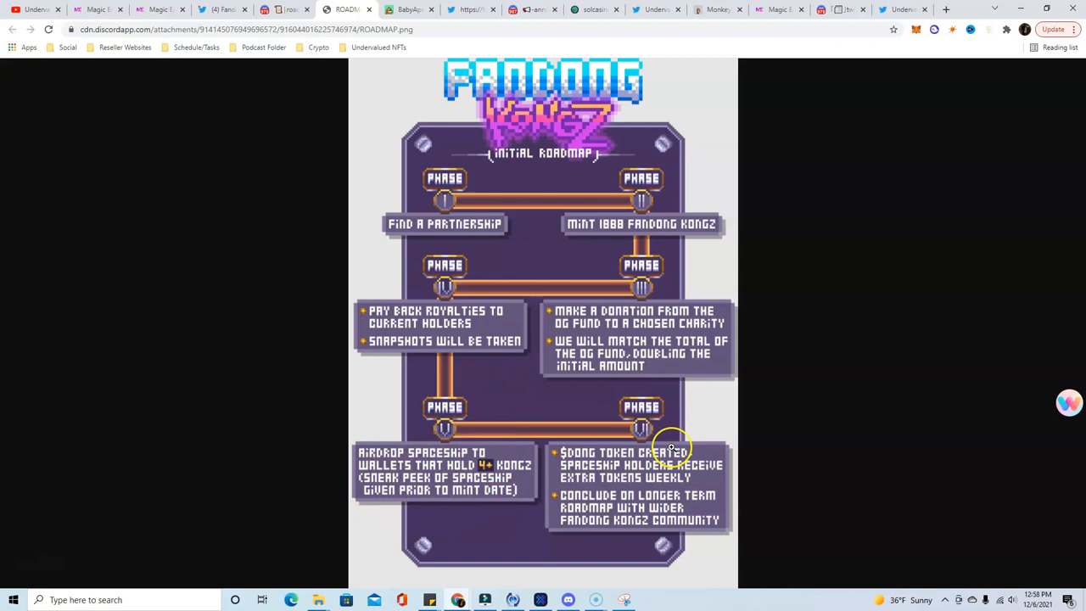
mouse_move(598, 460)
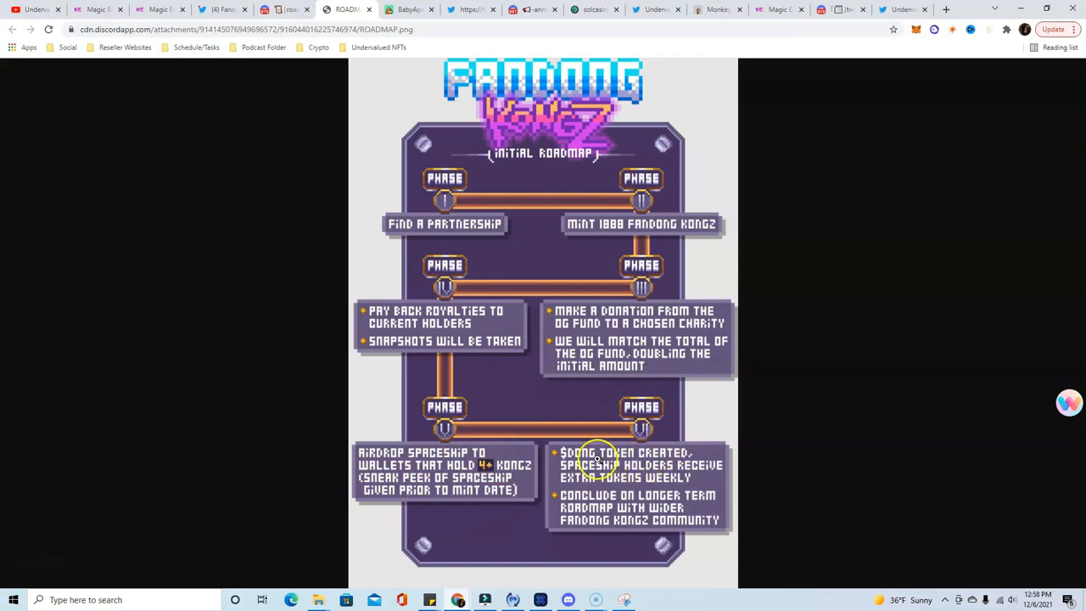
mouse_move(619, 458)
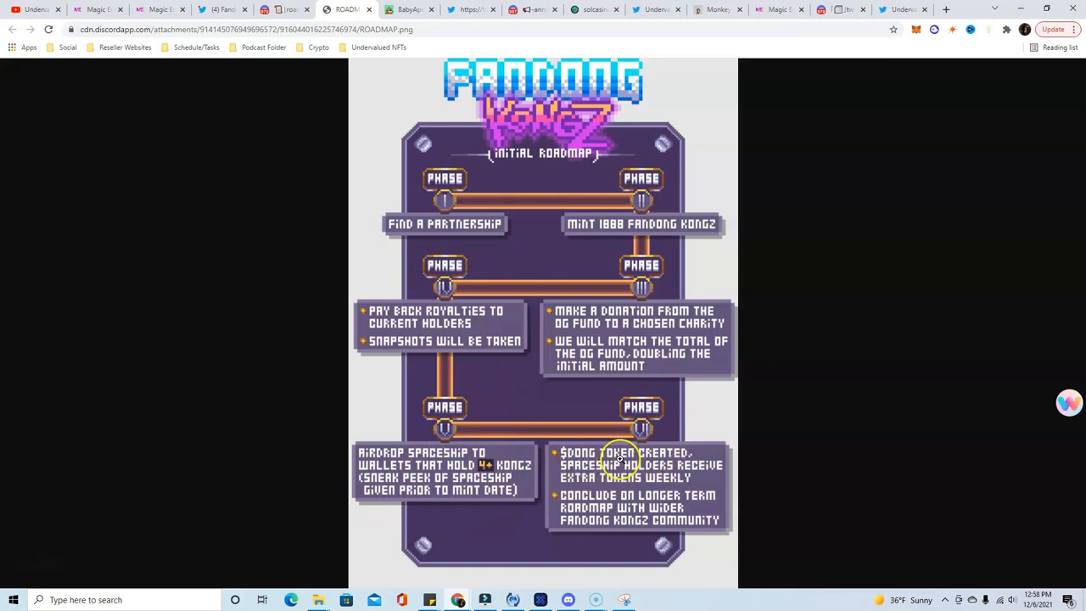
mouse_move(628, 479)
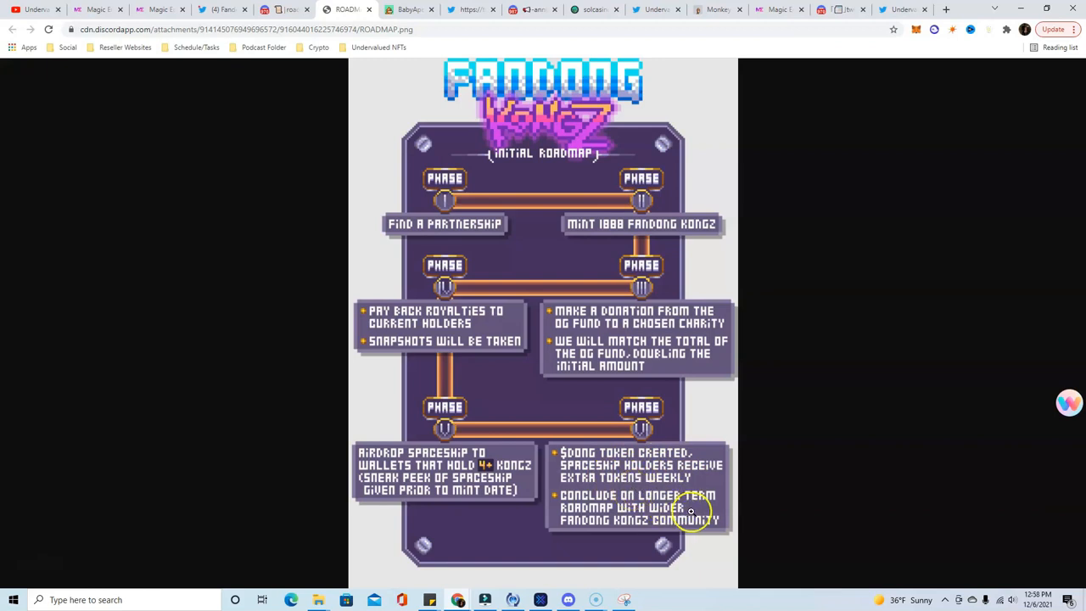
mouse_move(628, 512)
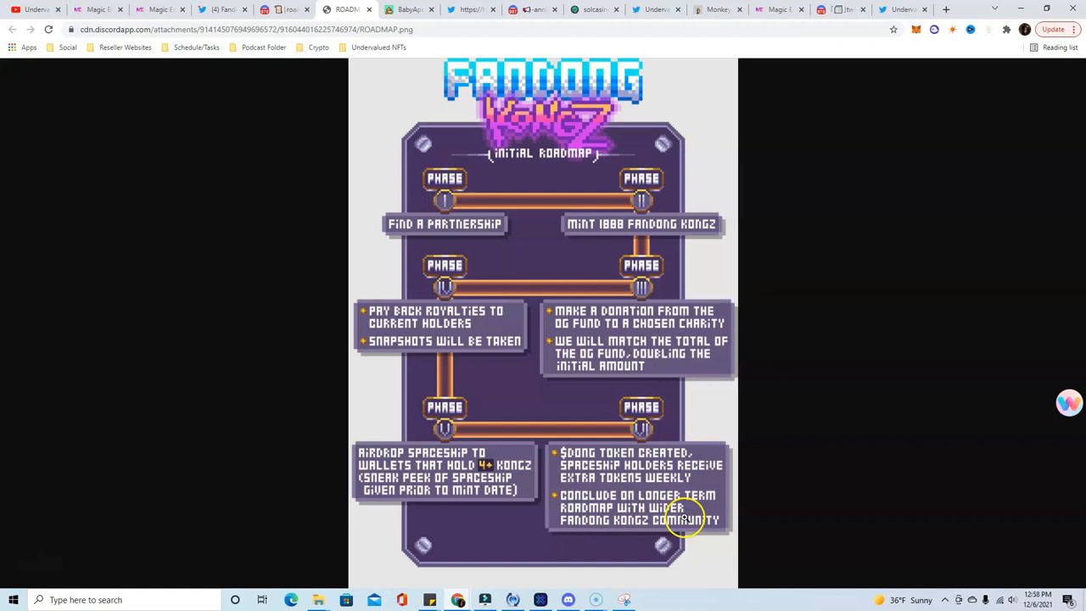
mouse_move(632, 396)
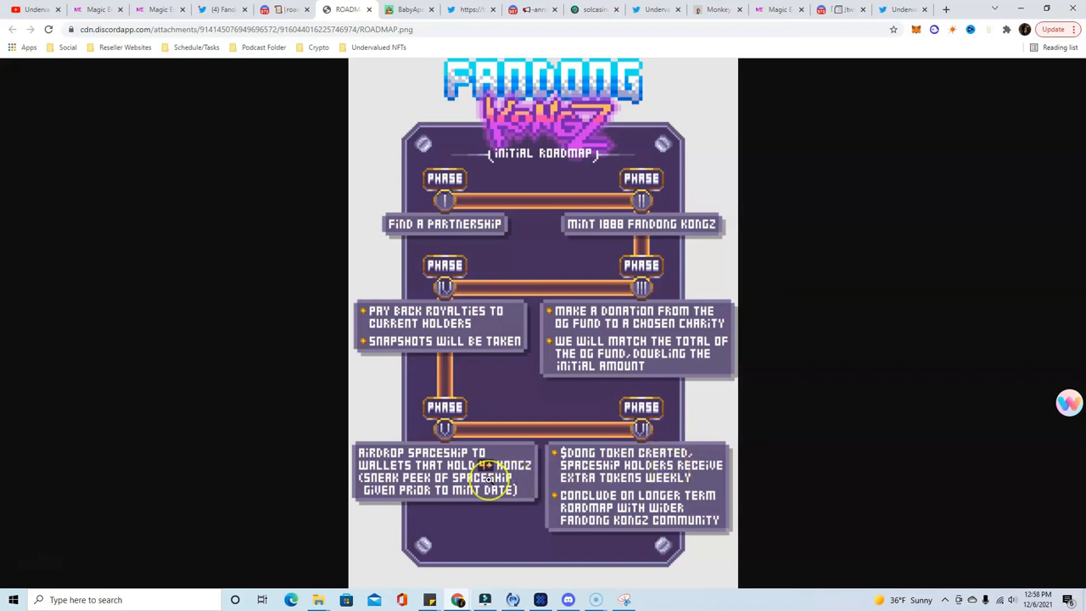
left_click(159, 10)
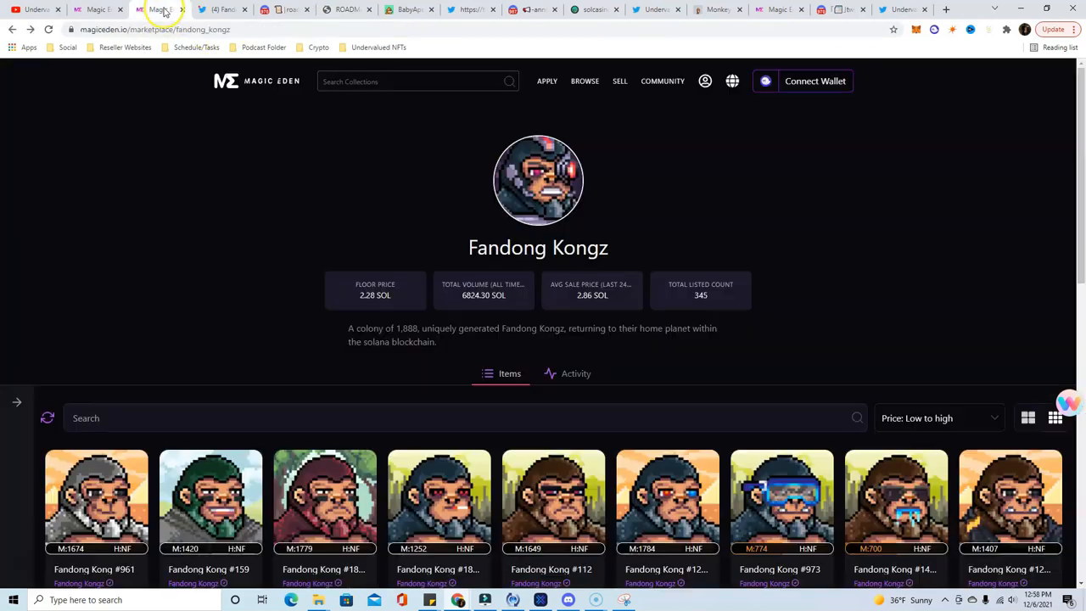
scroll("down", 3)
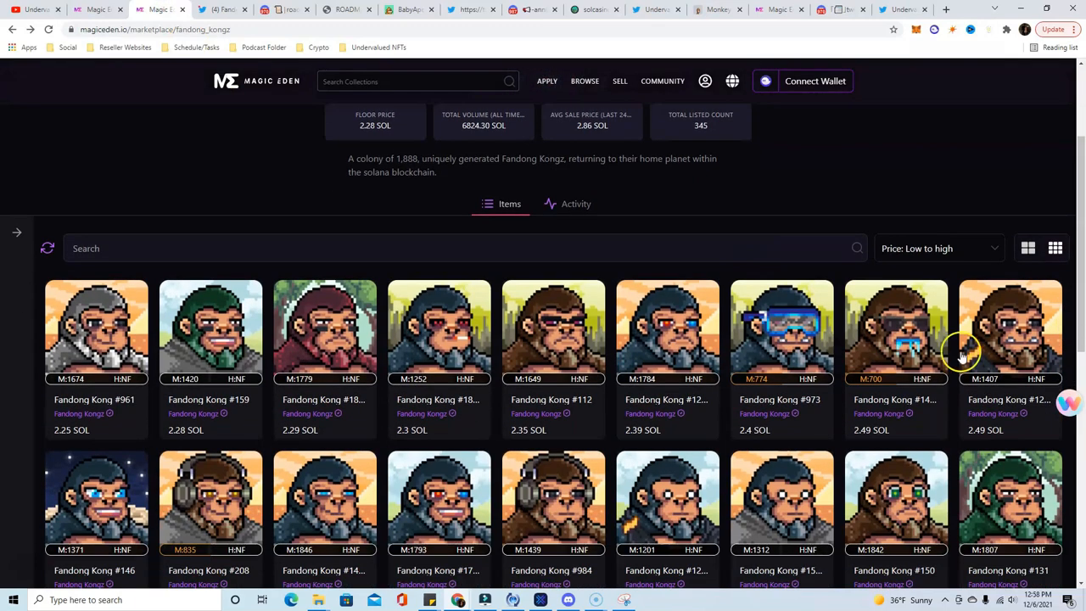
mouse_move(633, 285)
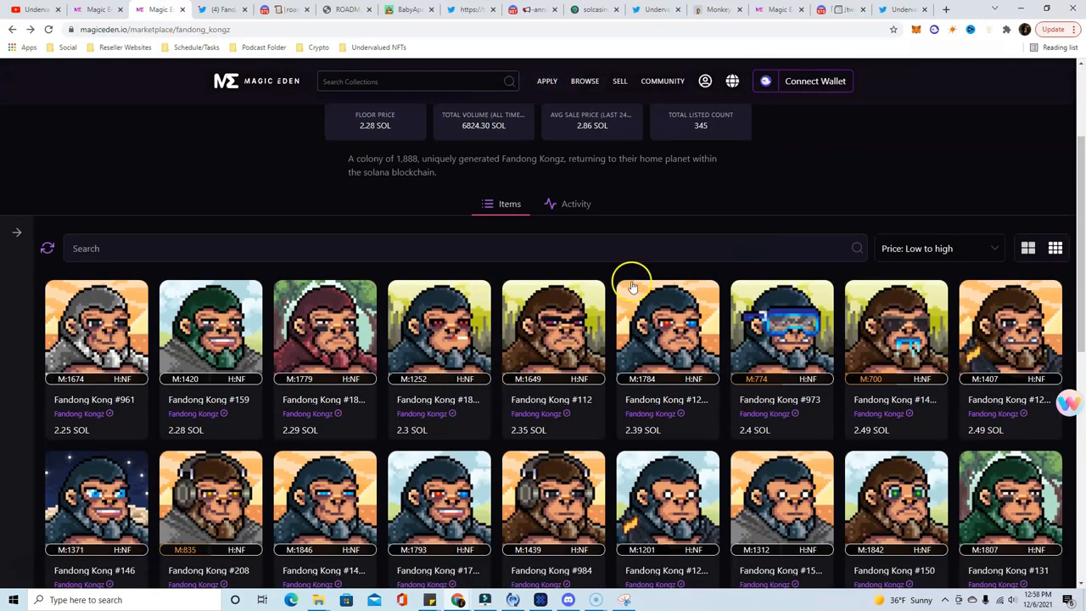
mouse_move(312, 136)
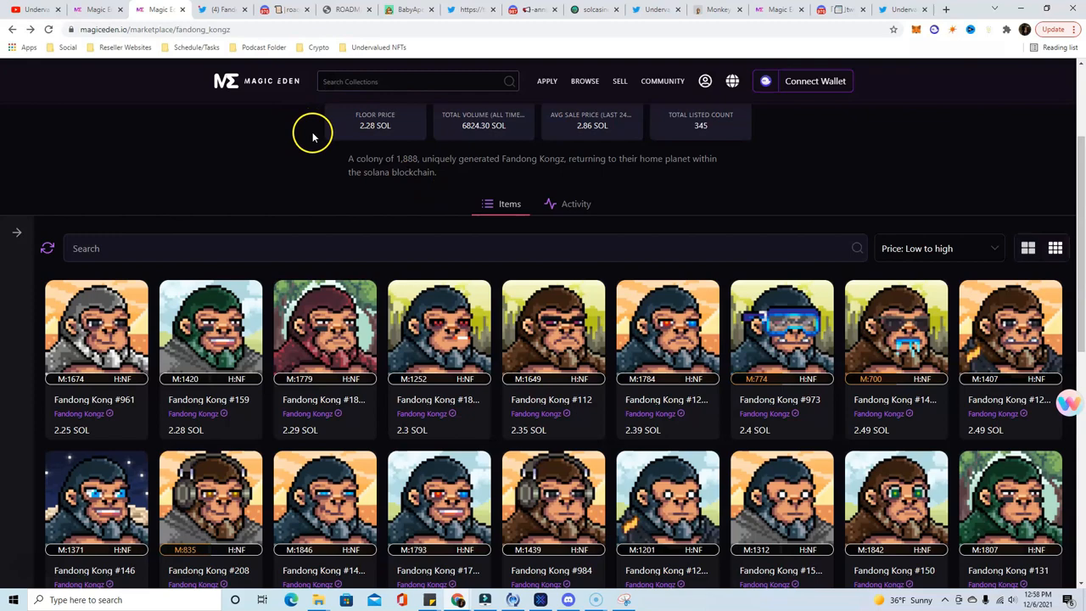
scroll("down", 3)
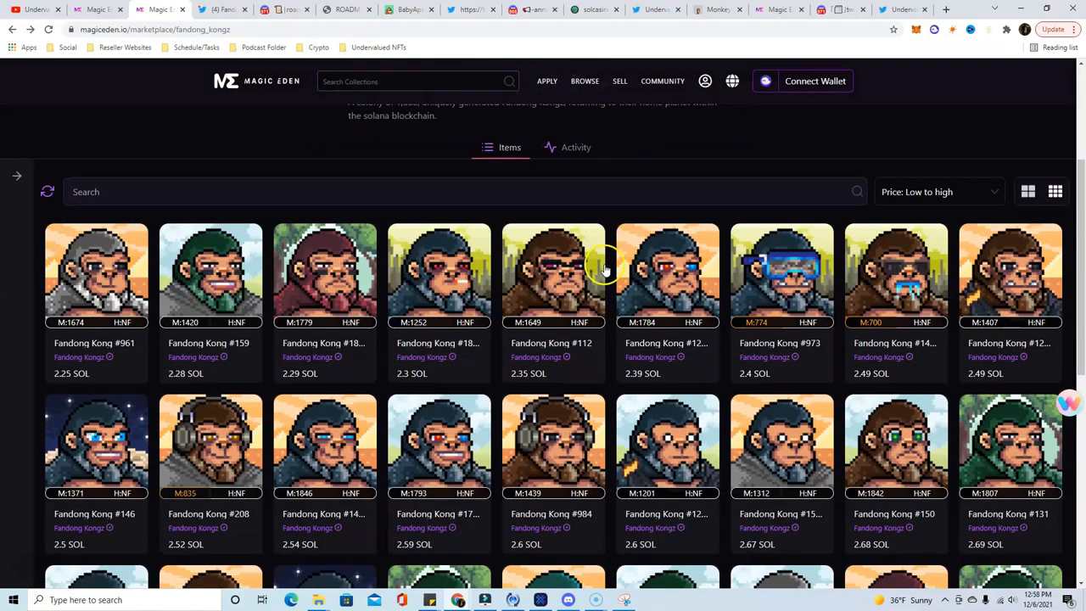
mouse_move(442, 272)
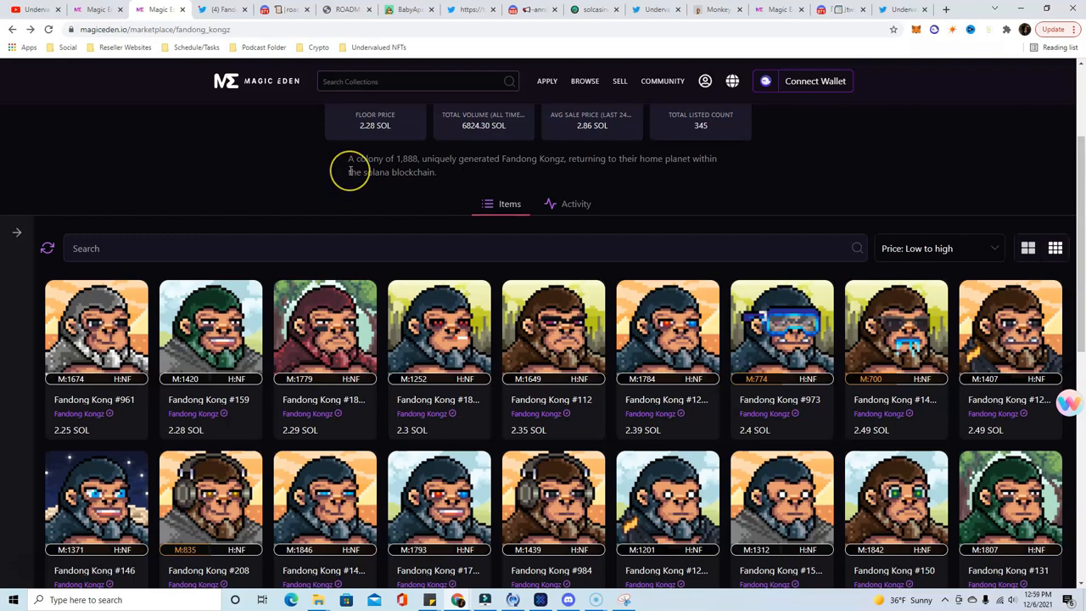
mouse_move(349, 169)
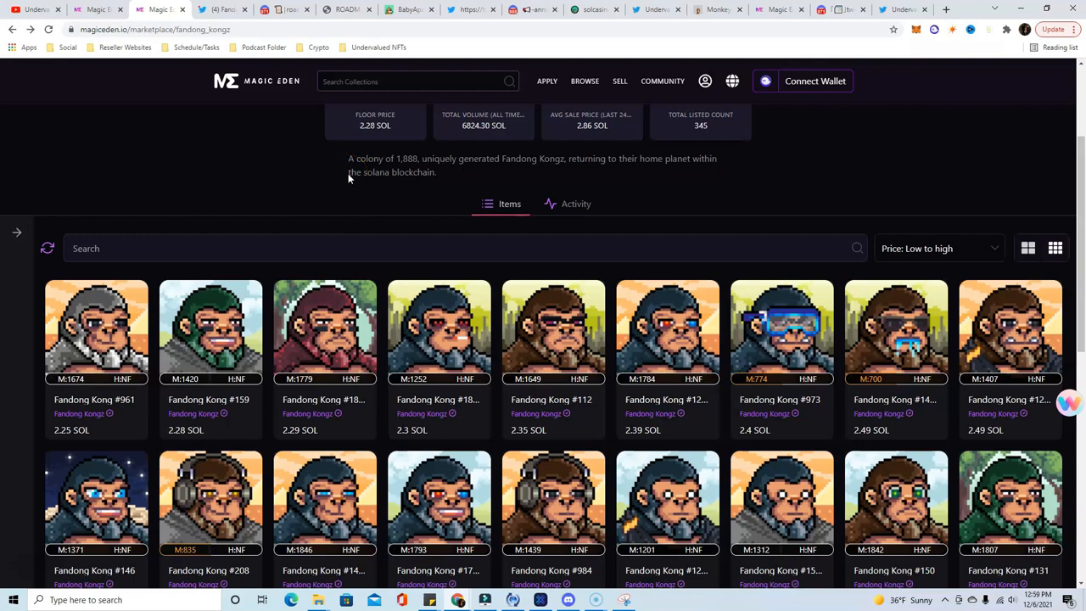
mouse_move(331, 151)
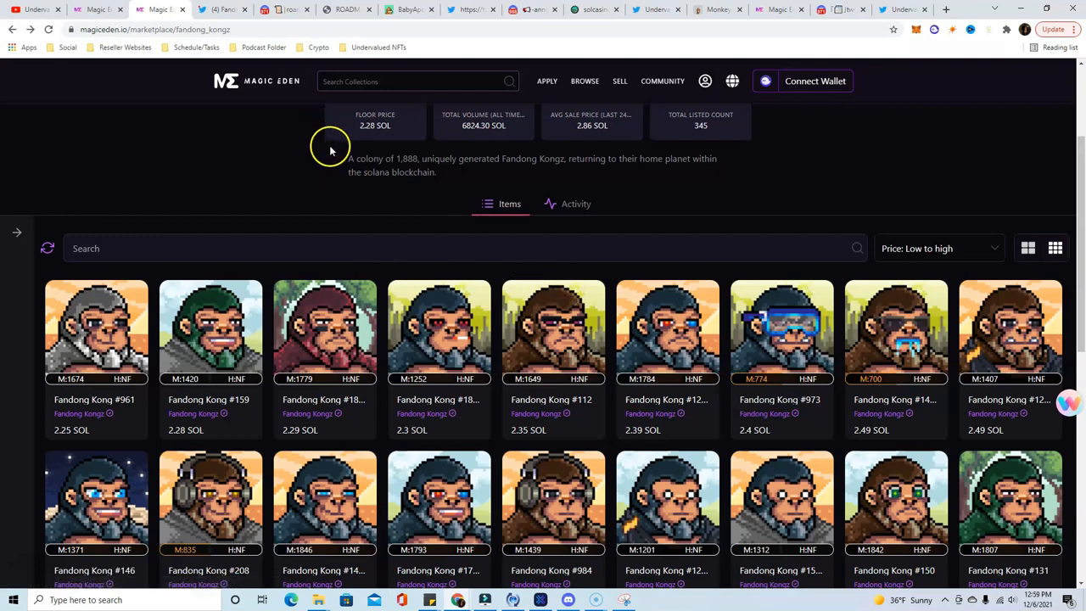
mouse_move(332, 190)
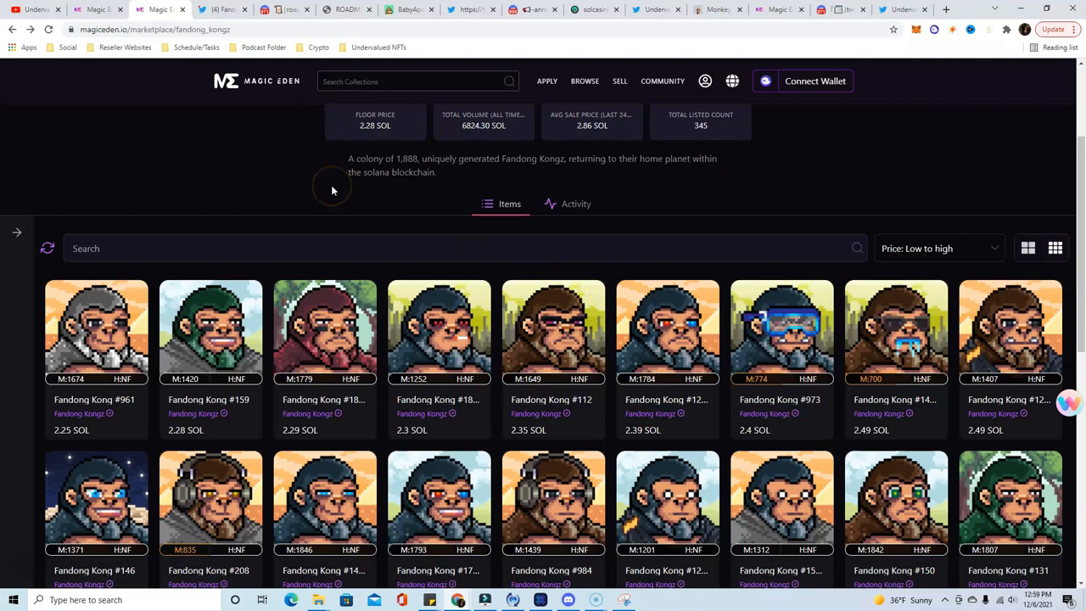
mouse_move(348, 56)
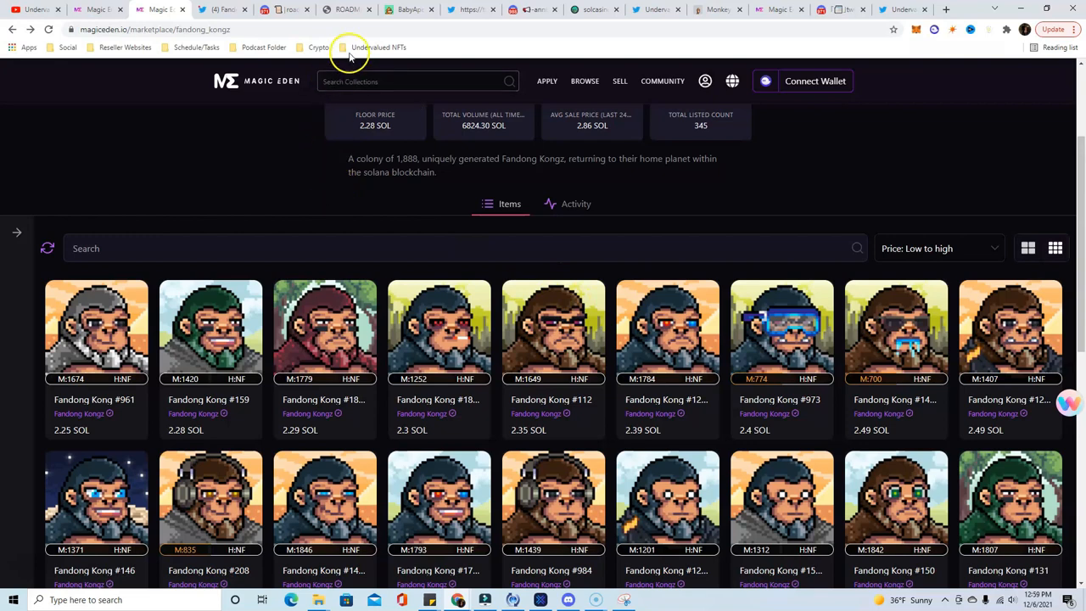
left_click(343, 10)
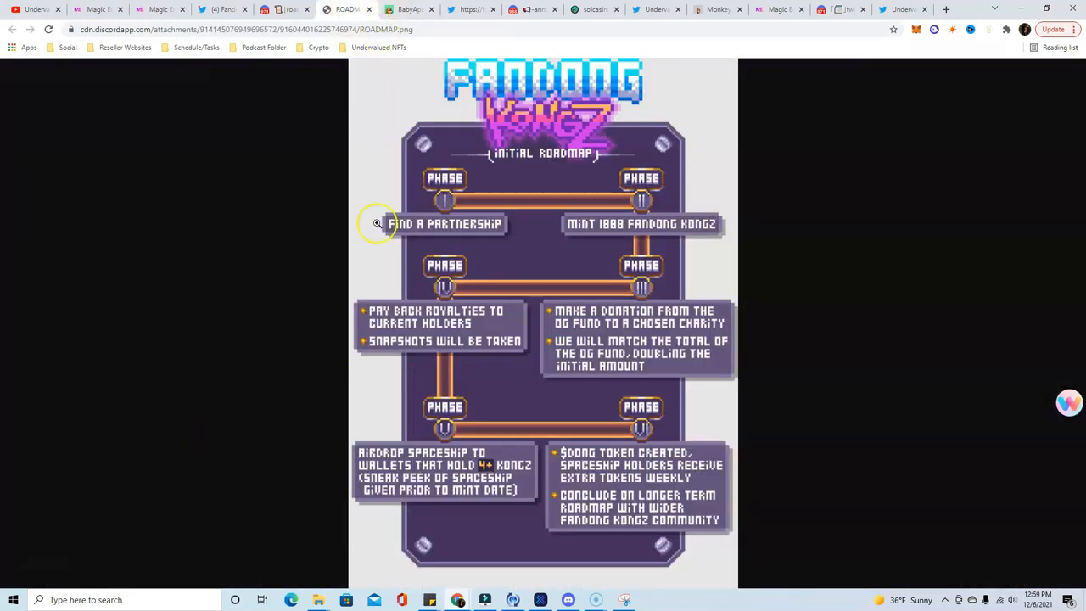
Step: Read down babyapes.io past the sold-out Mint, Say Hello gallery and Rarity to the Roadmap milestones
left_click(411, 10)
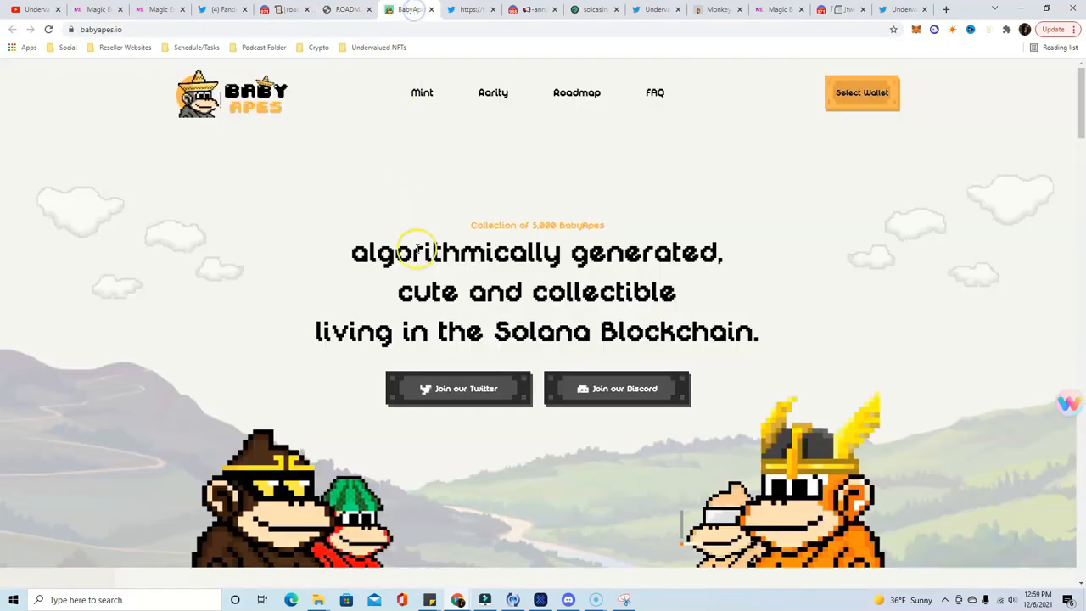
mouse_move(856, 210)
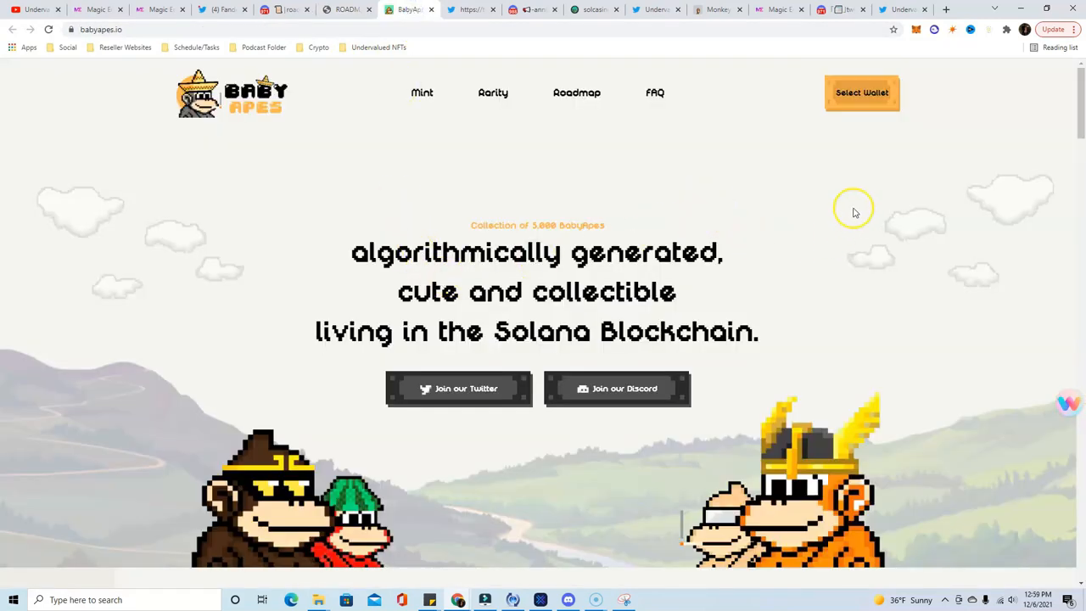
scroll("down", 3)
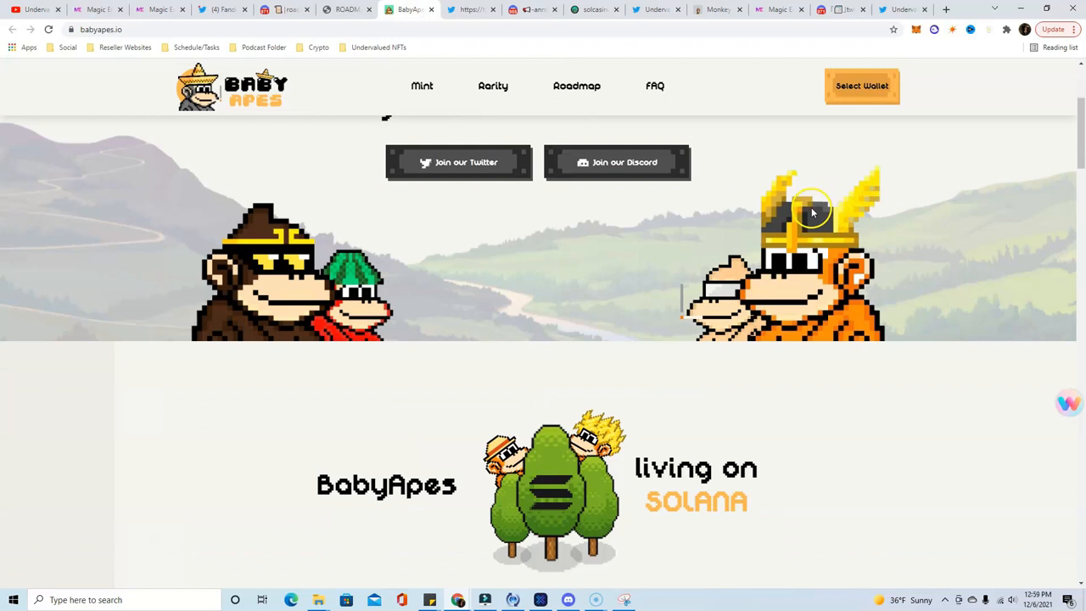
mouse_move(730, 204)
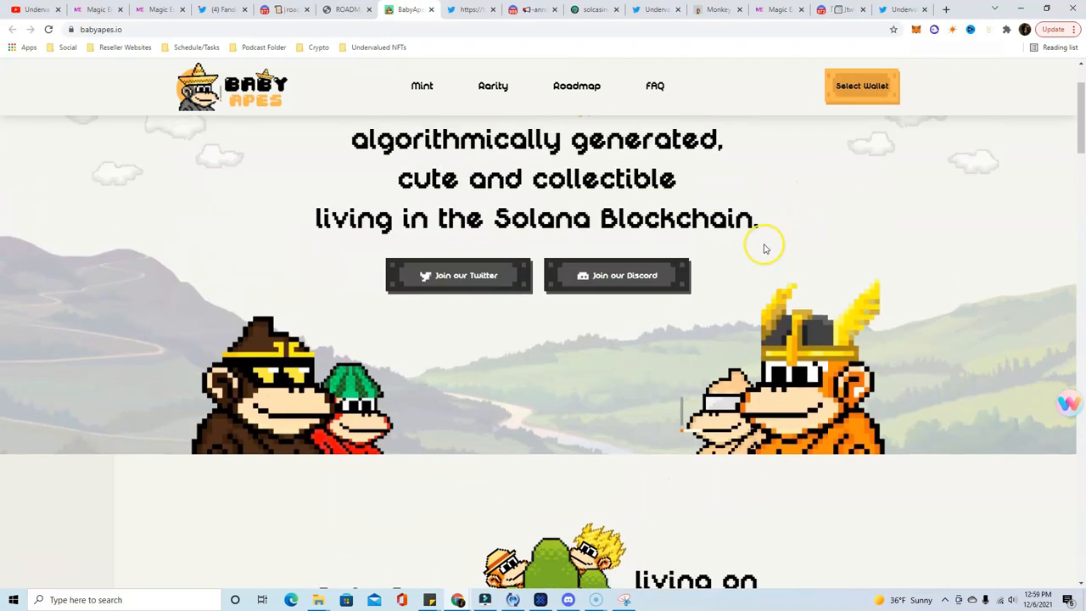
mouse_move(774, 253)
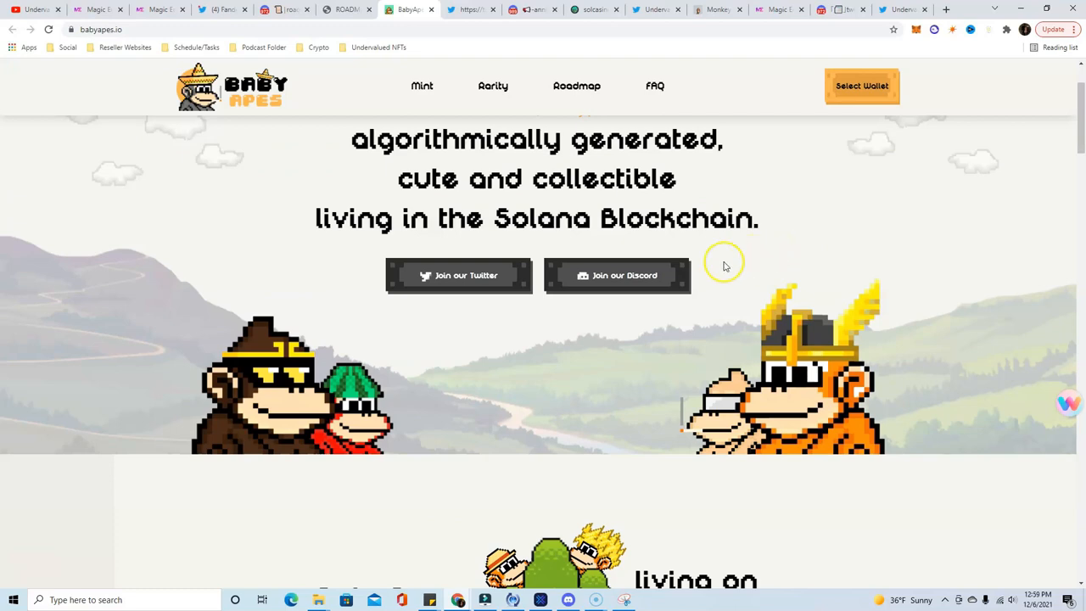
scroll("down", 3)
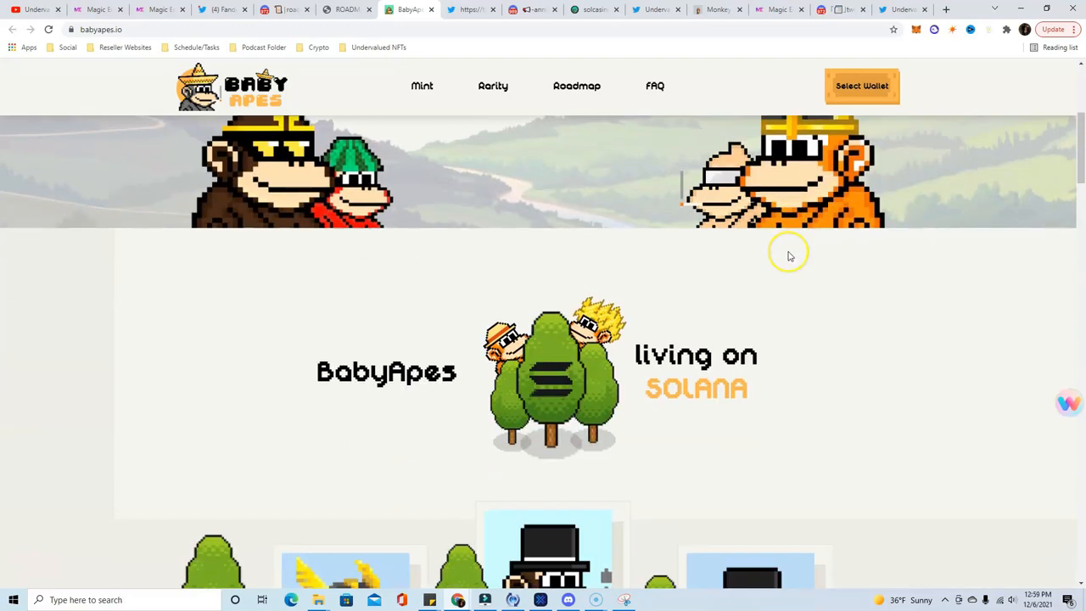
scroll("down", 3)
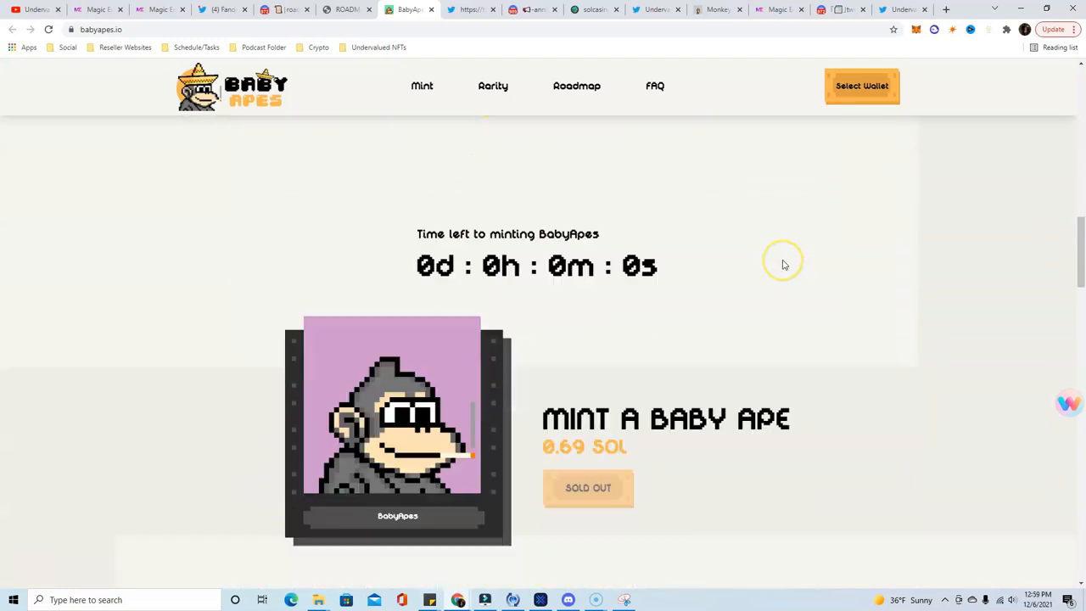
scroll("down", 3)
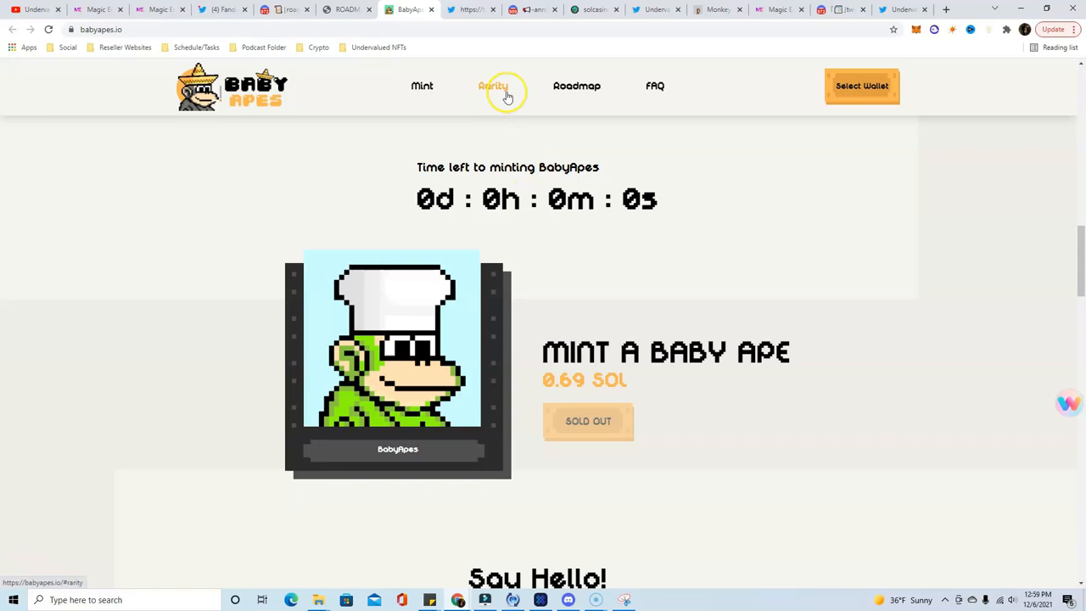
scroll("down", 3)
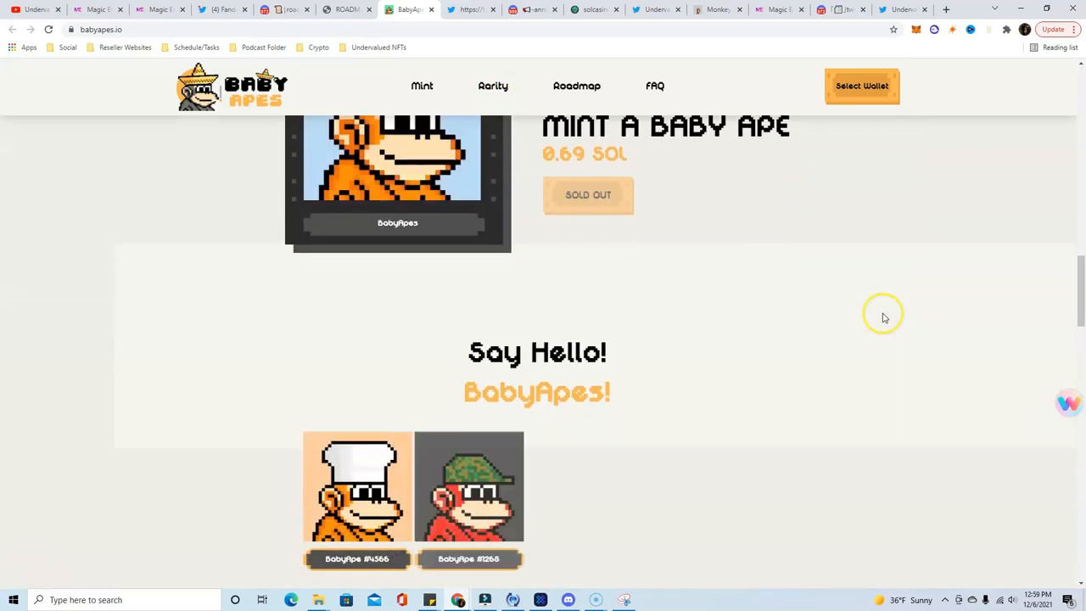
scroll("down", 3)
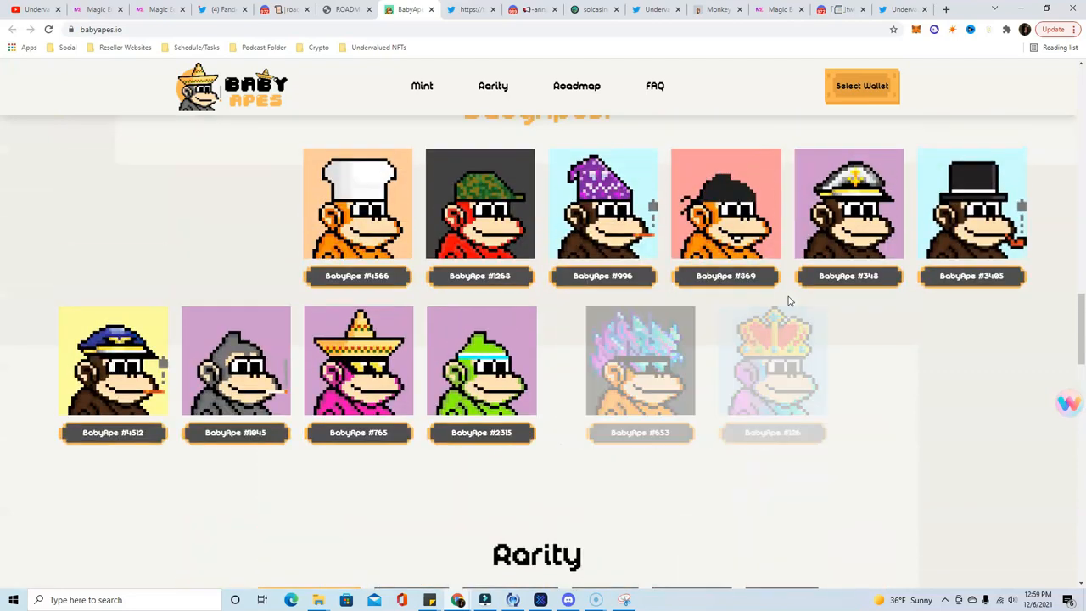
scroll("down", 3)
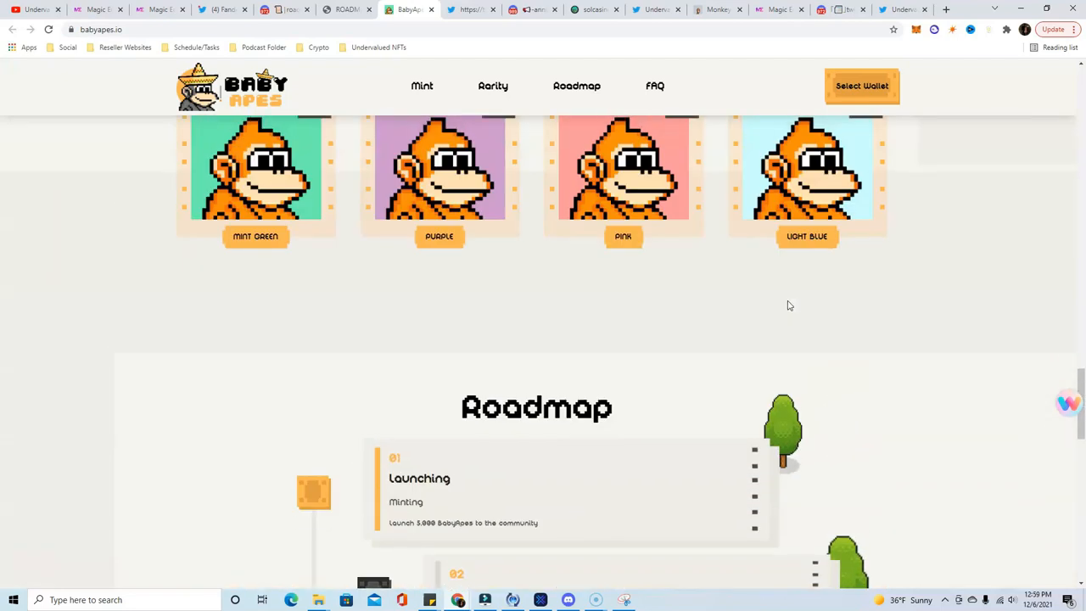
scroll("up", 3)
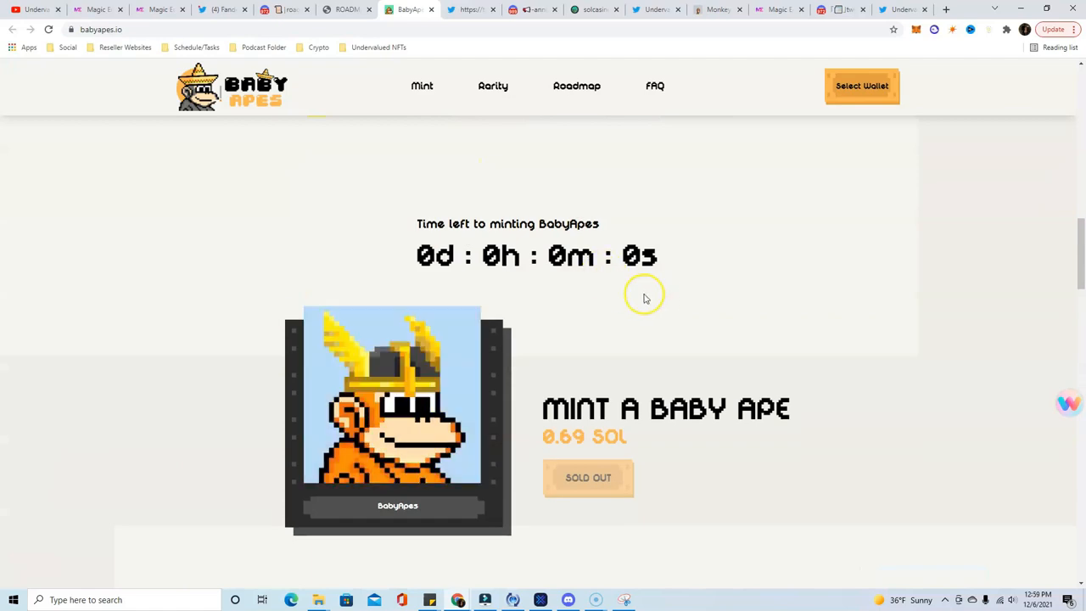
scroll("down", 3)
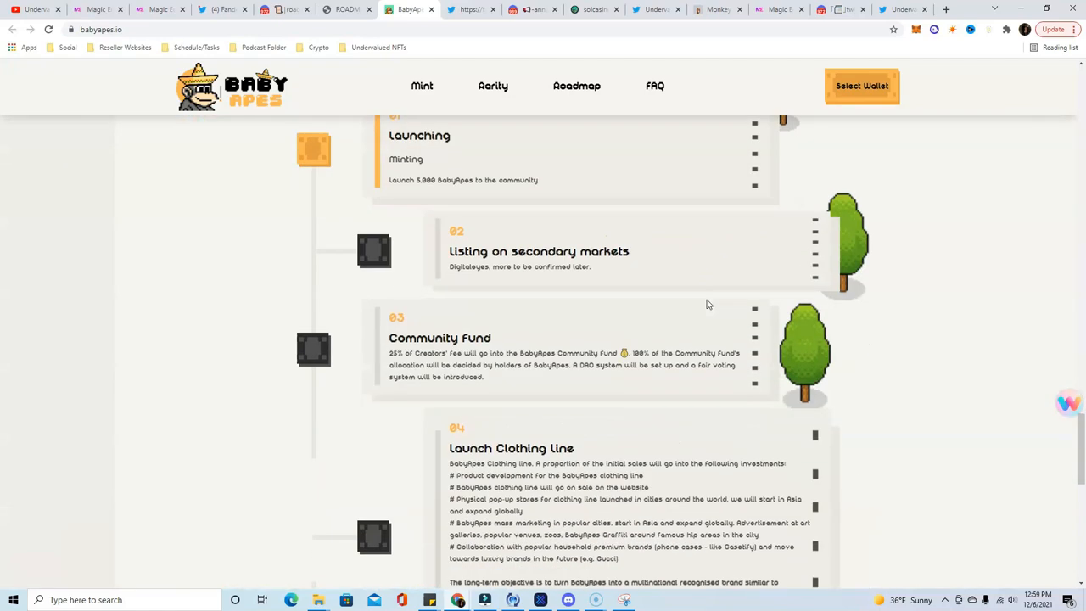
Step: Read through the Baby Apes FAQ section on the project website
scroll("up", 3)
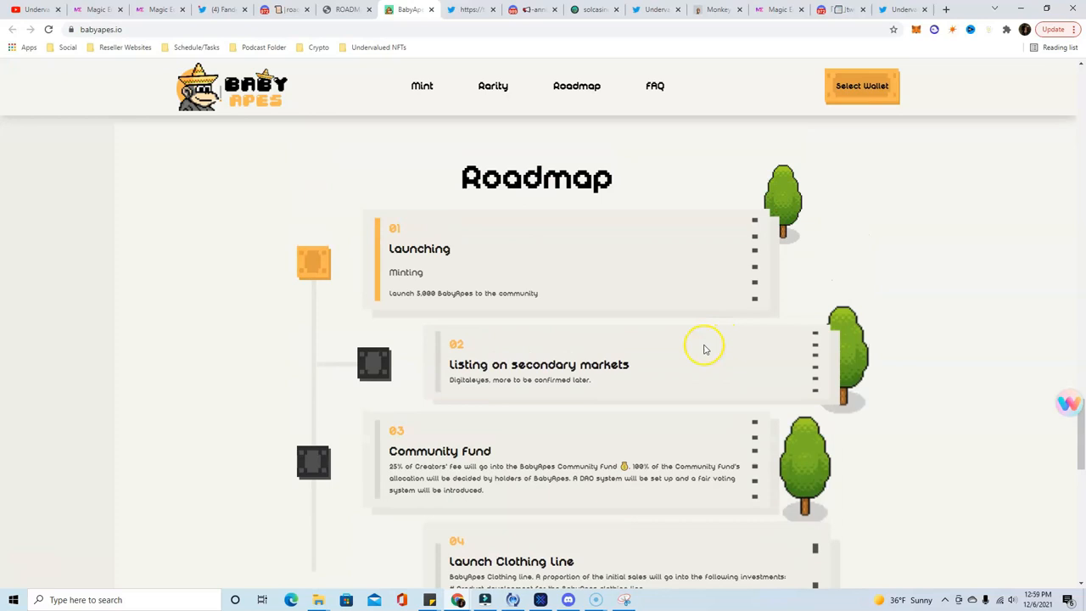
mouse_move(533, 358)
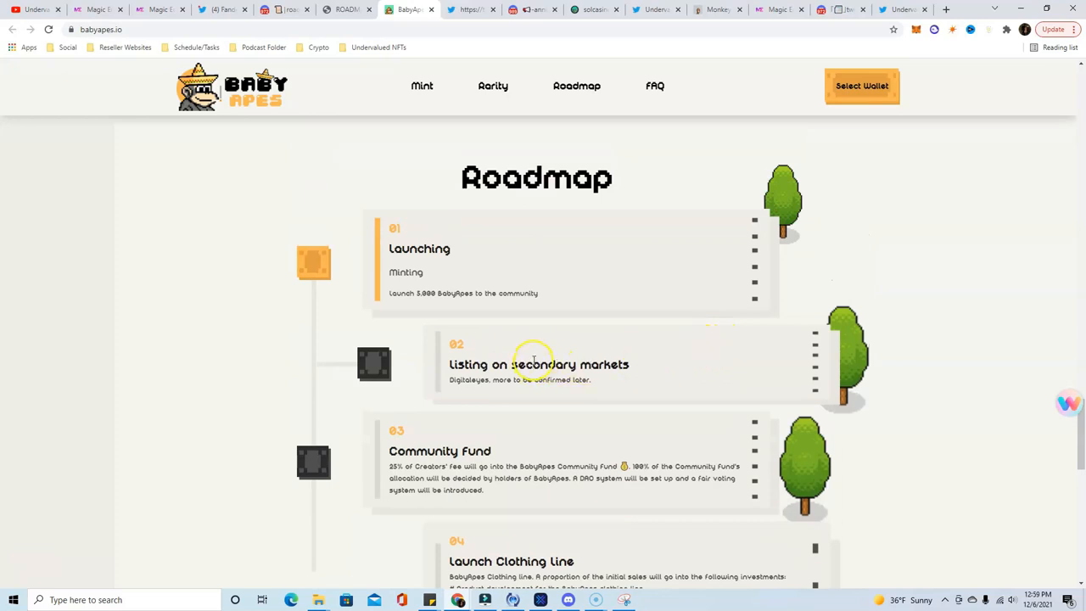
mouse_move(529, 339)
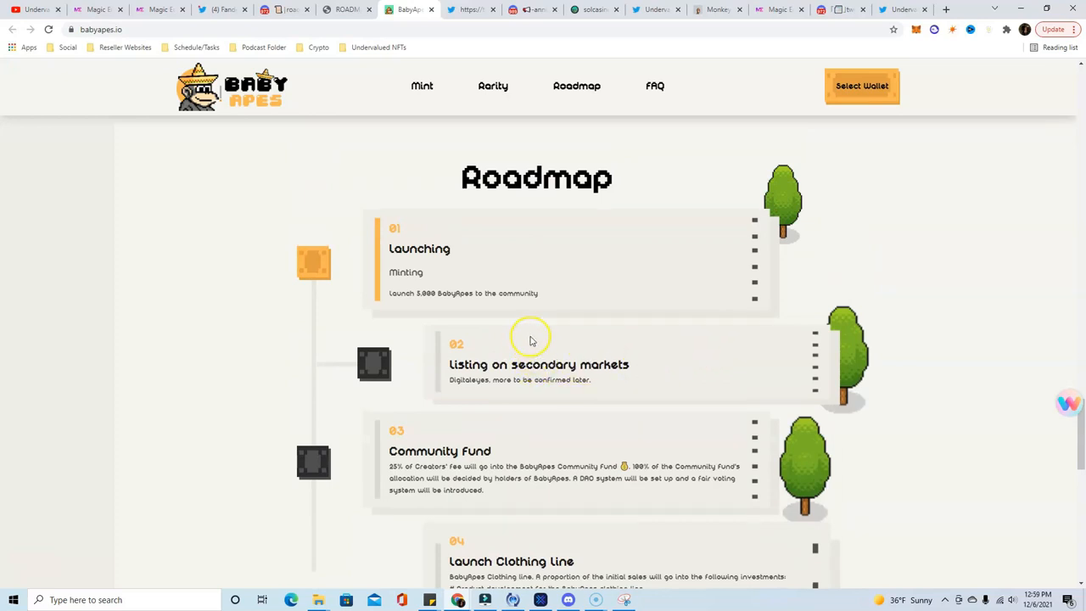
mouse_move(431, 288)
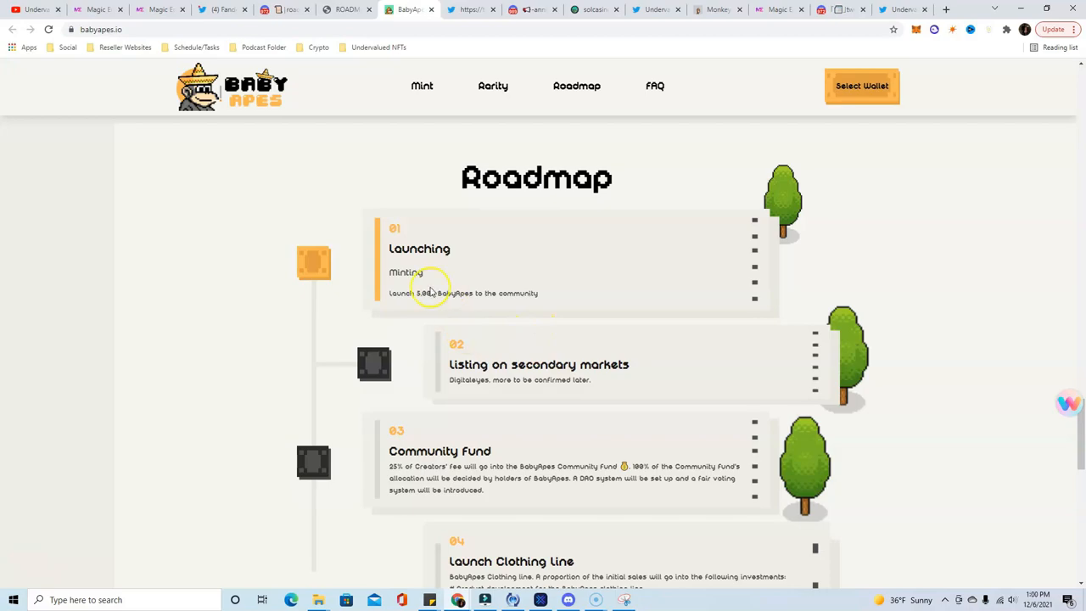
scroll("up", 3)
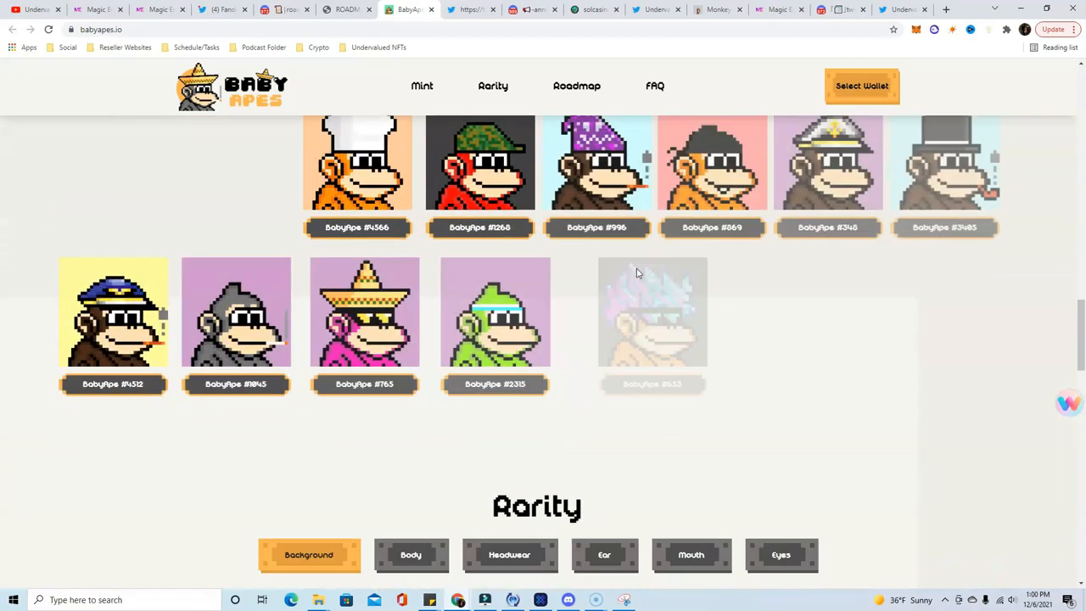
scroll("down", 3)
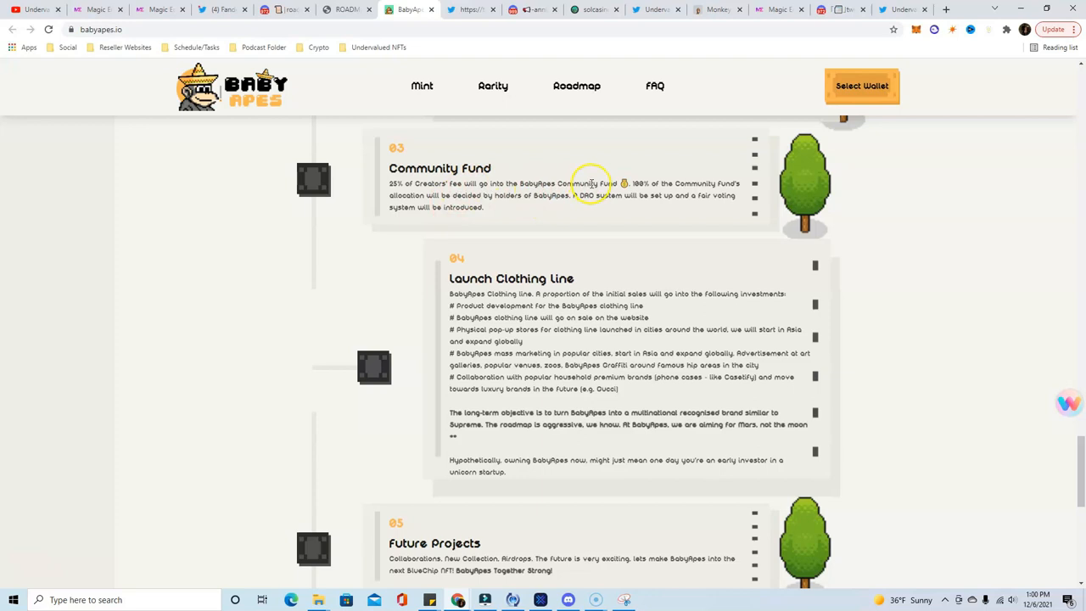
mouse_move(641, 162)
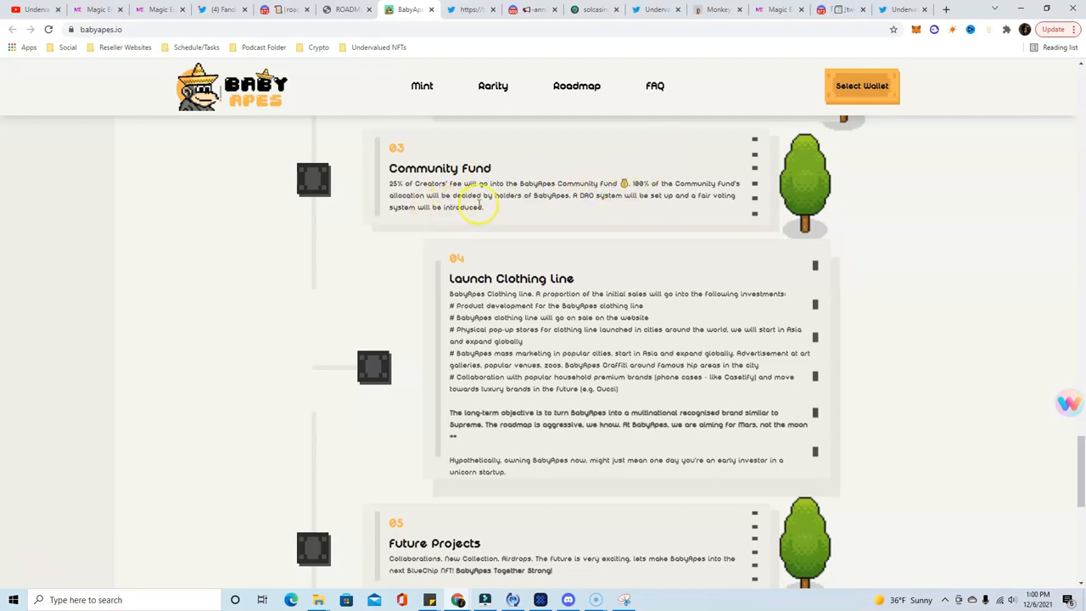
mouse_move(558, 207)
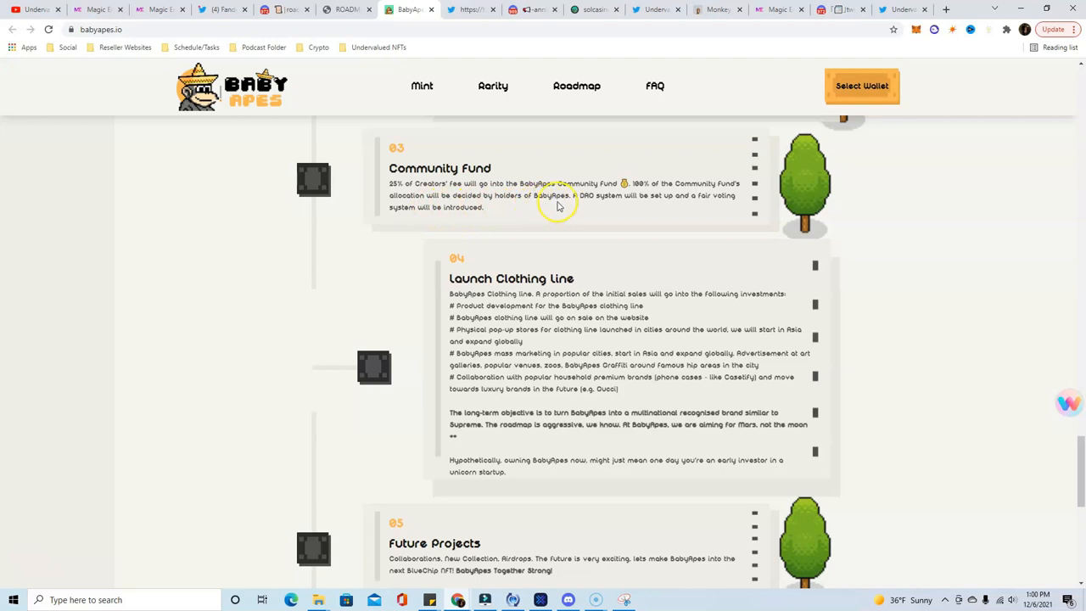
mouse_move(675, 202)
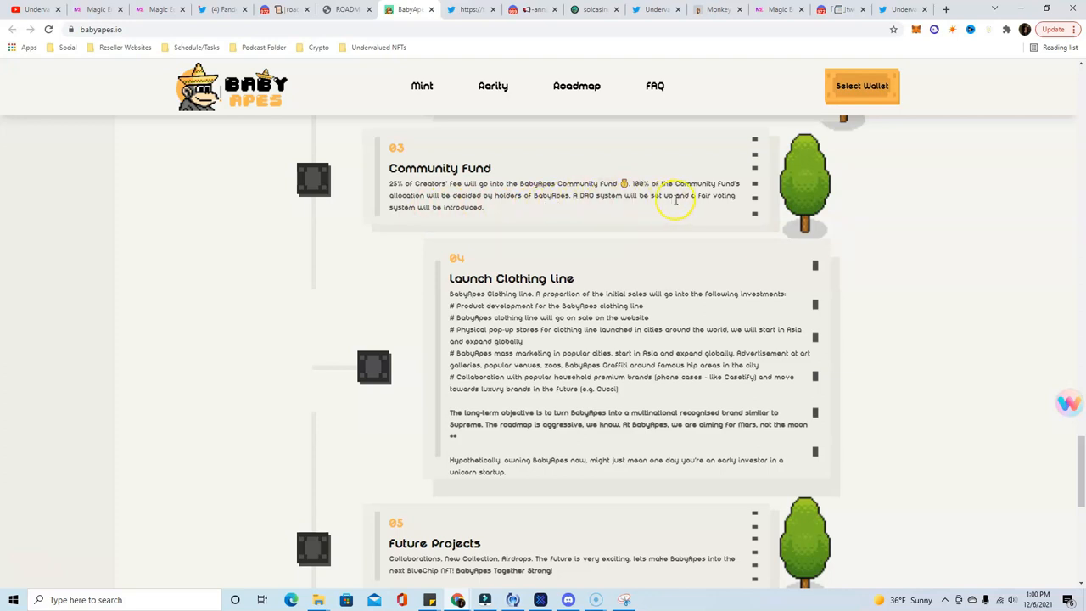
mouse_move(459, 220)
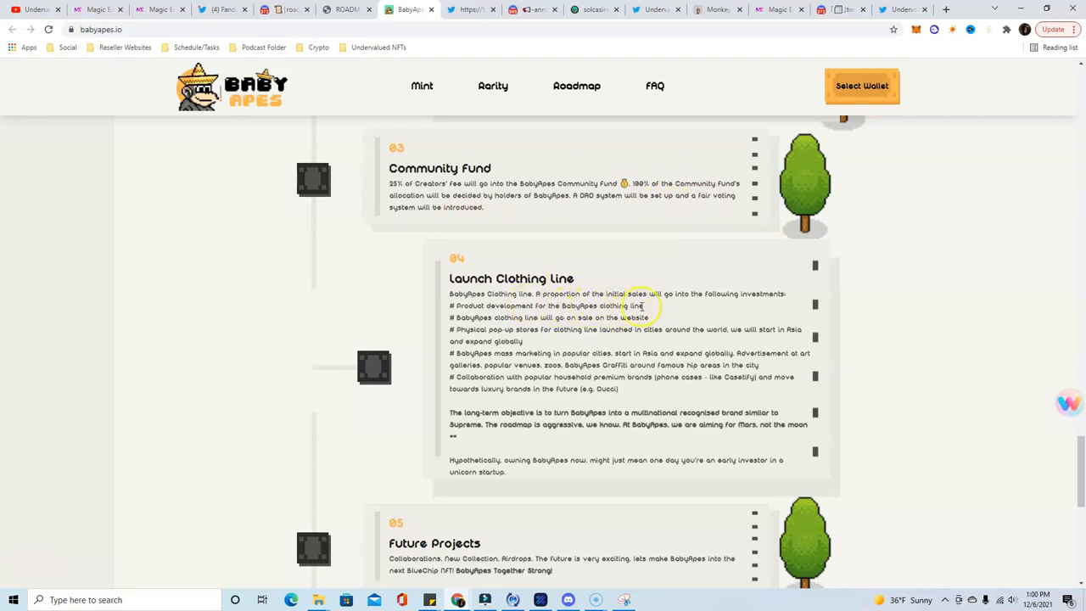
mouse_move(752, 298)
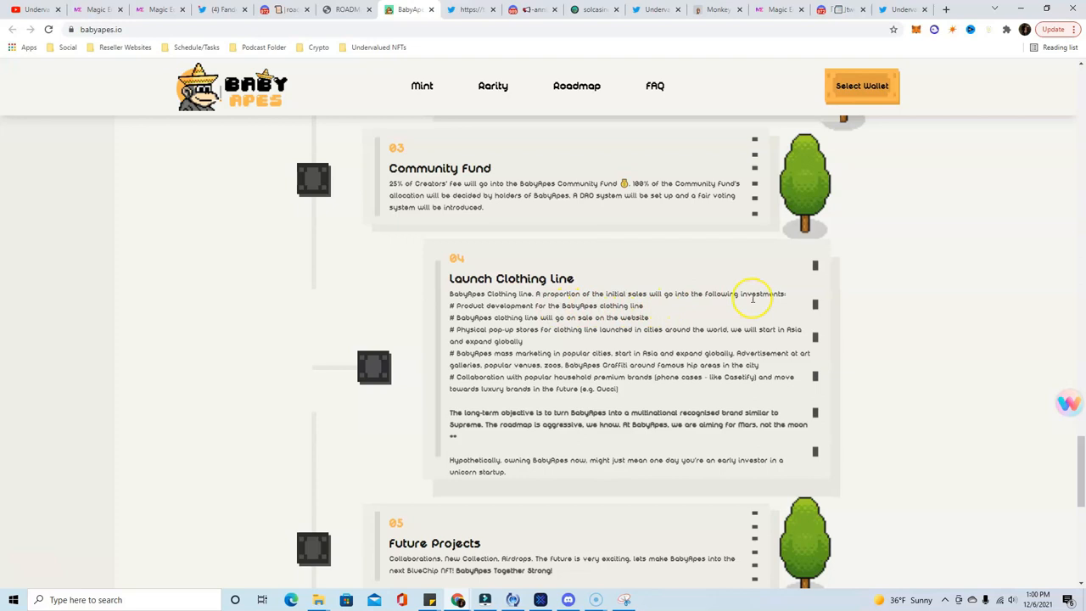
mouse_move(662, 307)
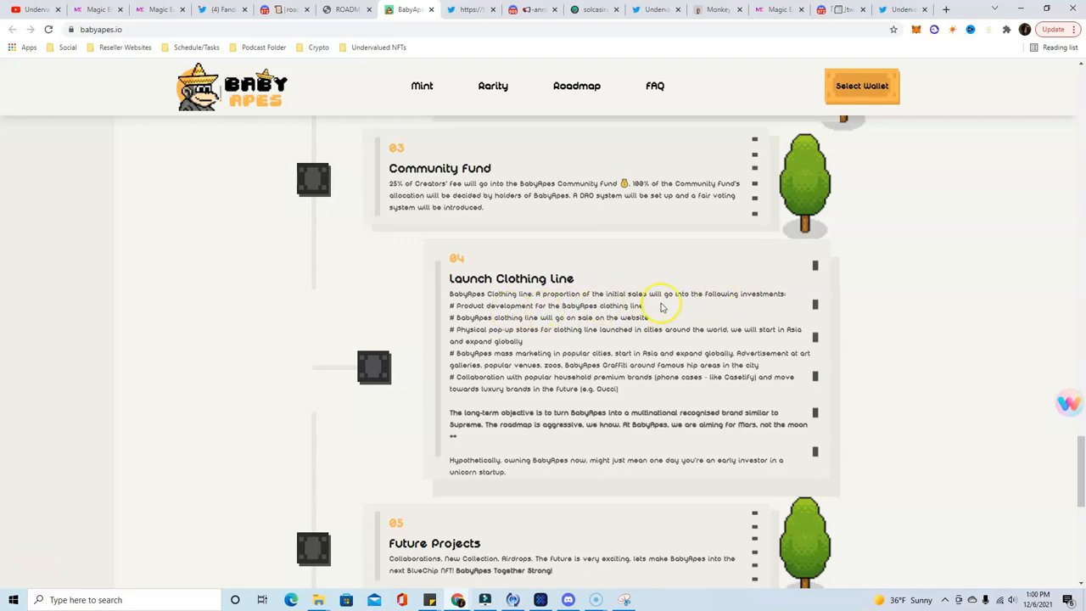
mouse_move(586, 332)
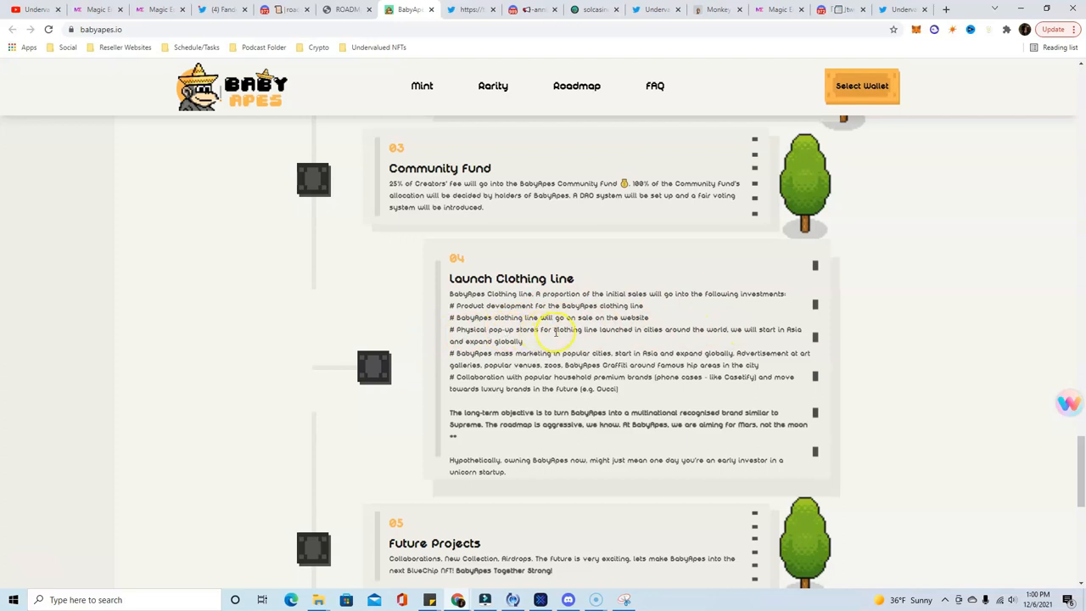
mouse_move(743, 332)
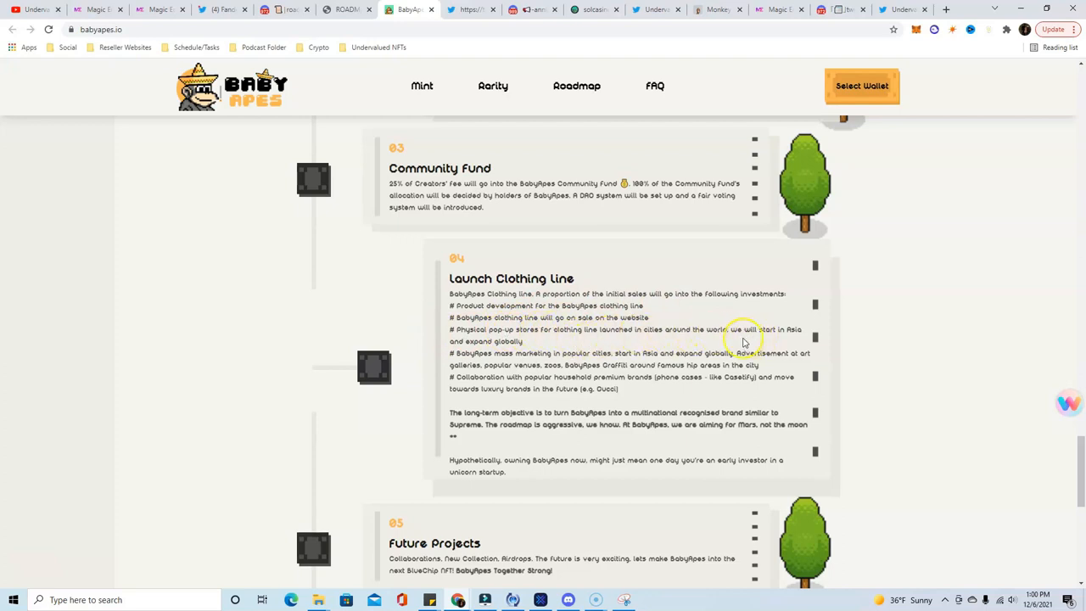
mouse_move(697, 309)
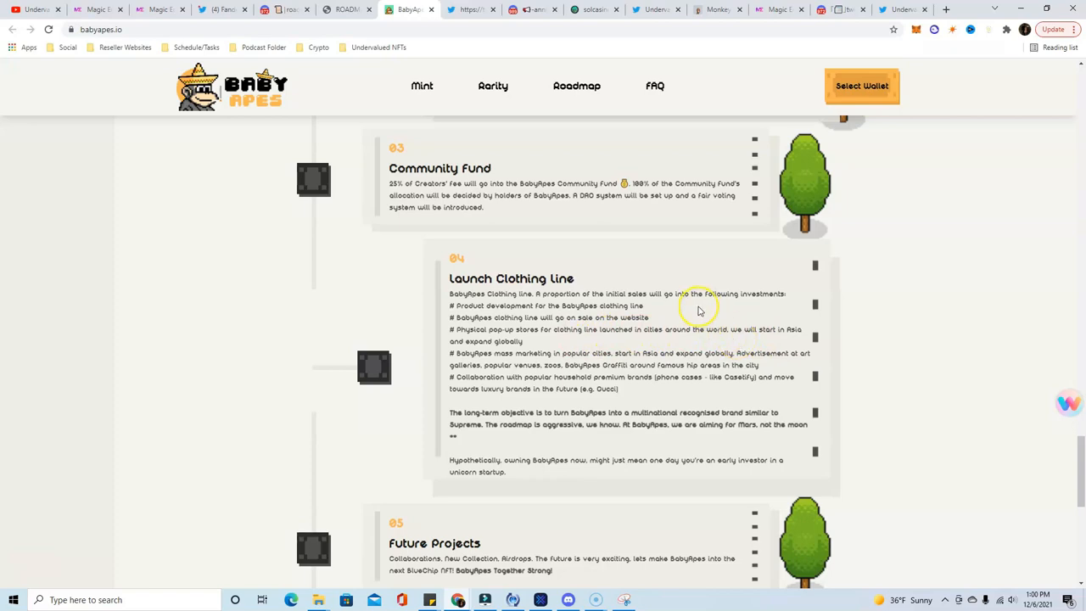
scroll("up", 3)
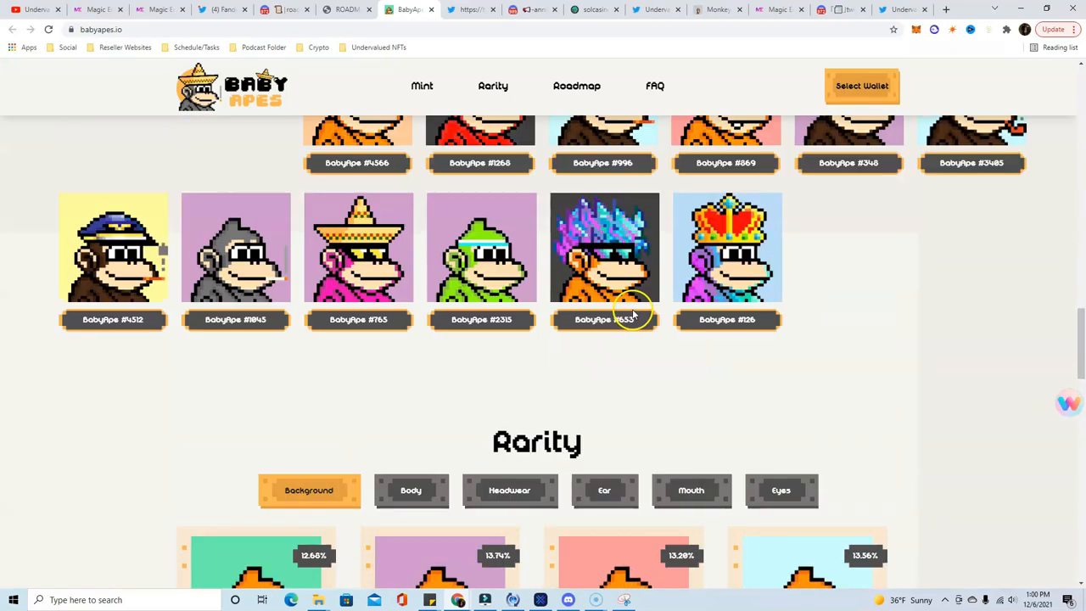
scroll("up", 3)
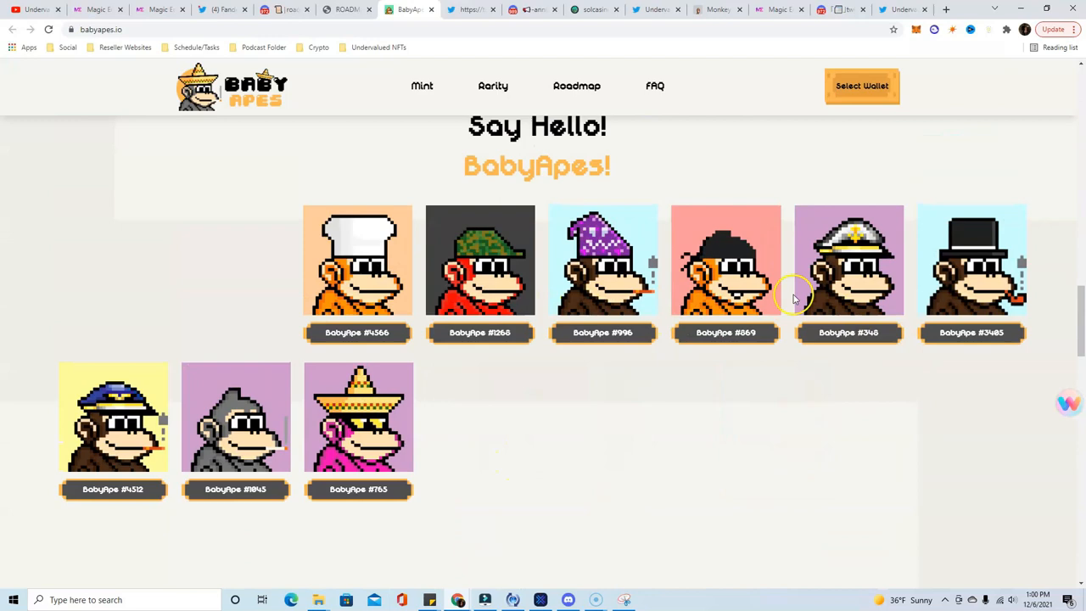
scroll("down", 3)
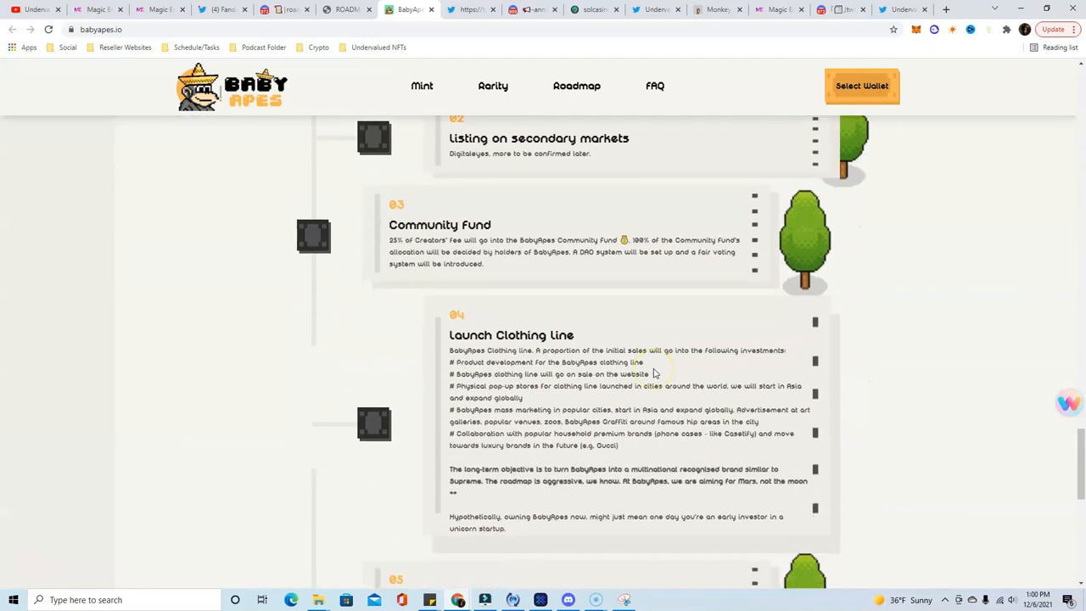
scroll("down", 3)
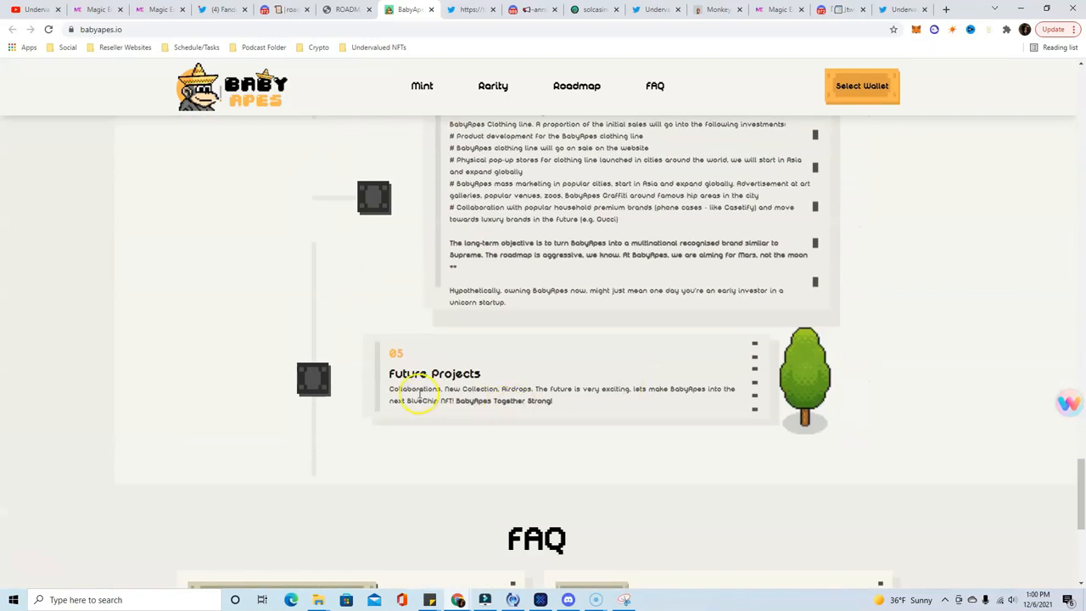
mouse_move(513, 399)
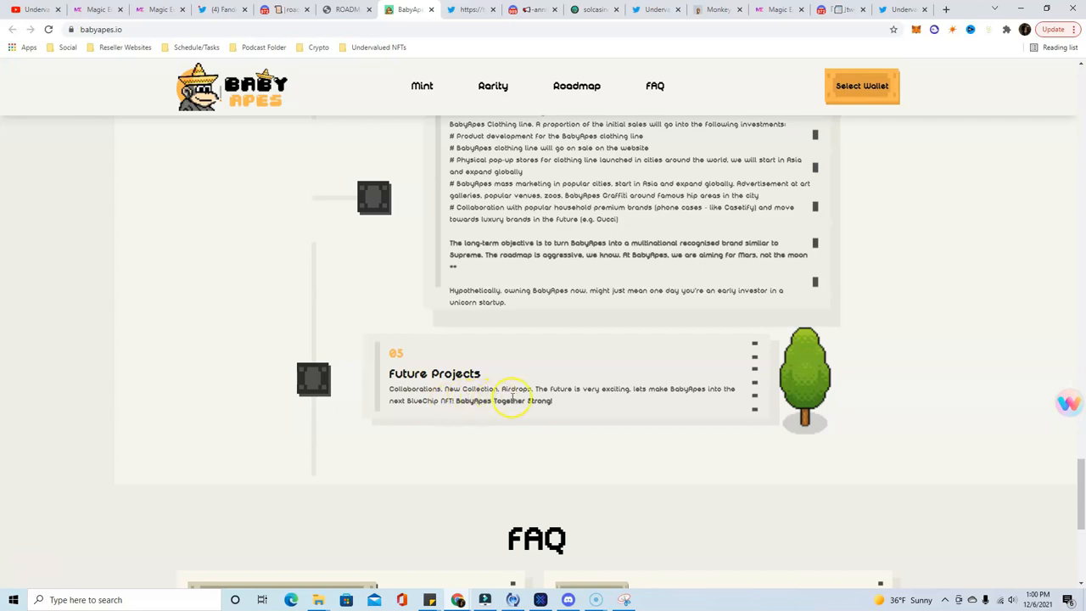
mouse_move(694, 392)
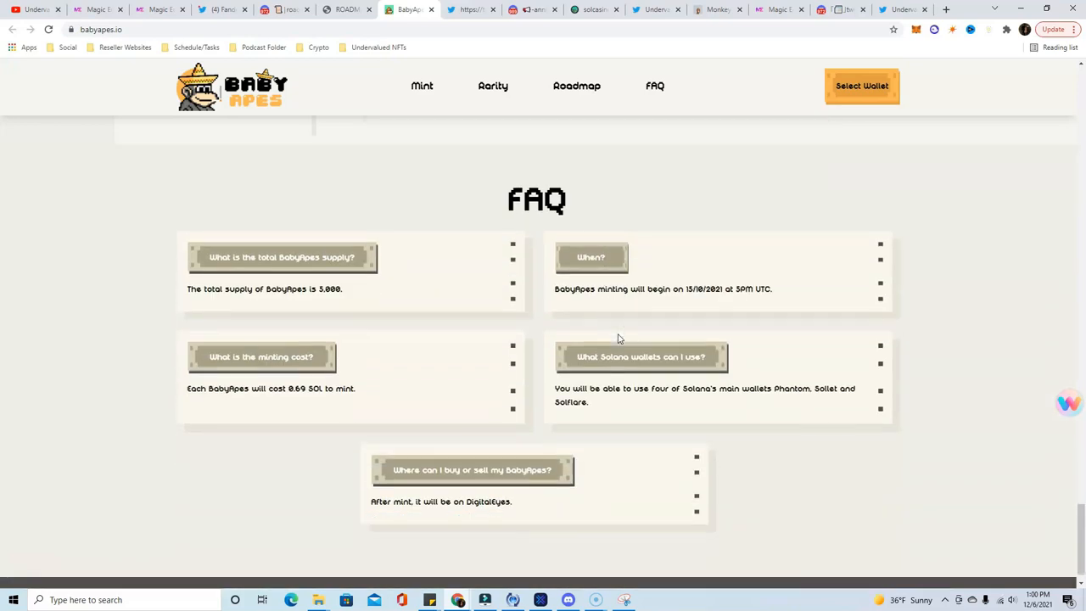
scroll("up", 3)
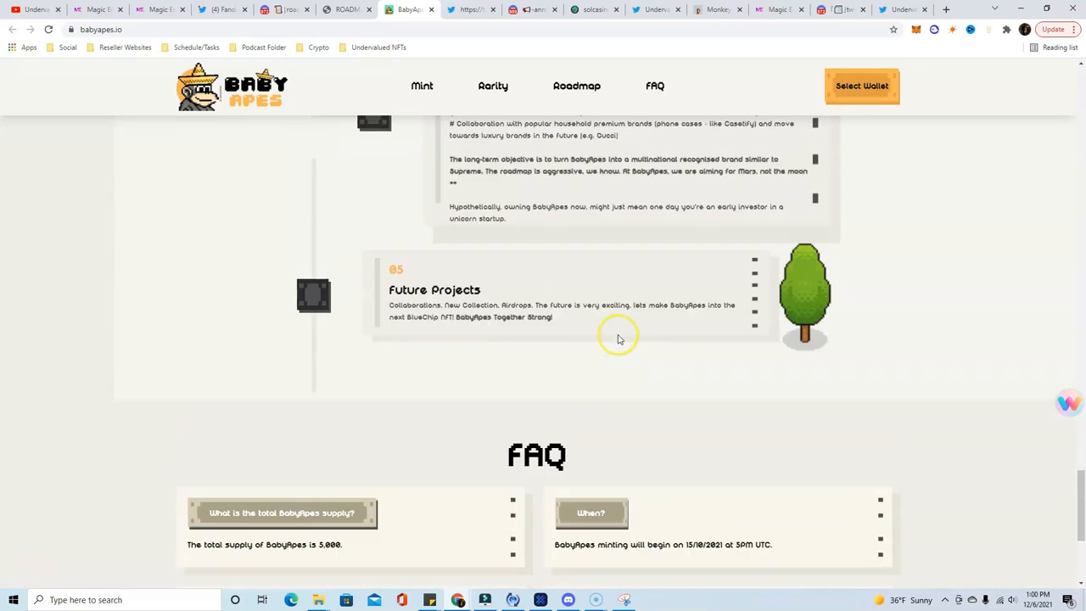
Step: Move on via the BabyApes Twitter profile to its Discord announcements on $OOGI staking
left_click(472, 10)
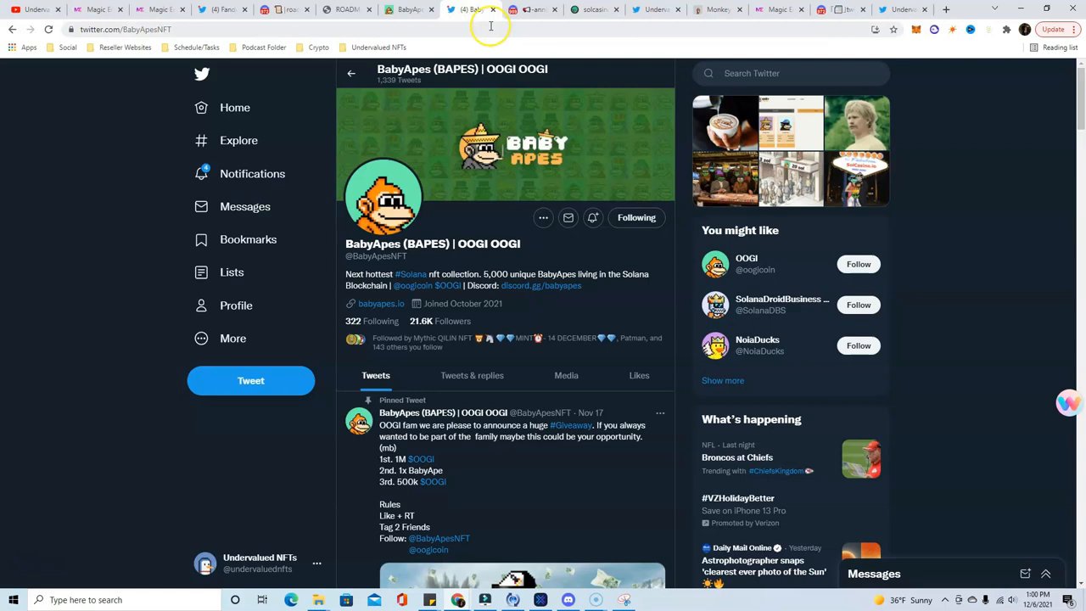
left_click(534, 10)
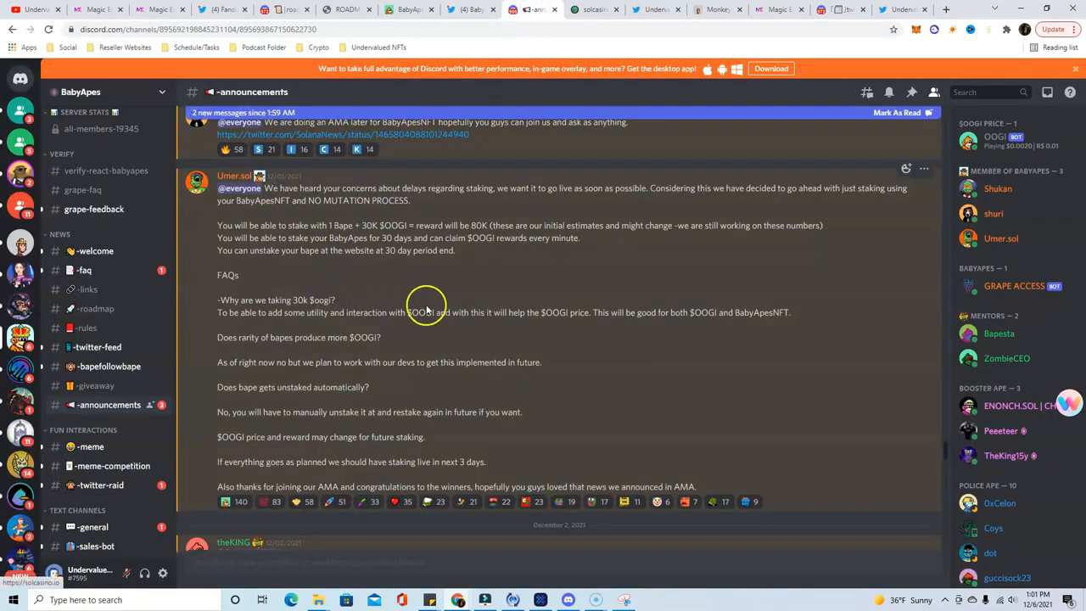
mouse_move(251, 234)
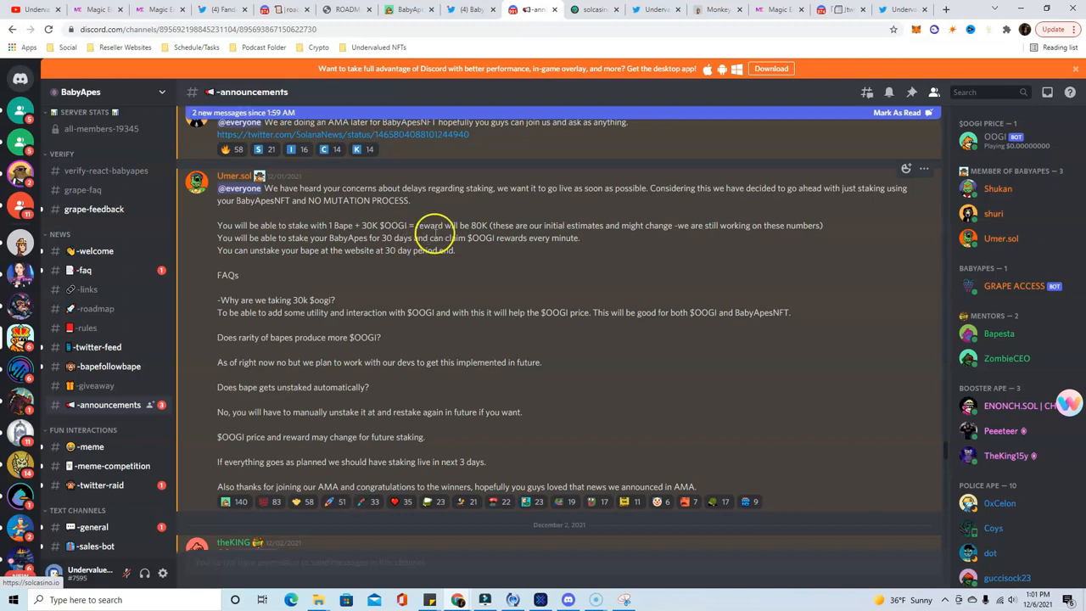
mouse_move(506, 229)
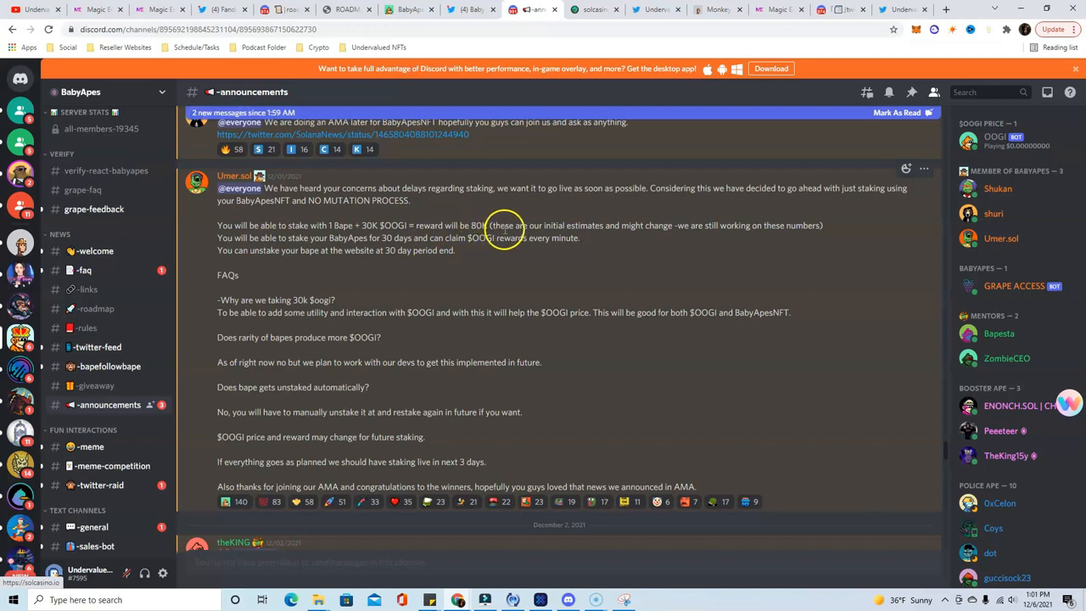
mouse_move(598, 230)
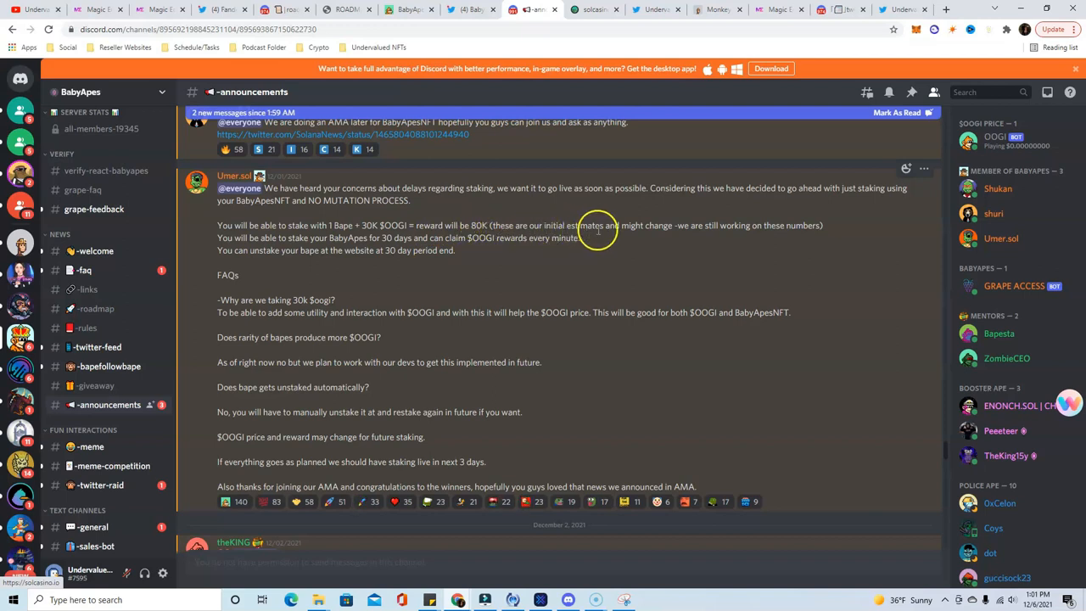
mouse_move(696, 229)
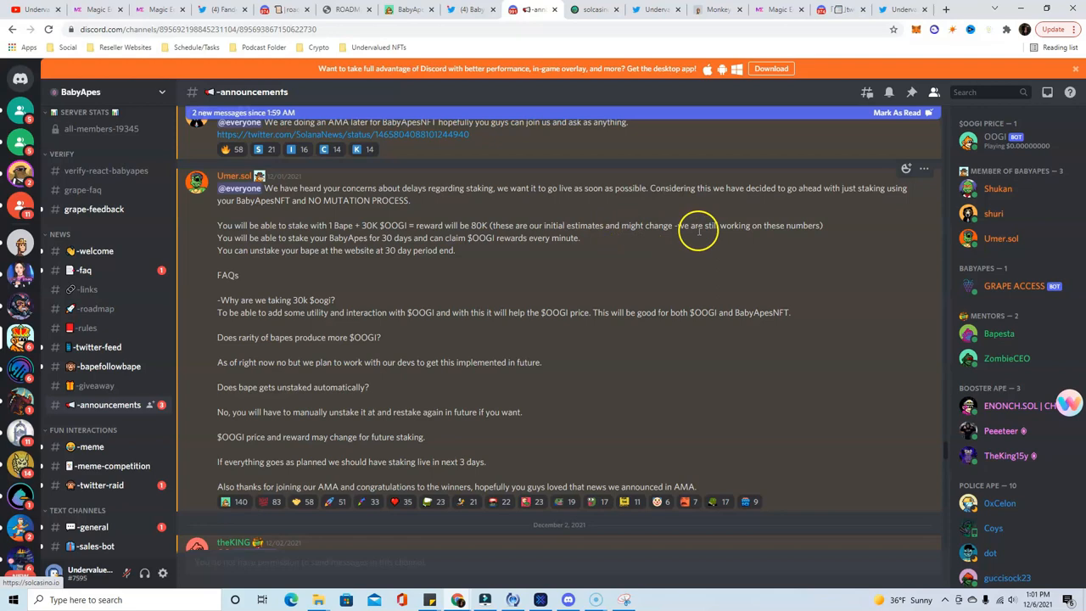
mouse_move(411, 190)
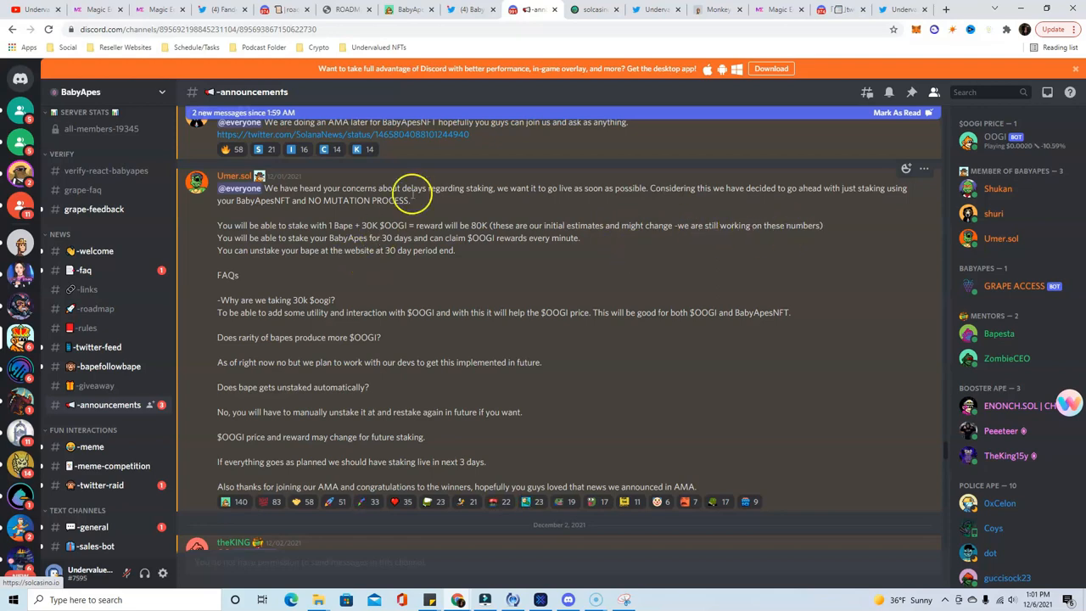
mouse_move(601, 278)
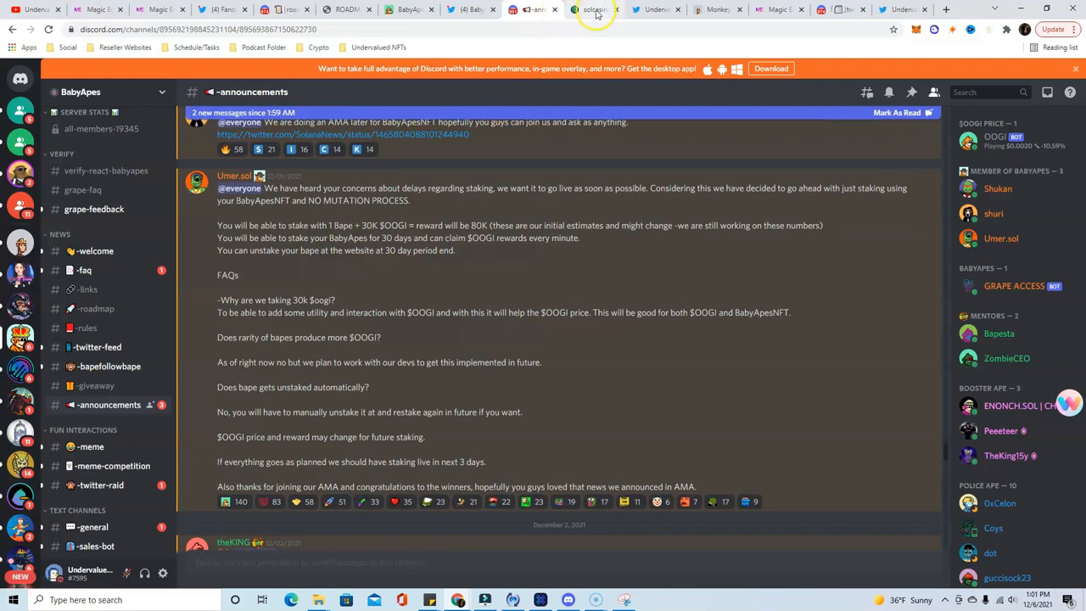
Step: Leave the BabyApes staking post for the Solcasino.io site and its trending games
left_click(595, 11)
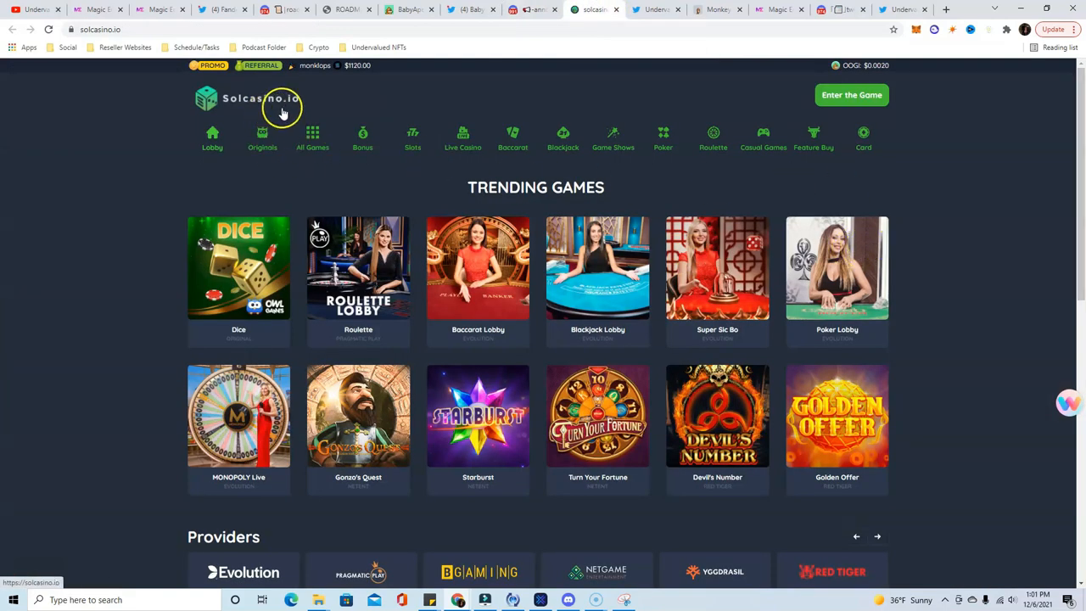
scroll("down", 3)
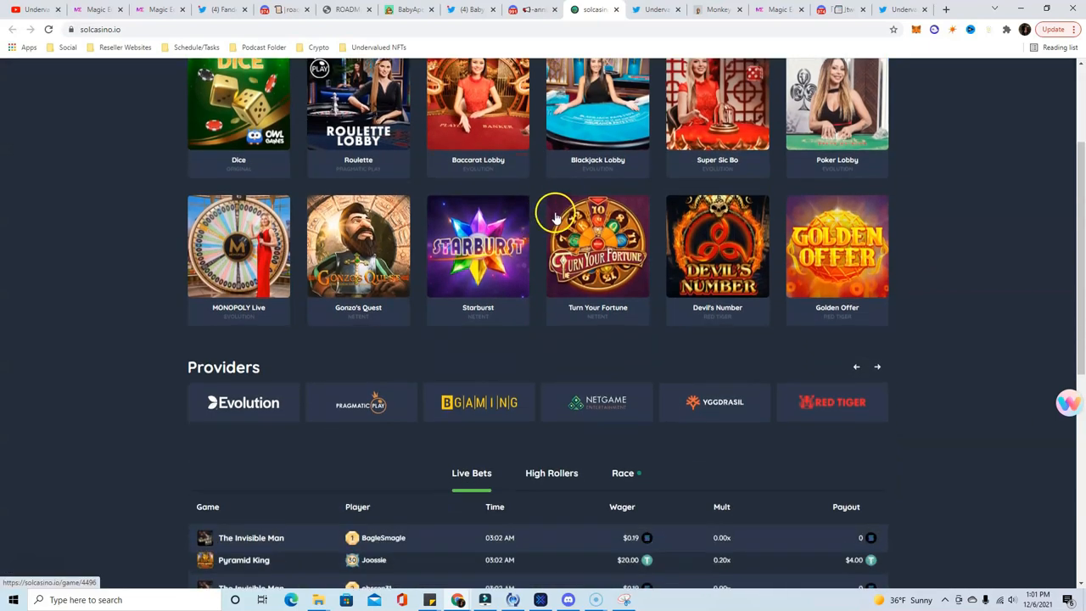
scroll("up", 3)
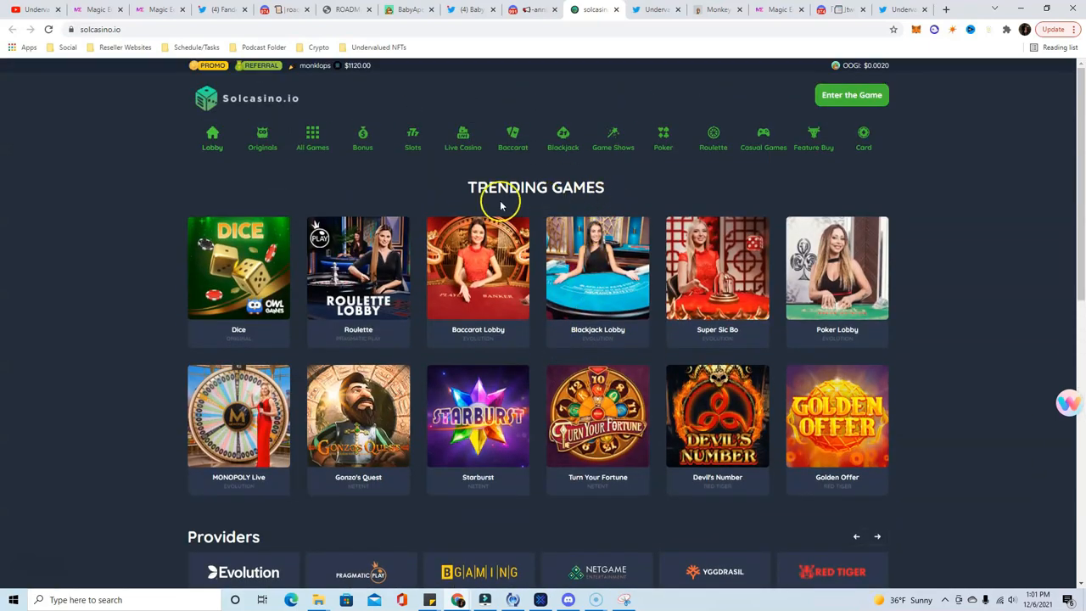
scroll("down", 3)
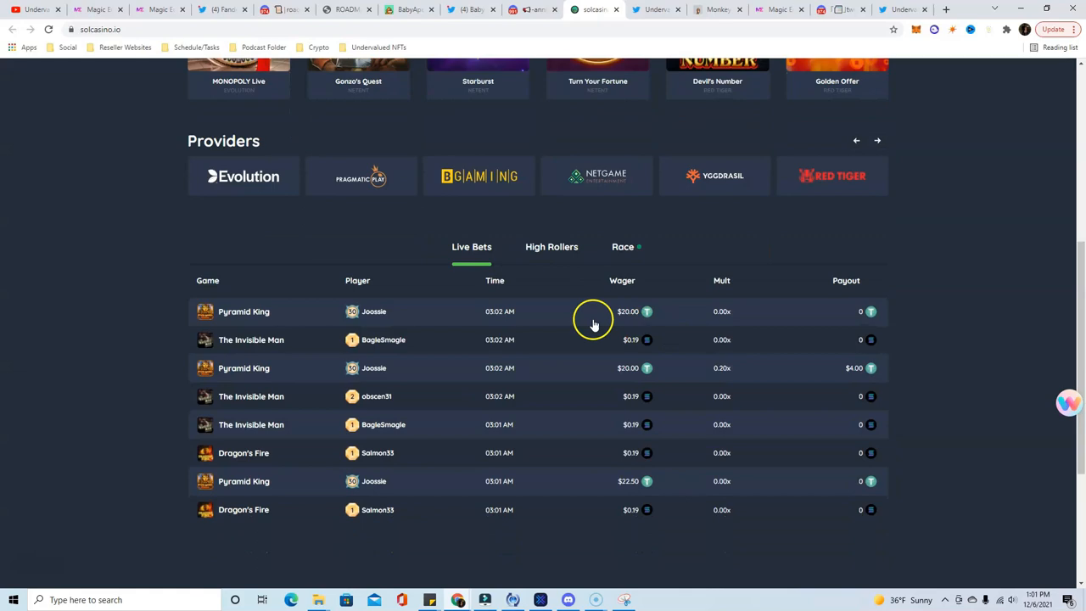
scroll("up", 3)
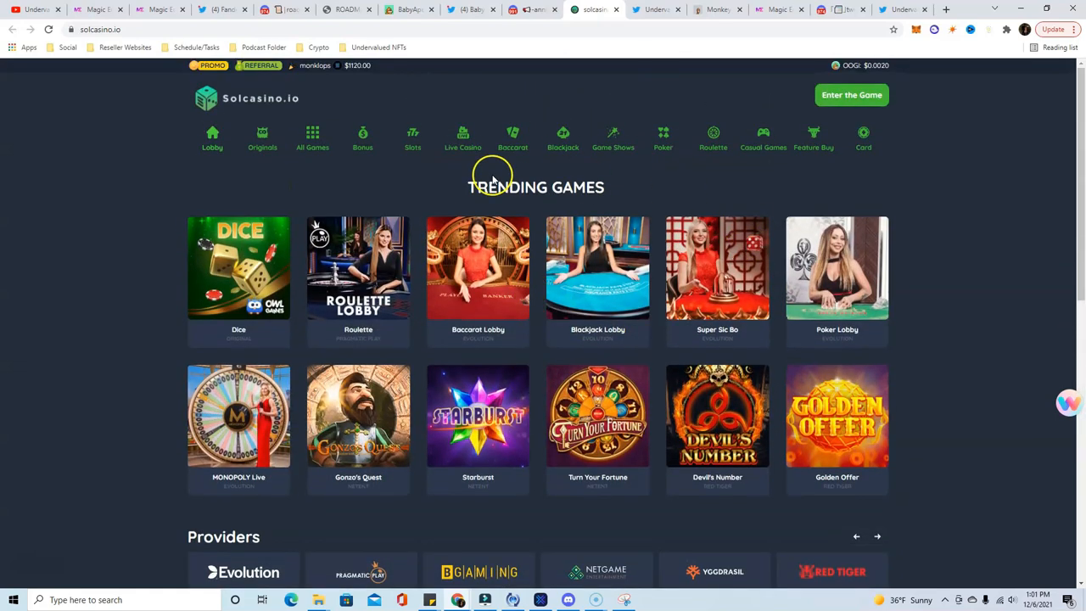
mouse_move(528, 183)
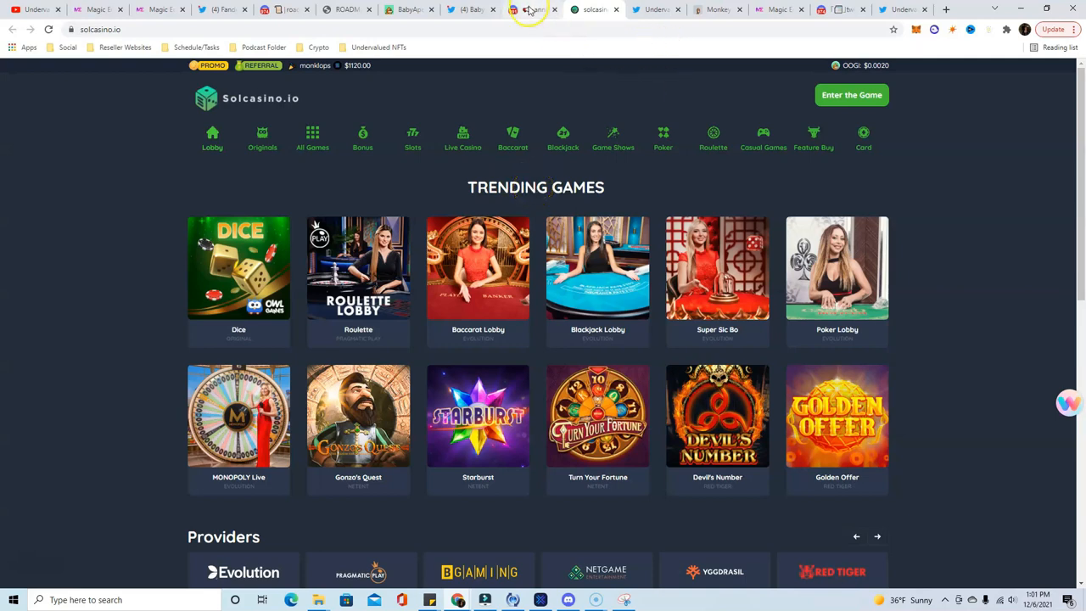
left_click(472, 10)
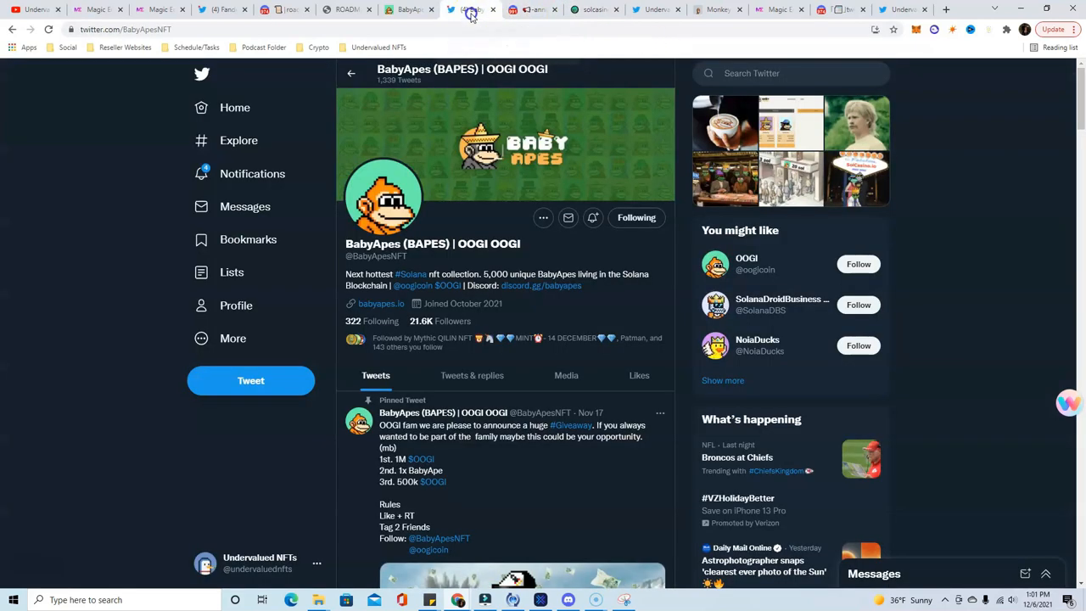
left_click(595, 10)
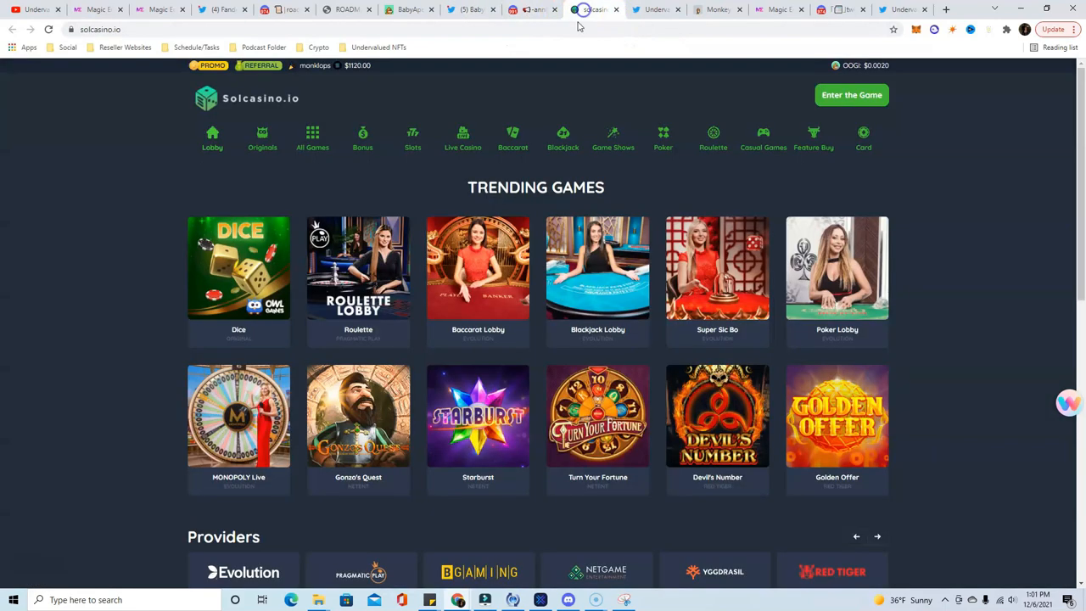
mouse_move(790, 241)
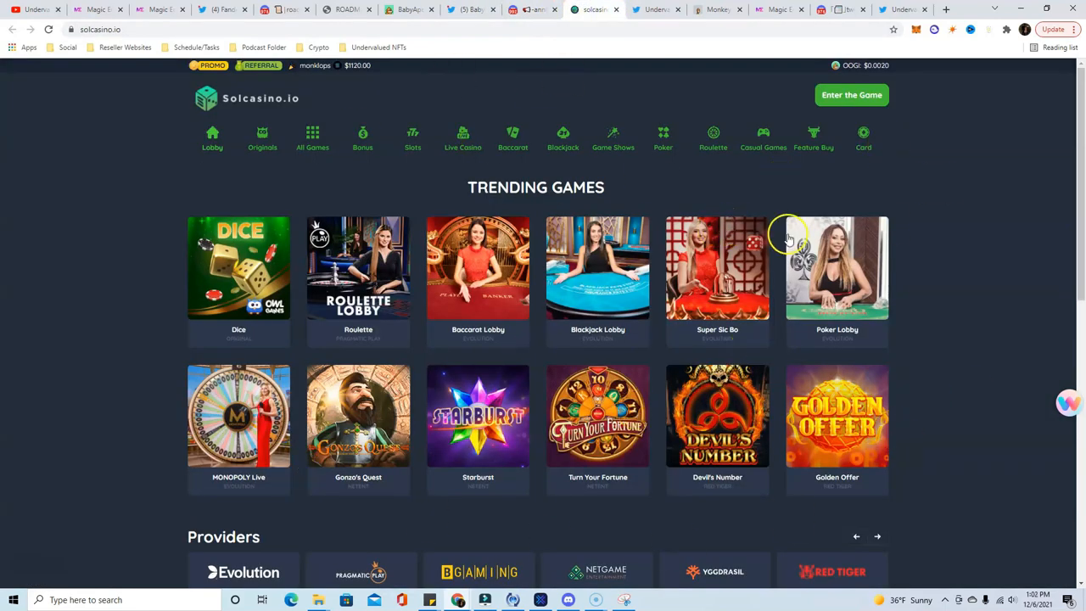
scroll("down", 3)
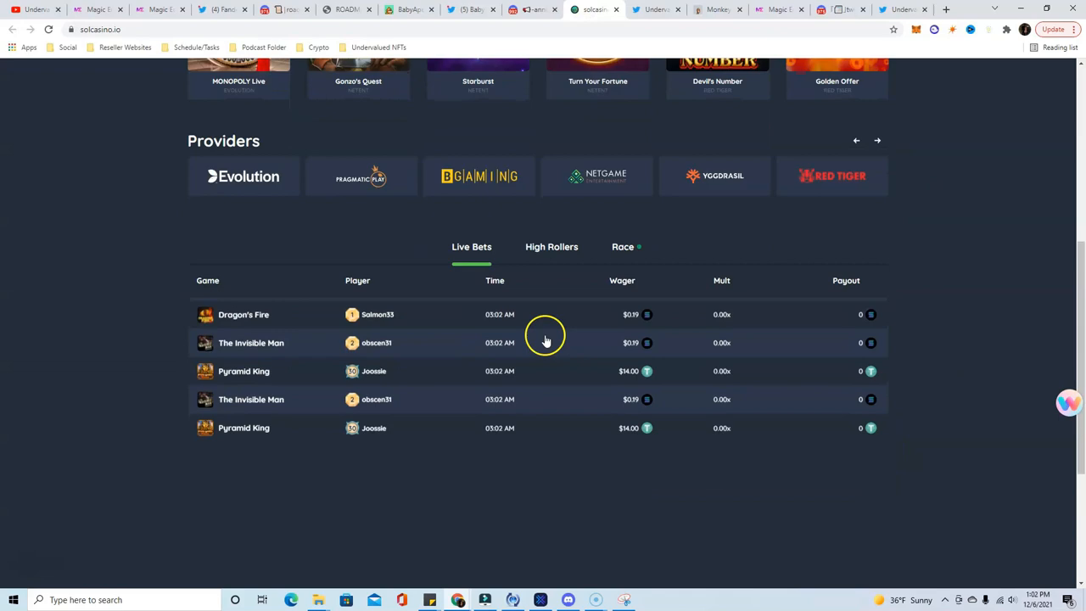
scroll("up", 3)
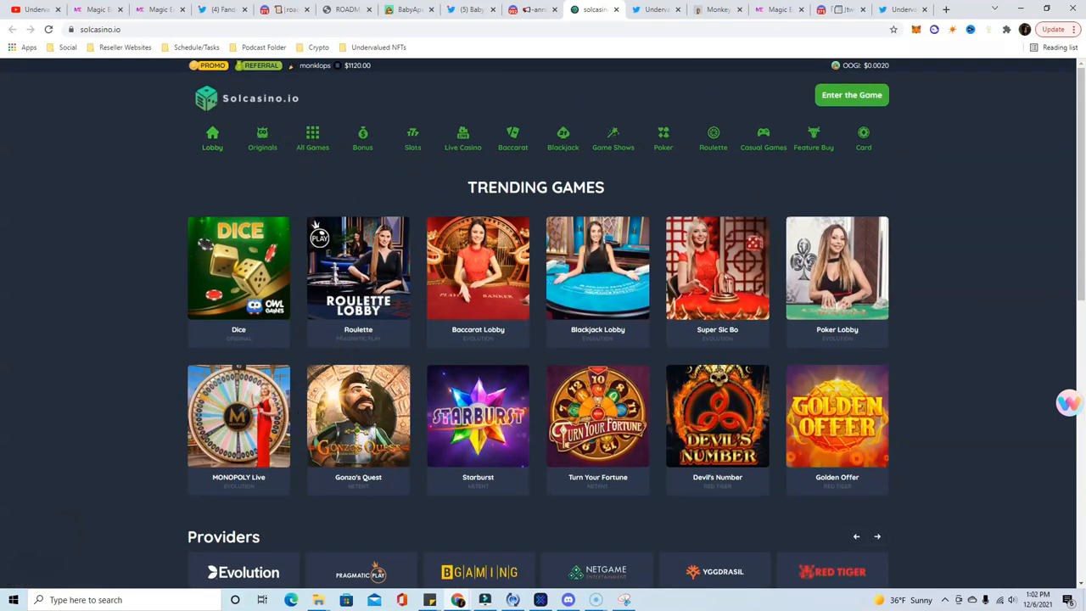
scroll("down", 3)
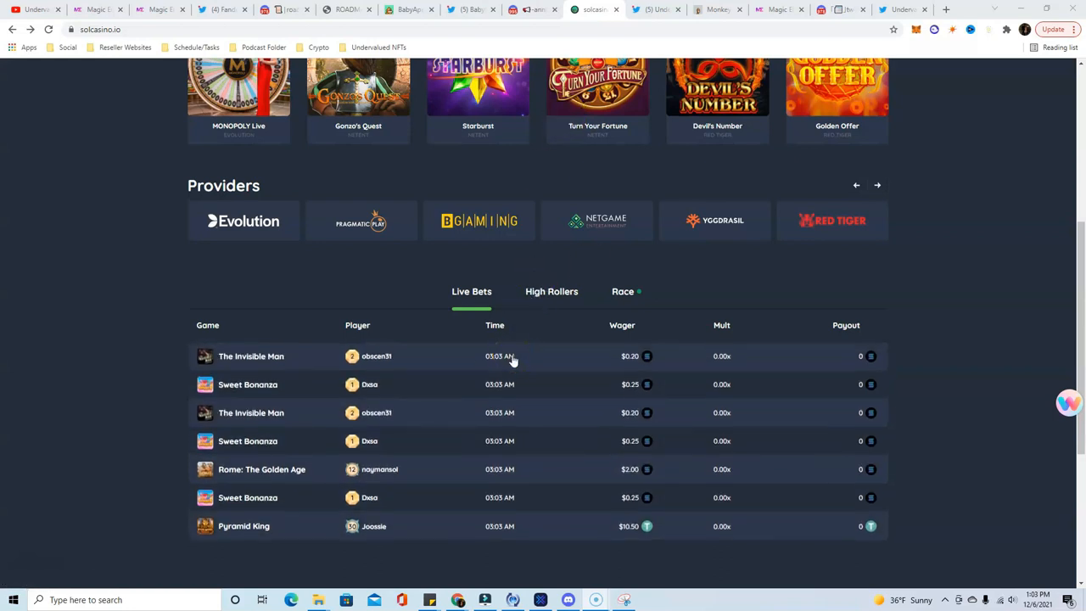
scroll("up", 3)
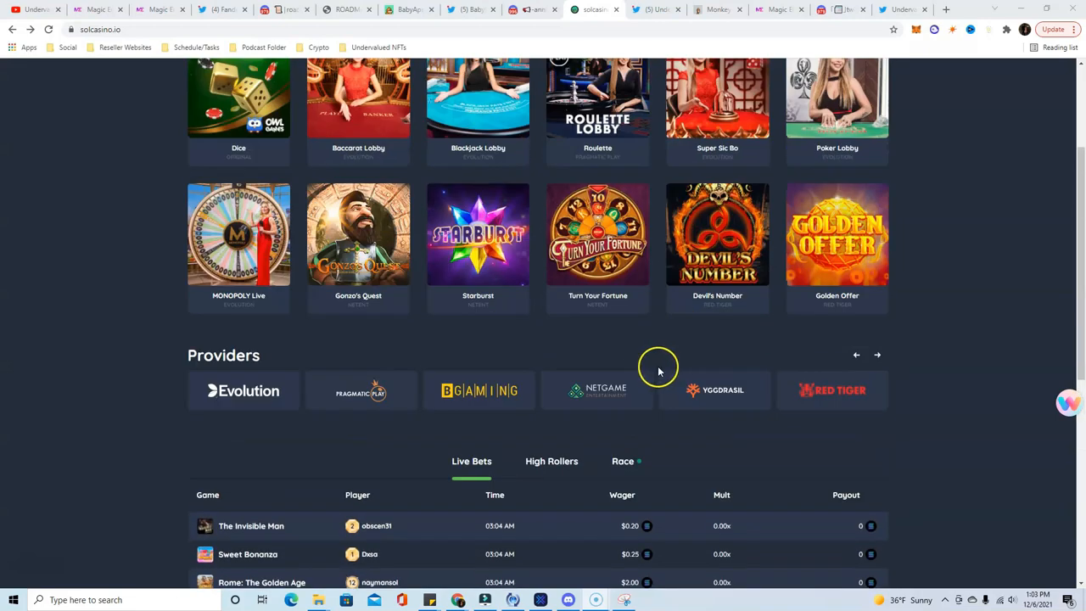
scroll("down", 3)
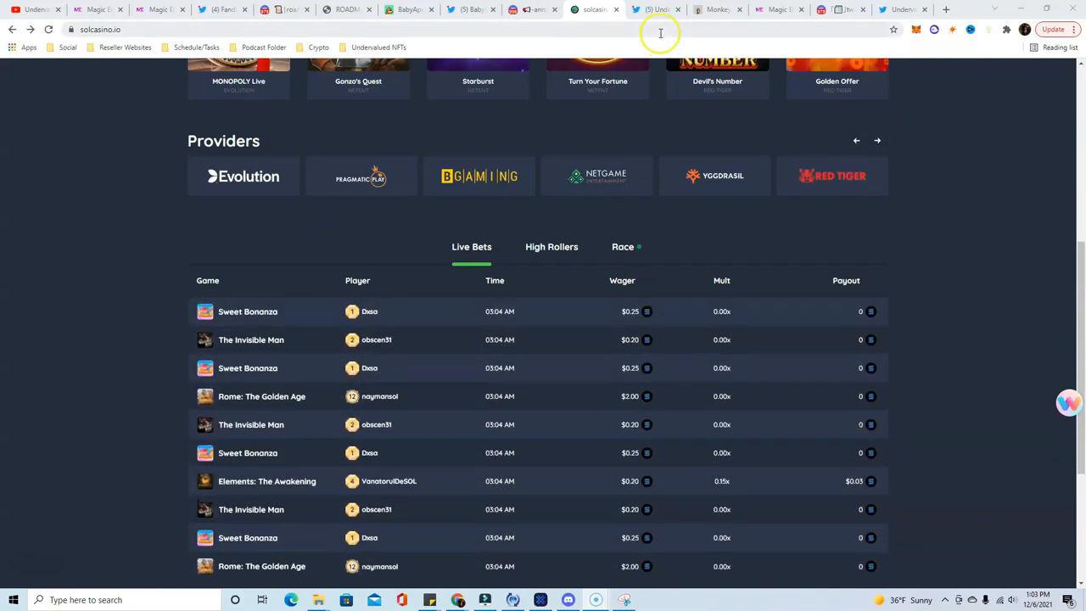
Step: Read monkeykingdom.io's lore on Sun Wukong, the Buddha's trap and the 2,222 Wukongs
left_click(717, 11)
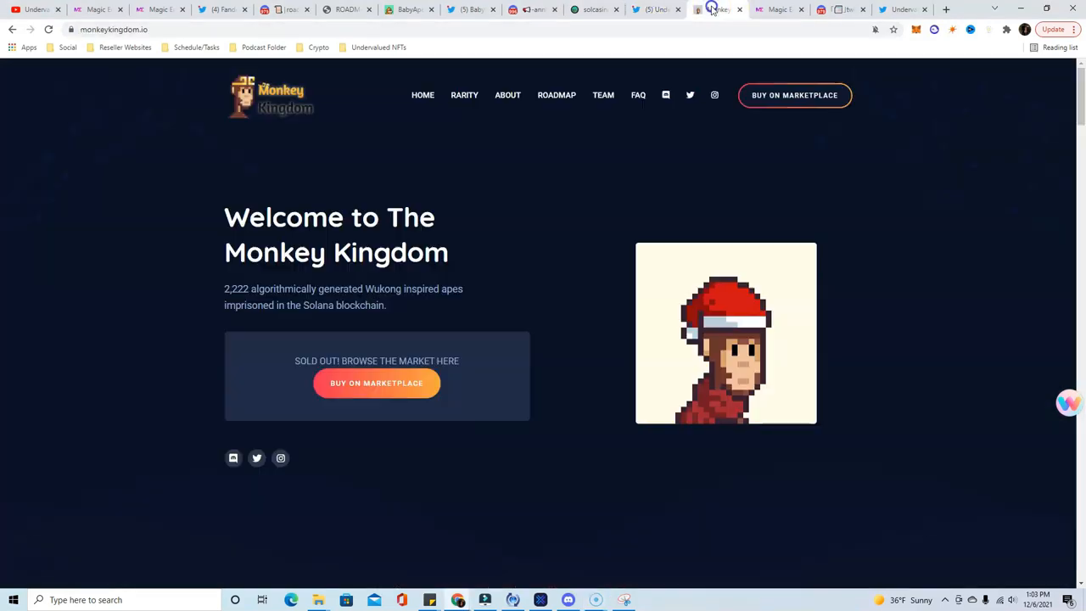
scroll("down", 3)
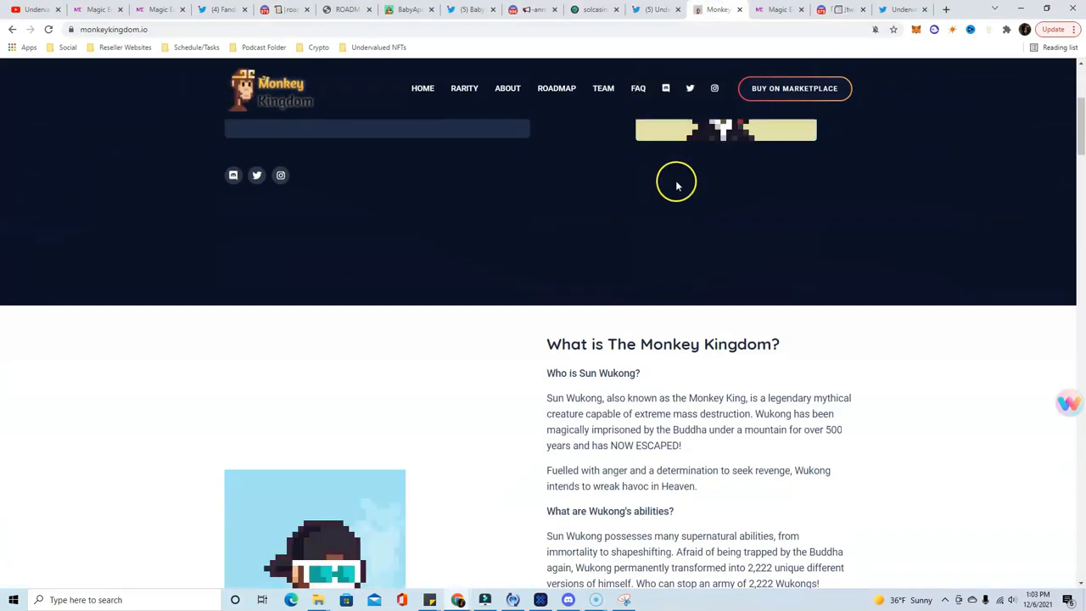
scroll("up", 3)
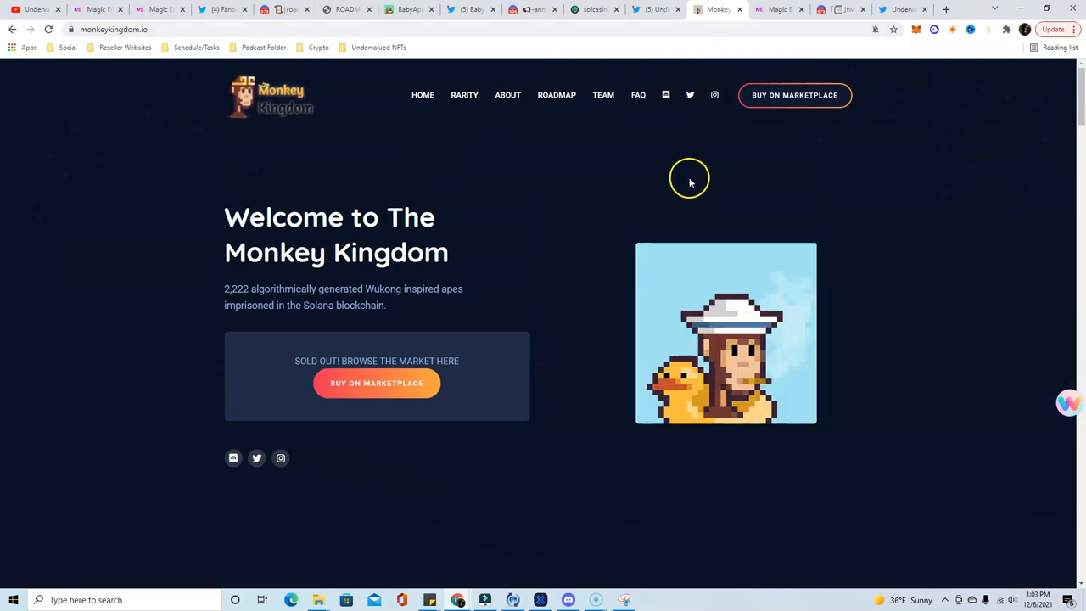
scroll("down", 3)
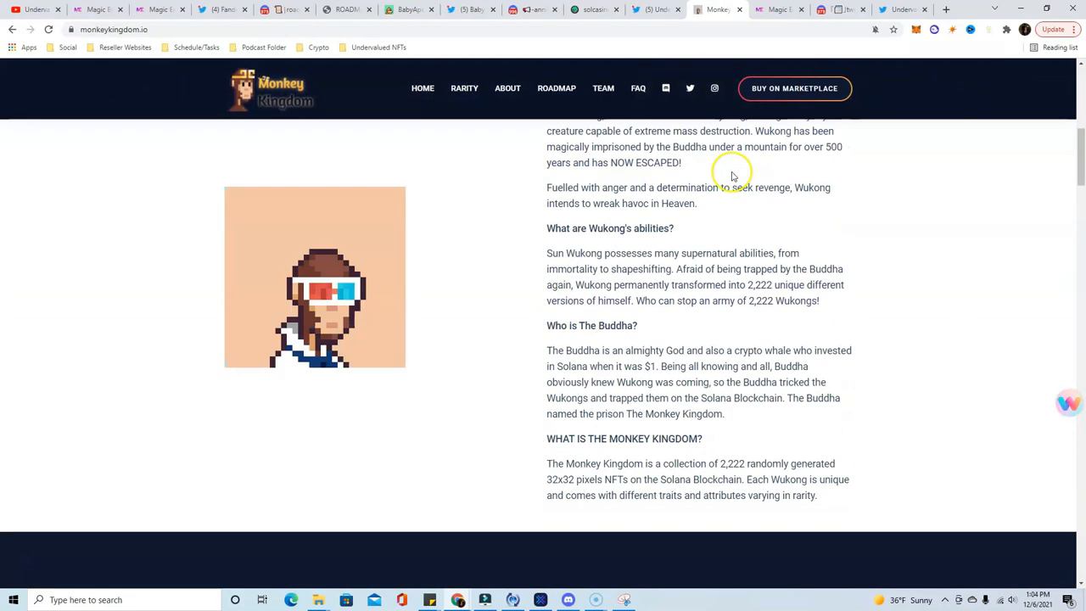
scroll("up", 3)
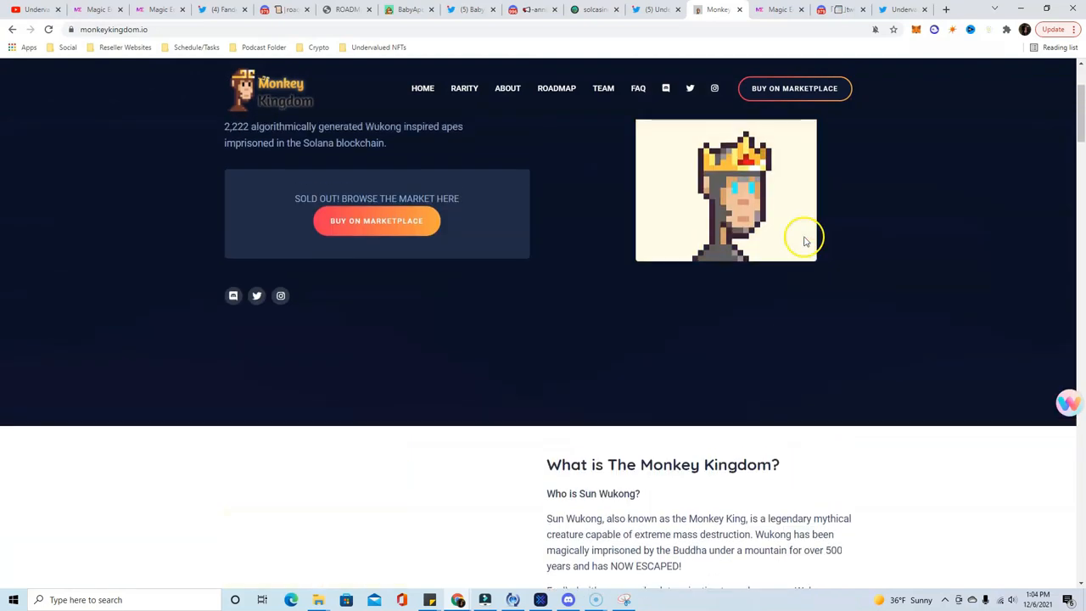
scroll("down", 3)
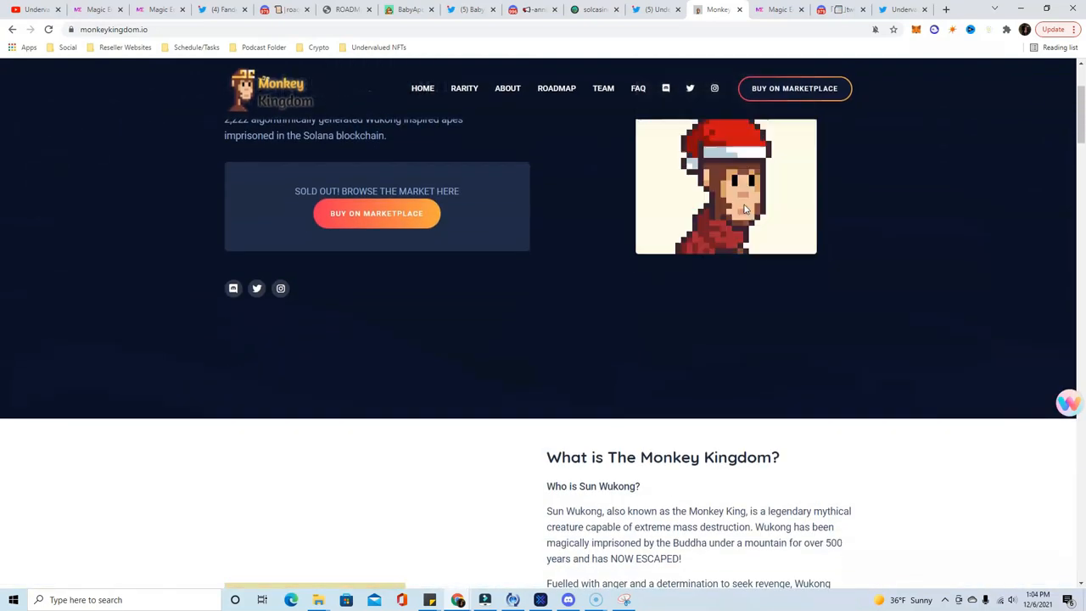
scroll("down", 3)
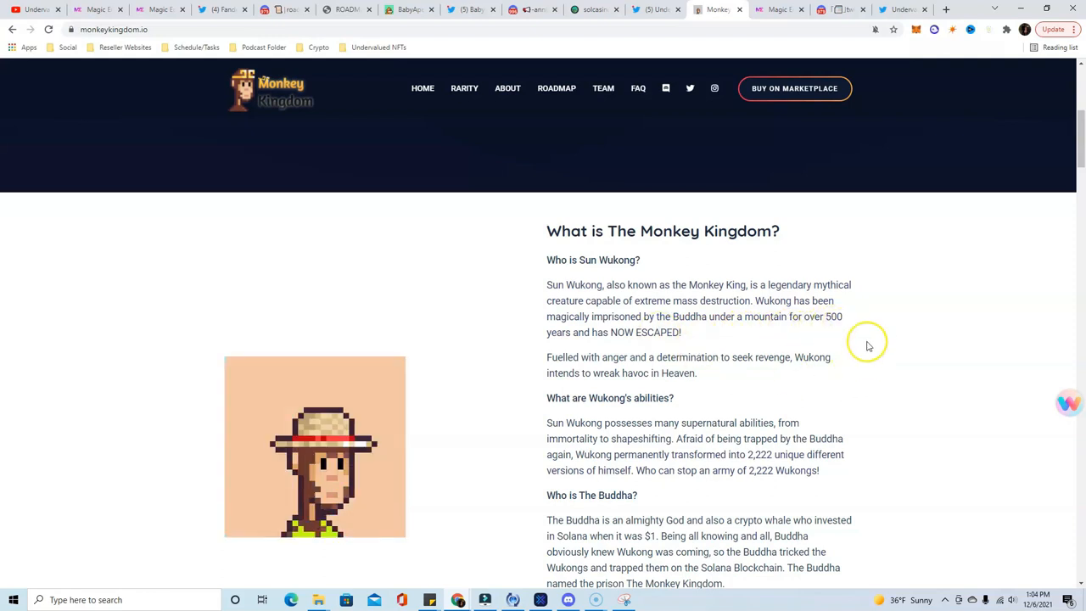
scroll("down", 3)
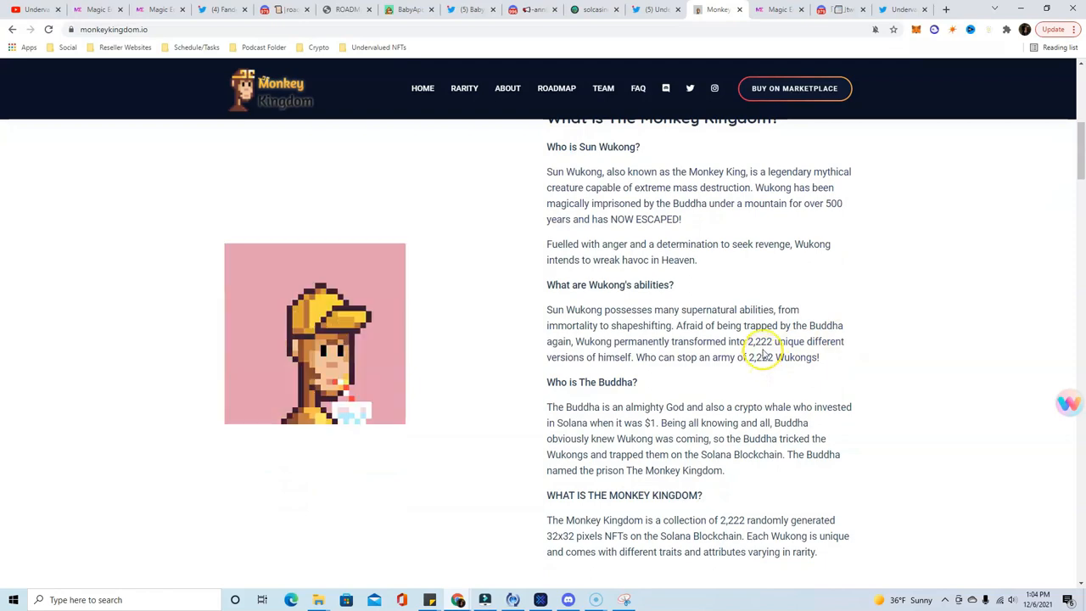
scroll("up", 3)
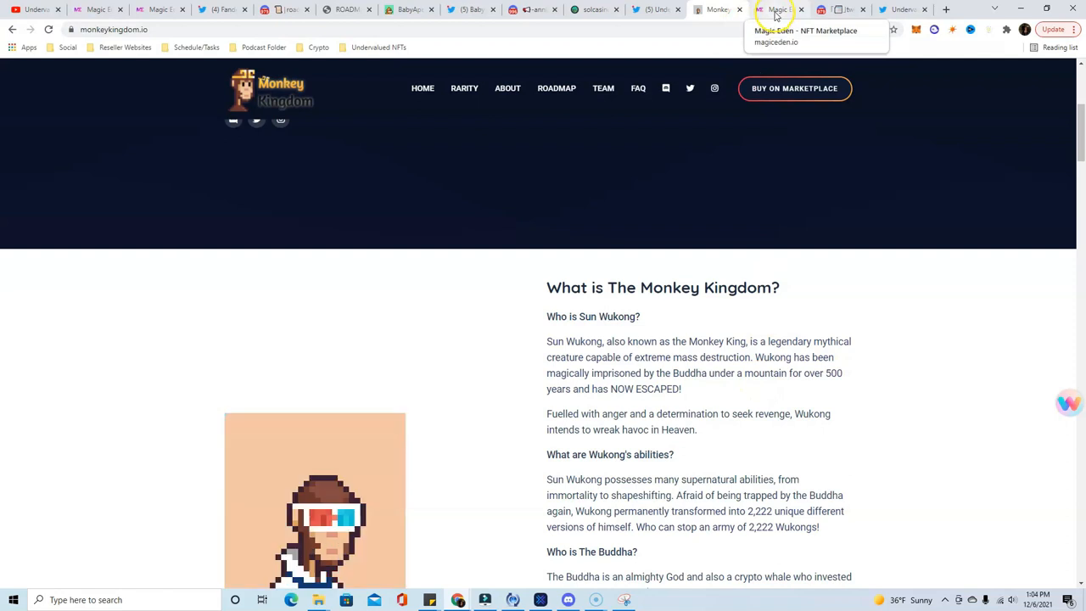
Step: Review the Monkey Kingdom collection: 17.50 SOL floor, 532 listed, cheapest Wukongs sorted low to high
left_click(777, 11)
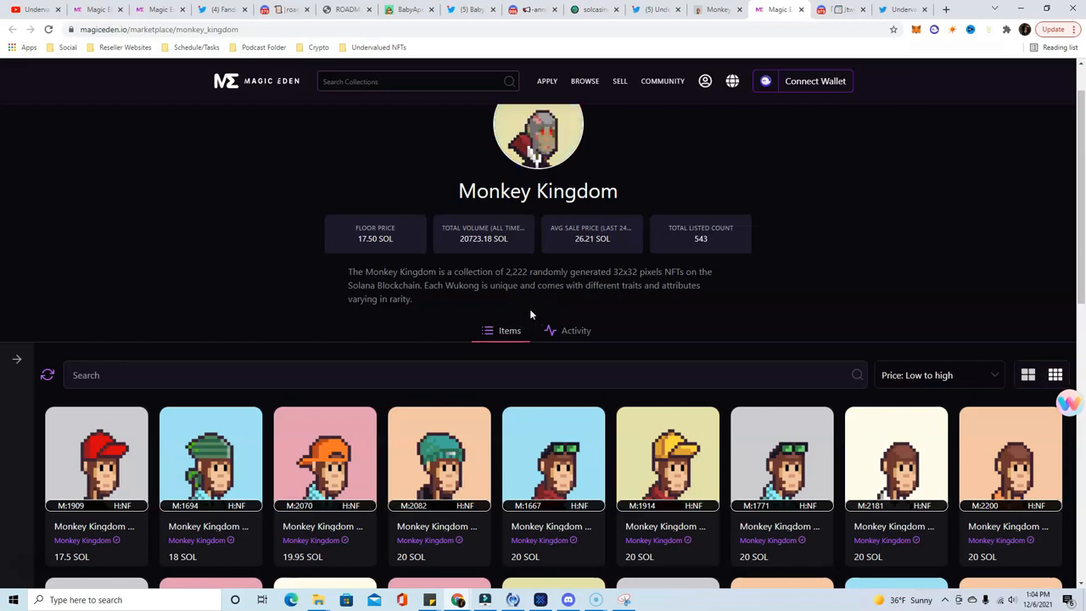
scroll("down", 3)
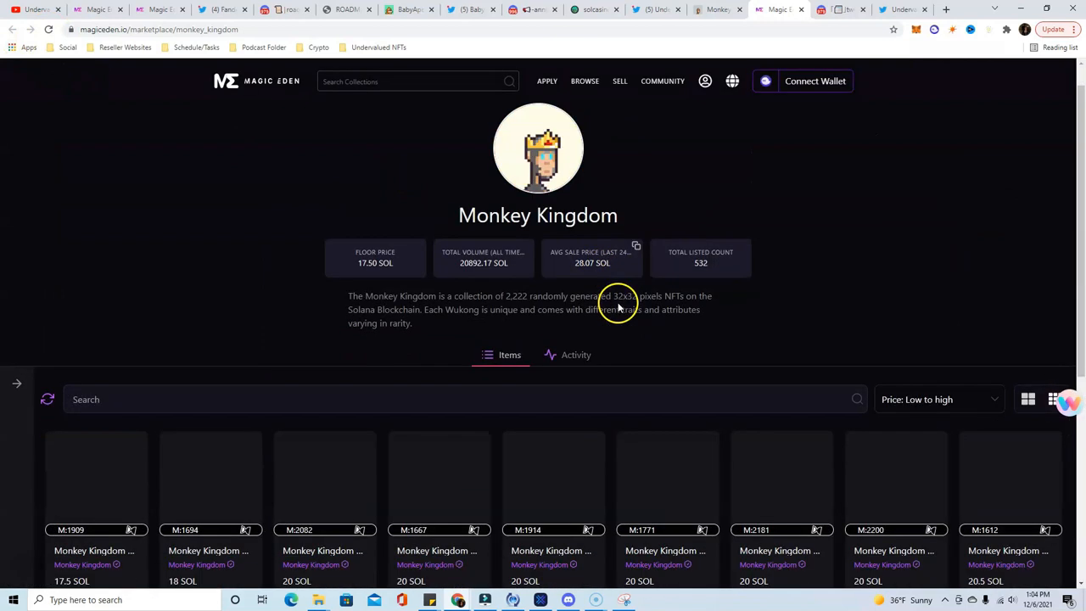
scroll("down", 3)
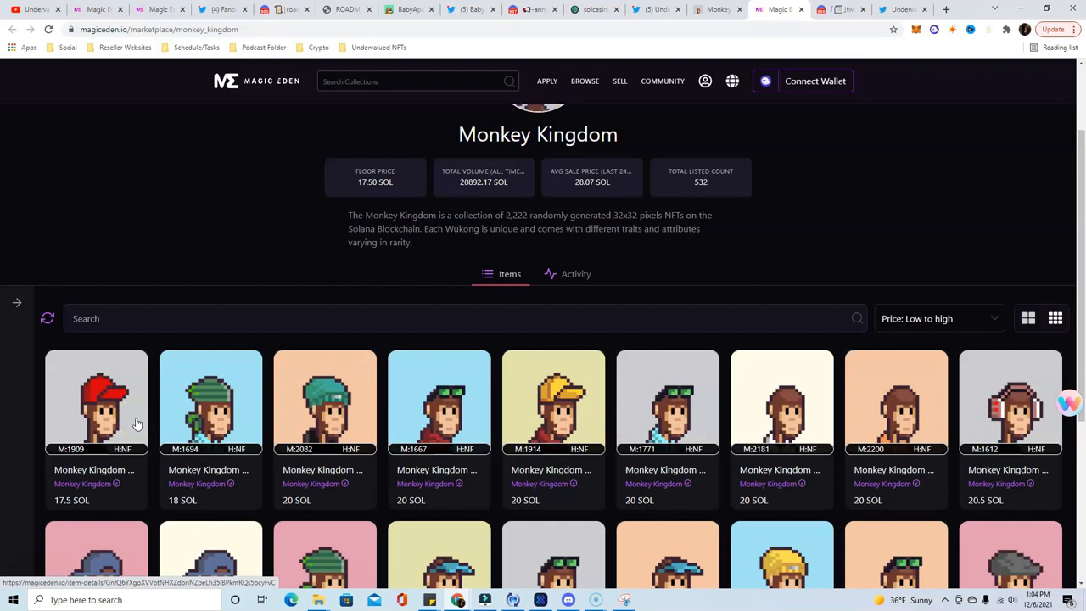
mouse_move(179, 484)
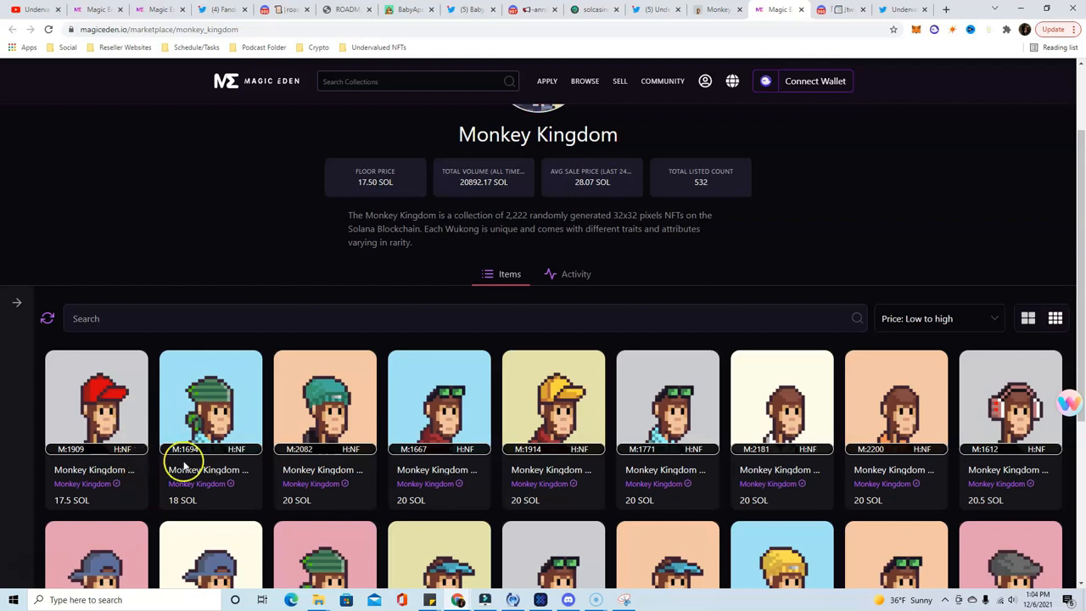
mouse_move(472, 201)
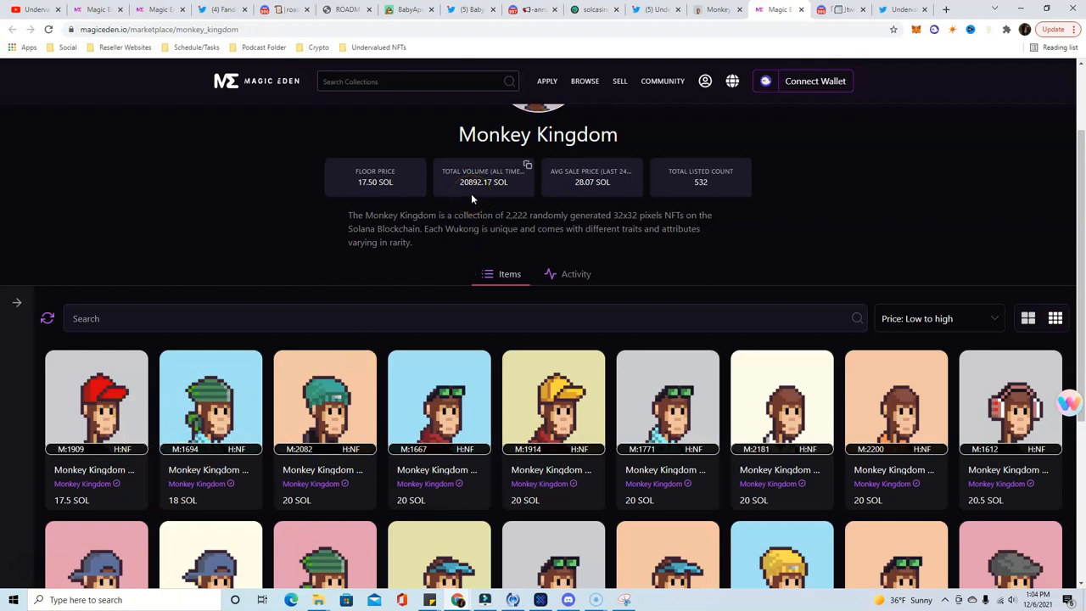
mouse_move(484, 194)
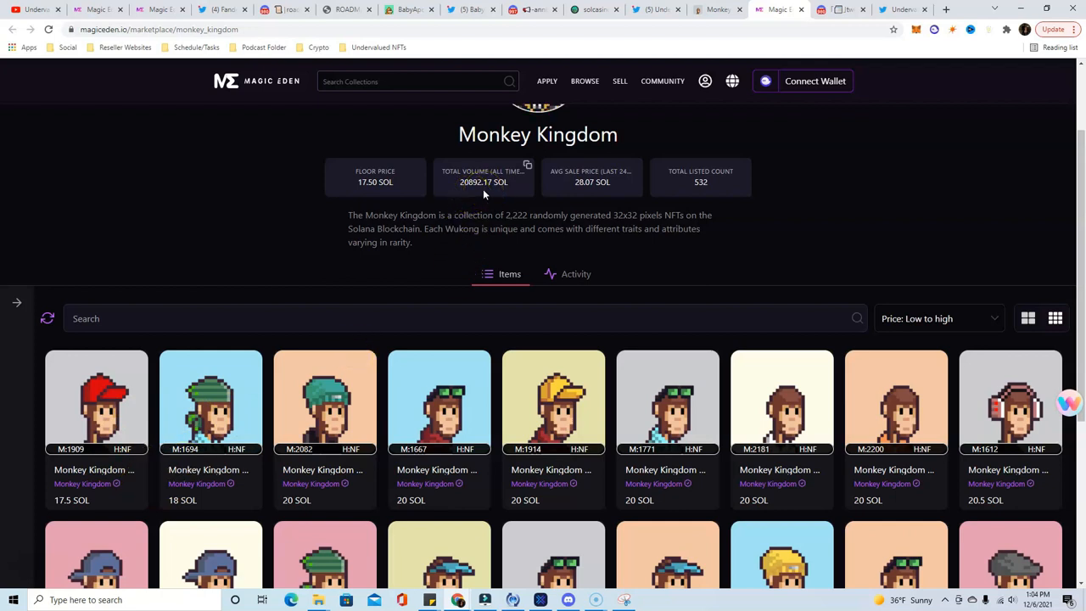
mouse_move(533, 173)
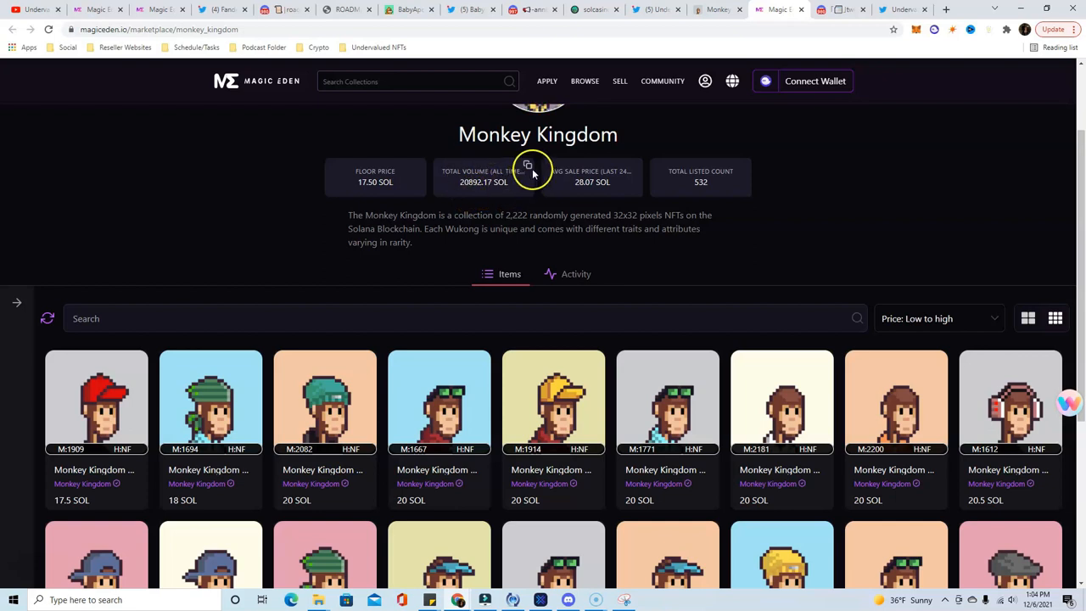
mouse_move(789, 222)
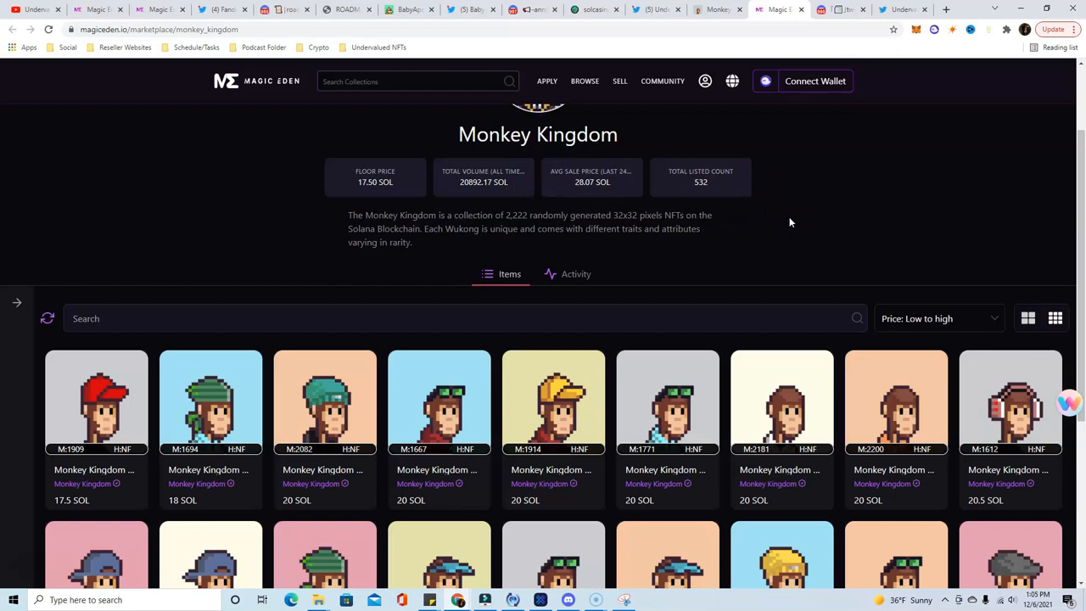
mouse_move(771, 244)
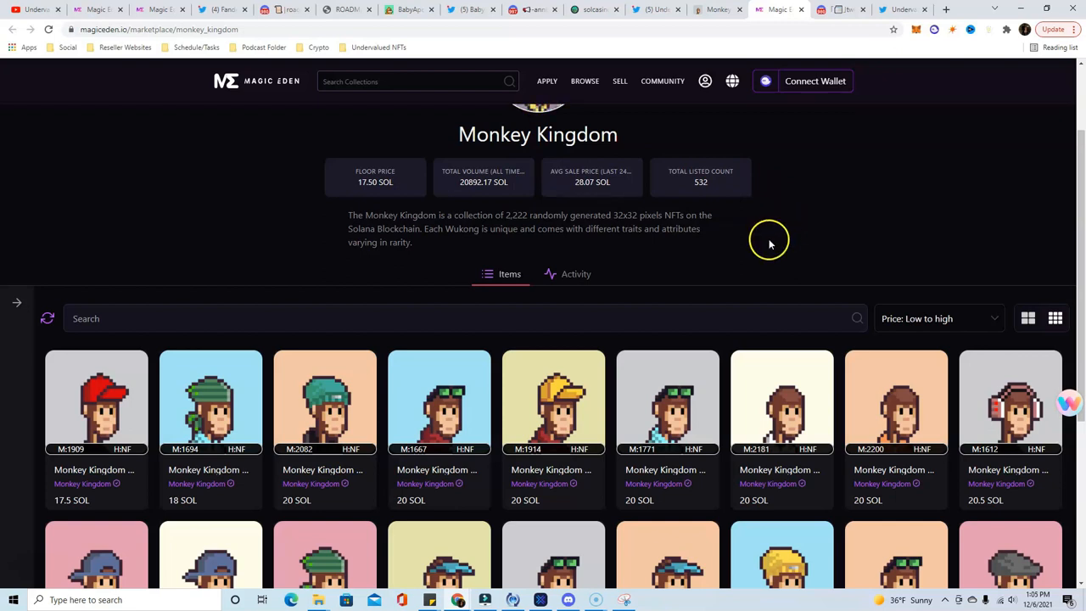
mouse_move(772, 261)
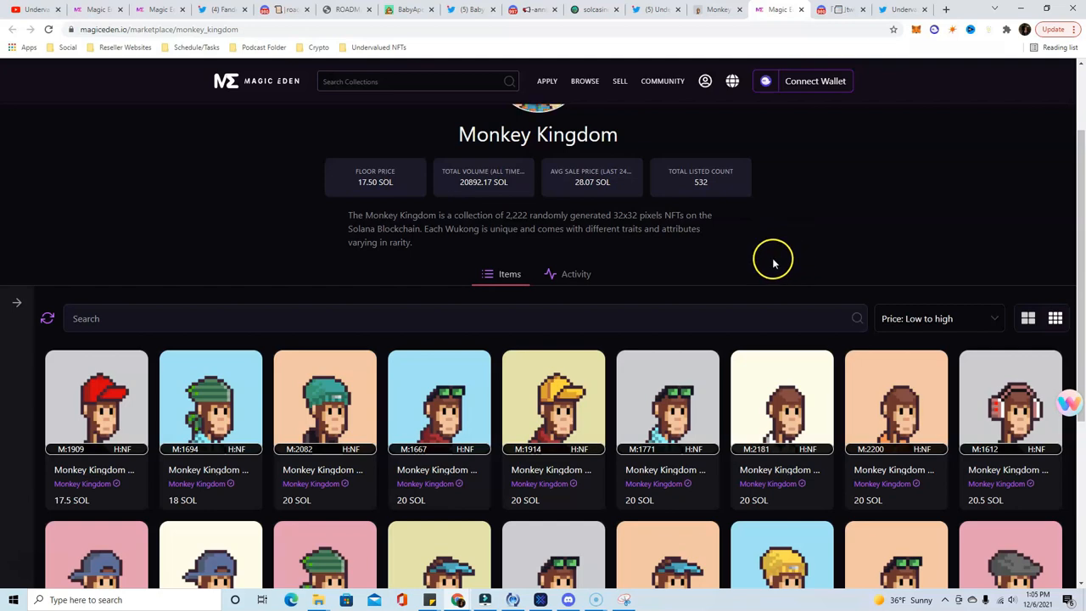
scroll("down", 3)
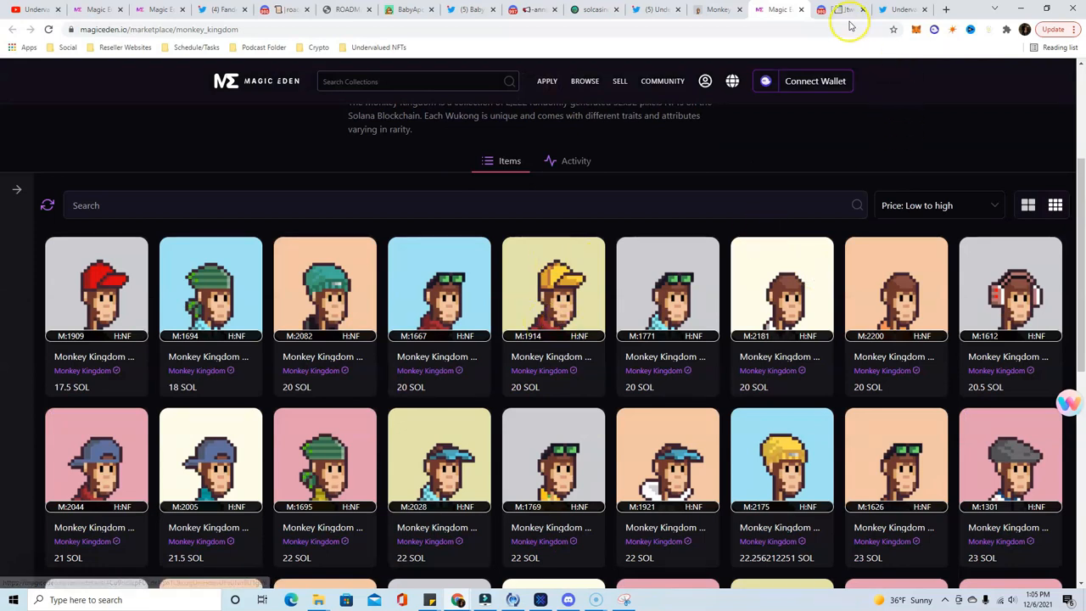
scroll("up", 3)
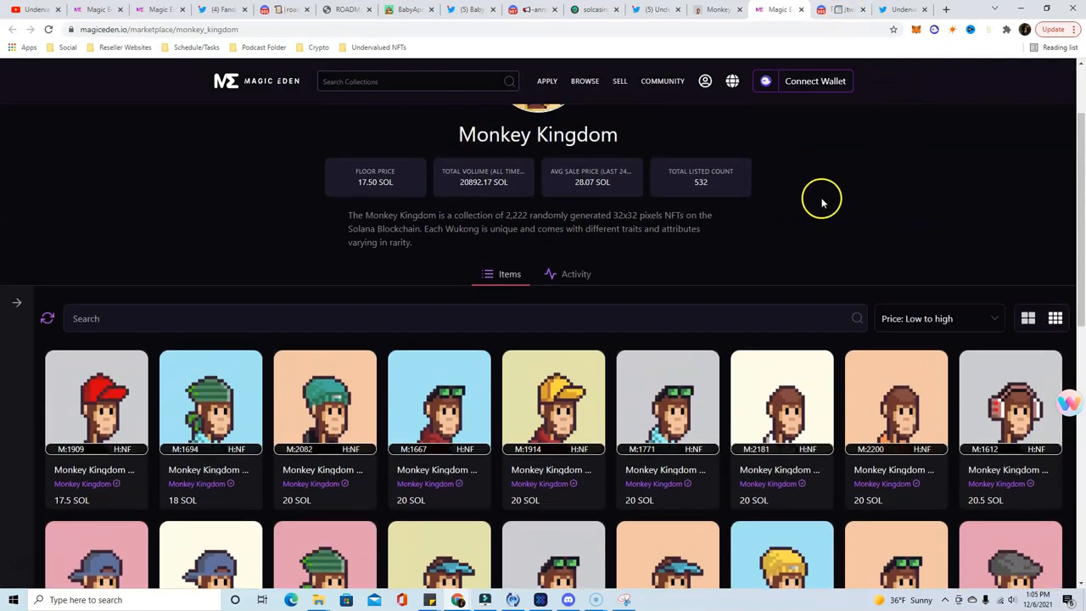
Step: View the Monkey Kingdom server's #roadmap channel with its November 2021 launch and rarity plans
left_click(841, 10)
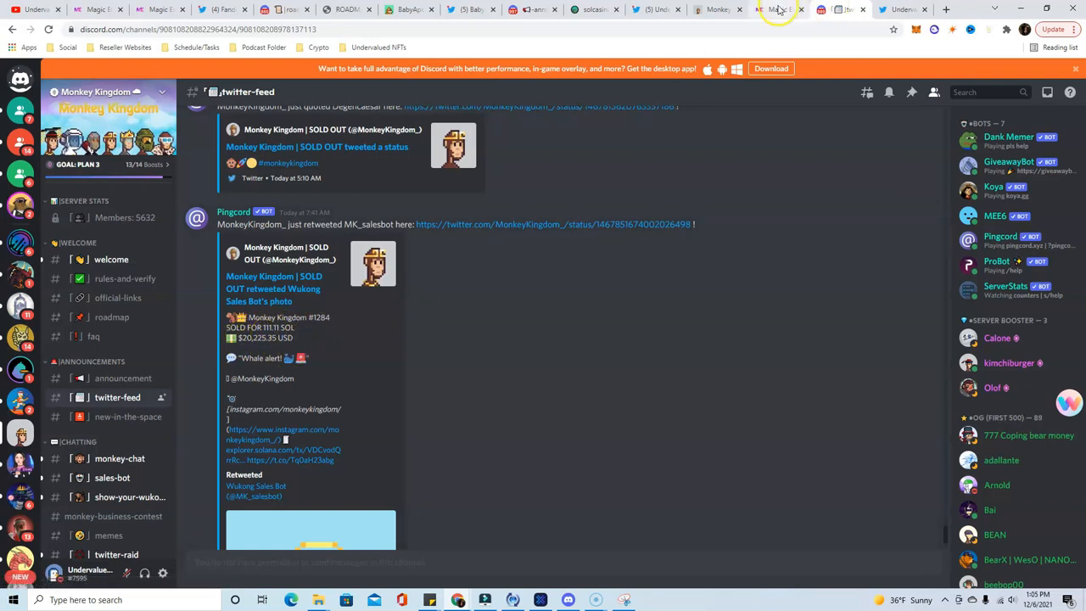
scroll("down", 3)
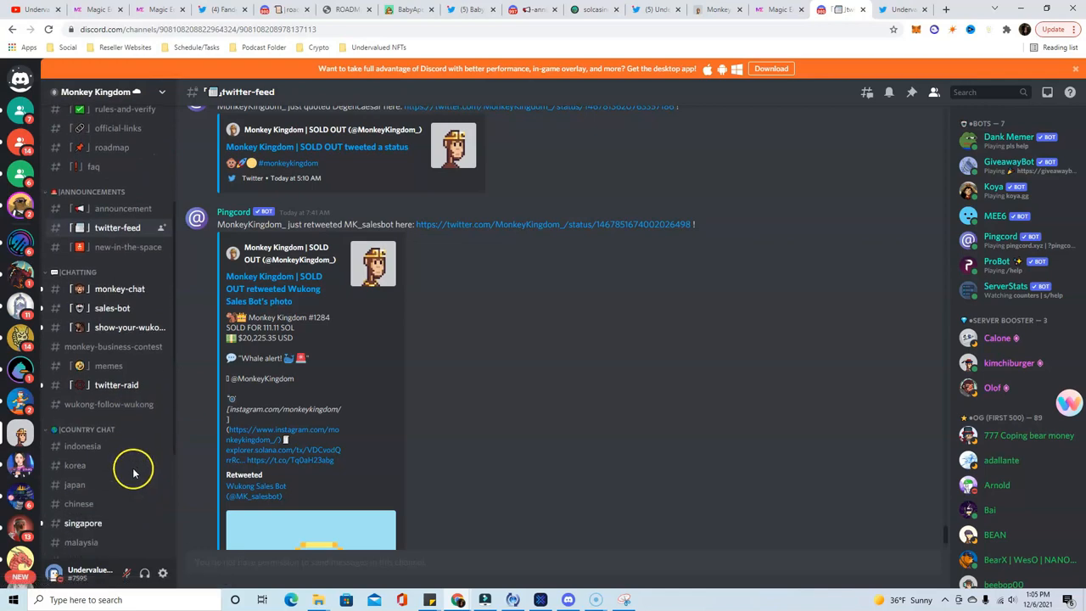
left_click(112, 317)
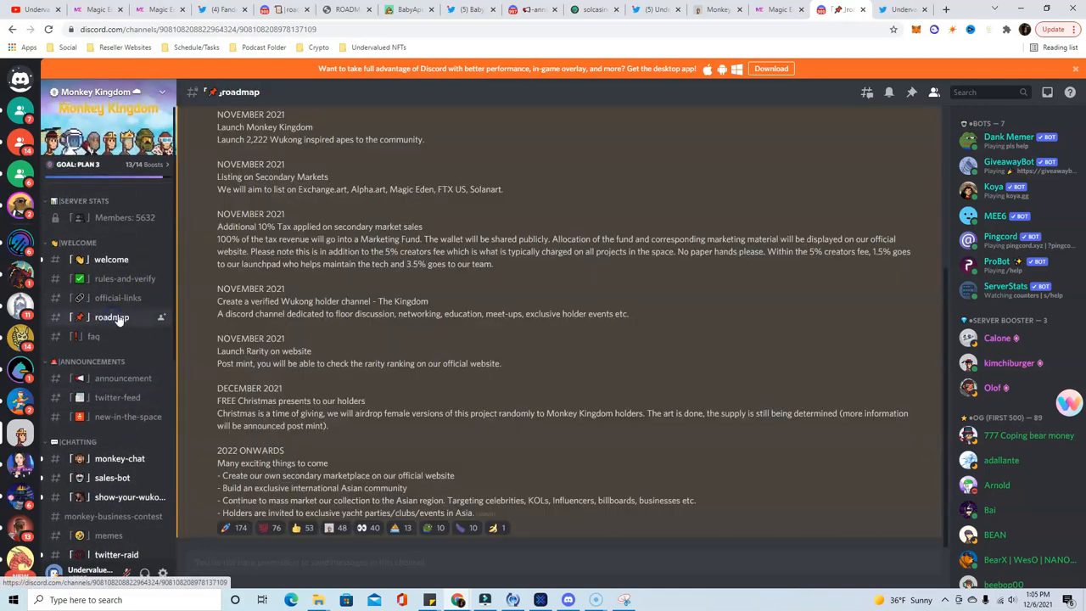
scroll("up", 3)
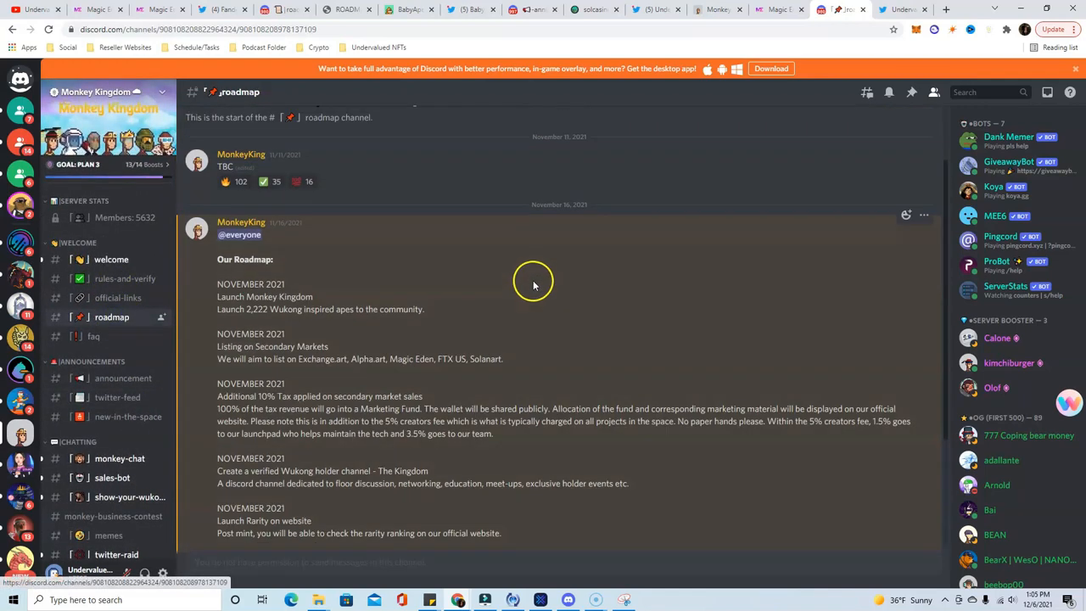
mouse_move(545, 190)
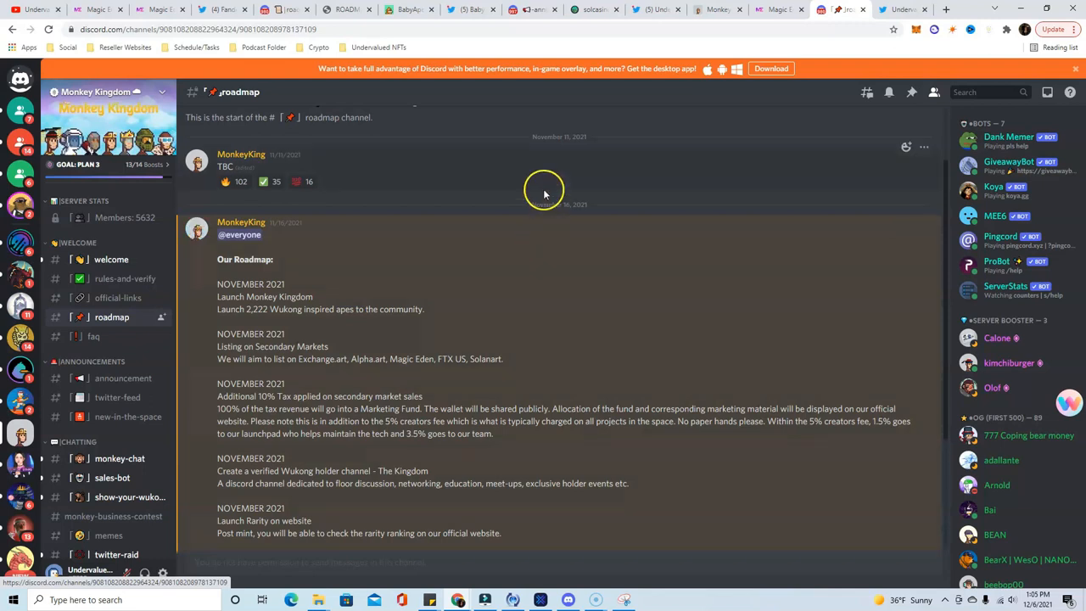
mouse_move(559, 260)
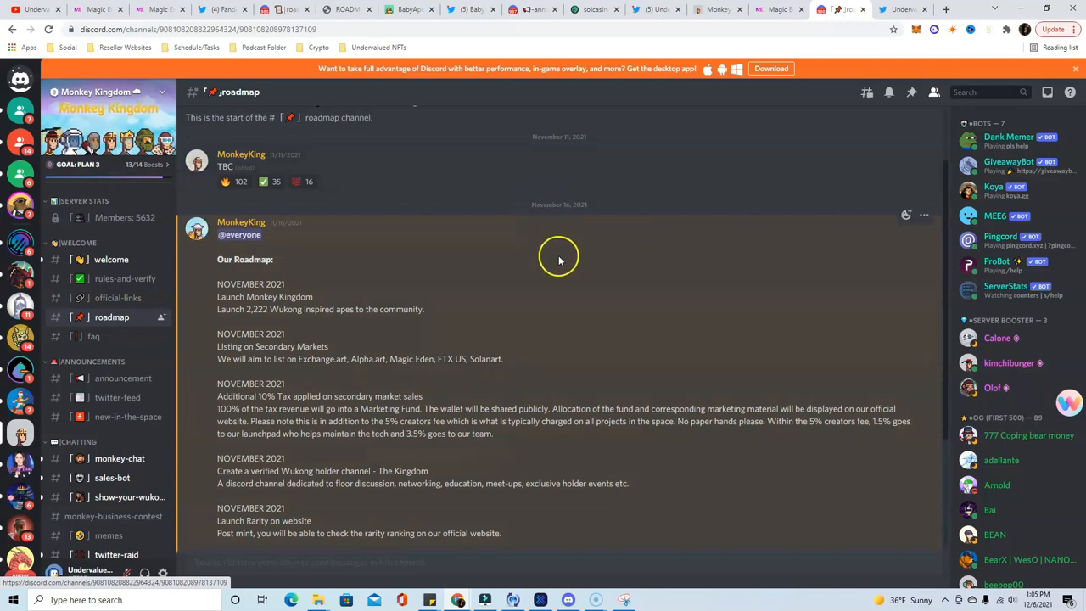
mouse_move(601, 365)
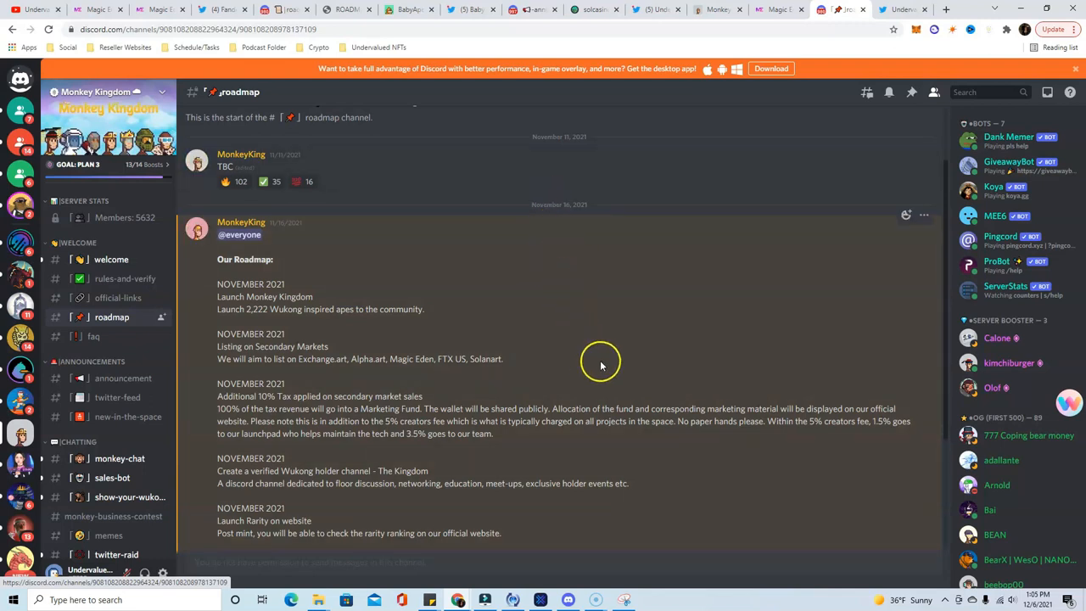
mouse_move(297, 404)
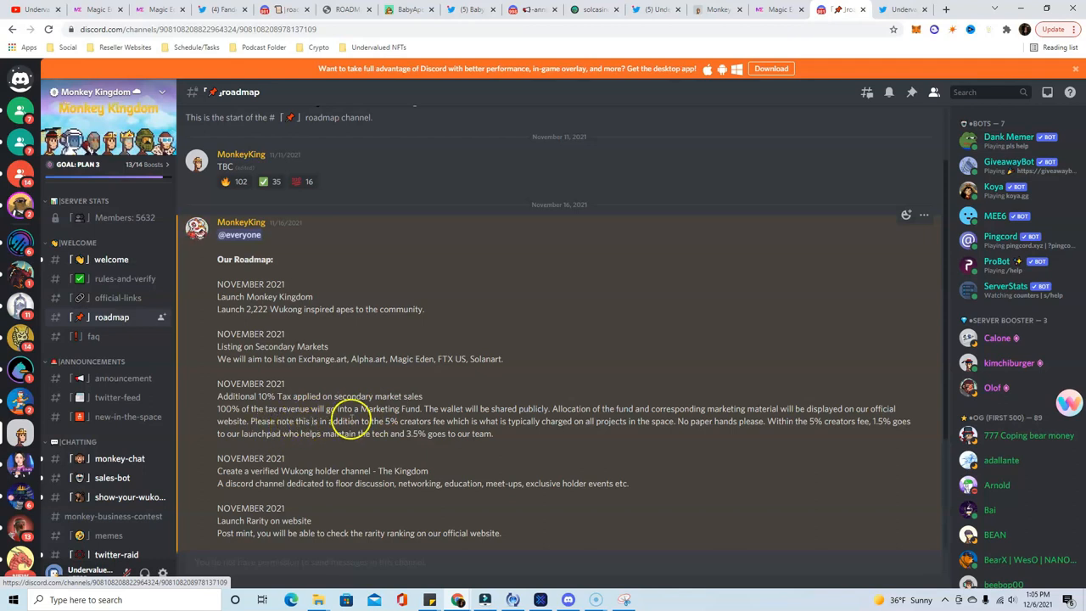
mouse_move(518, 421)
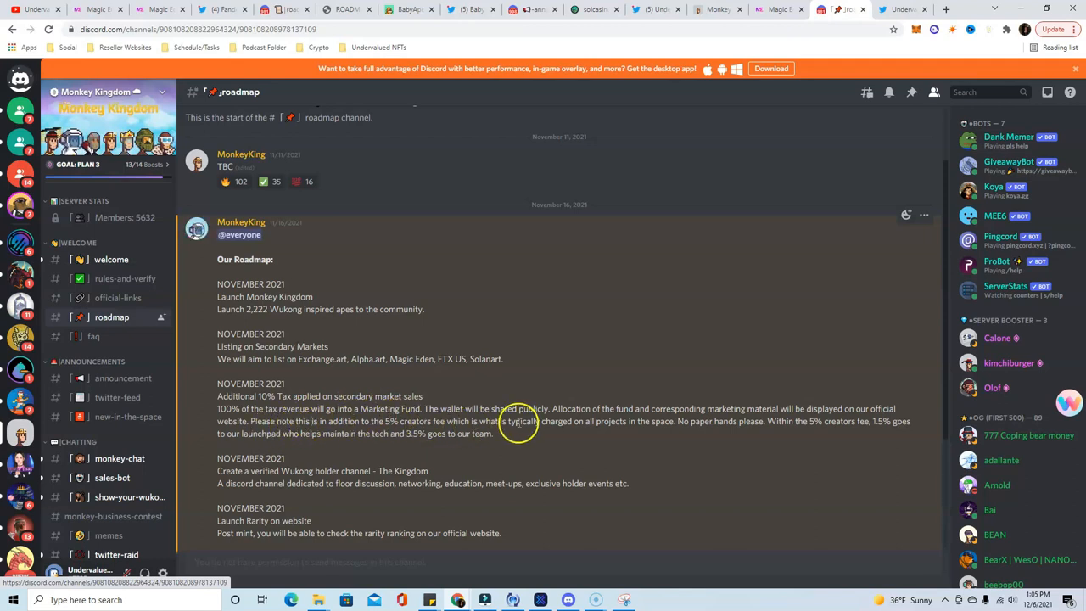
mouse_move(611, 435)
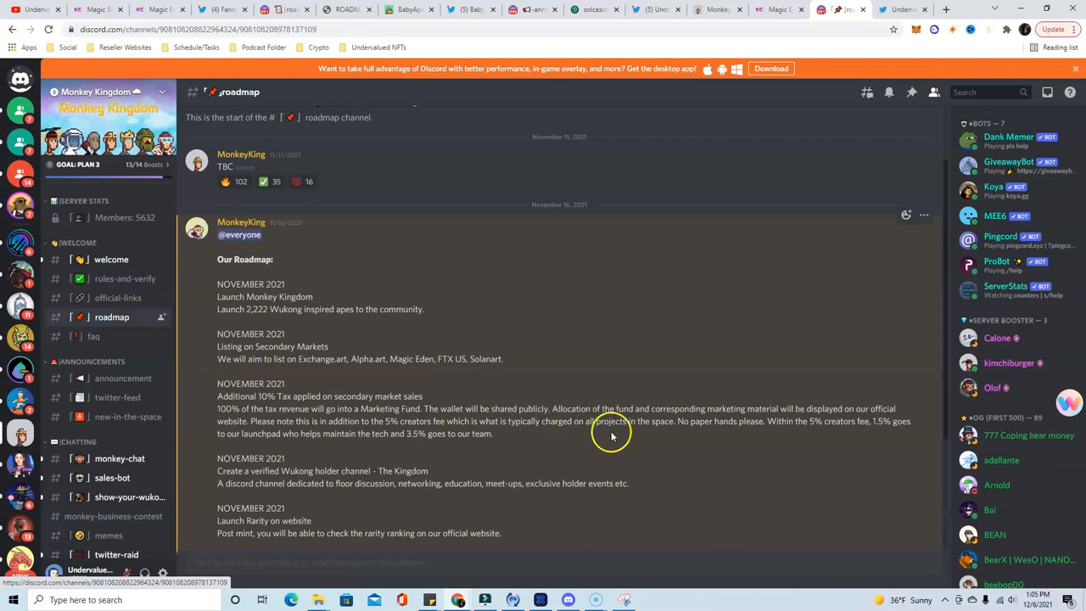
mouse_move(728, 415)
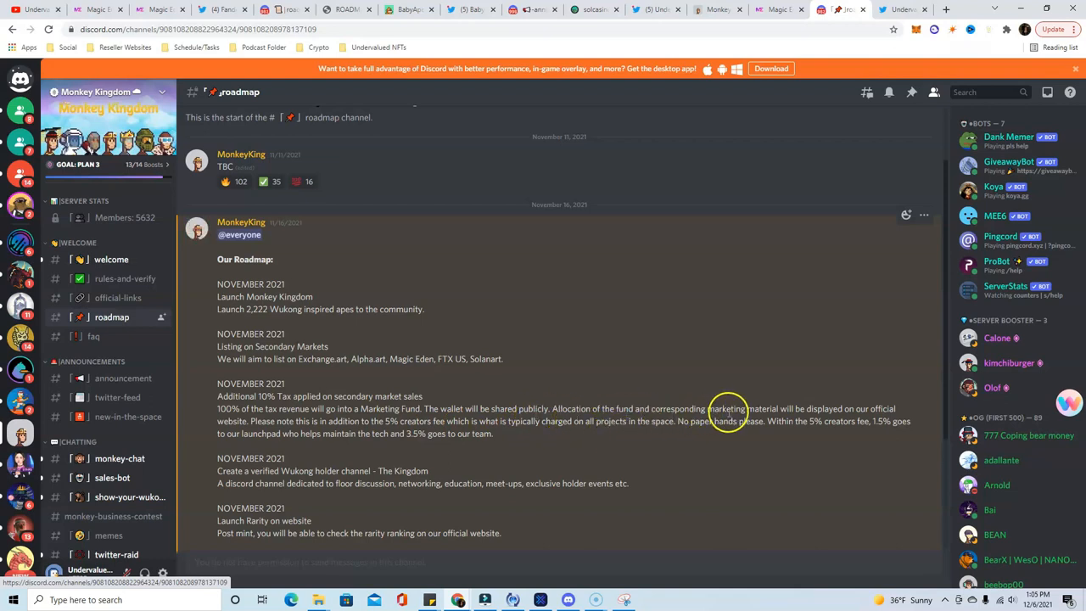
mouse_move(835, 418)
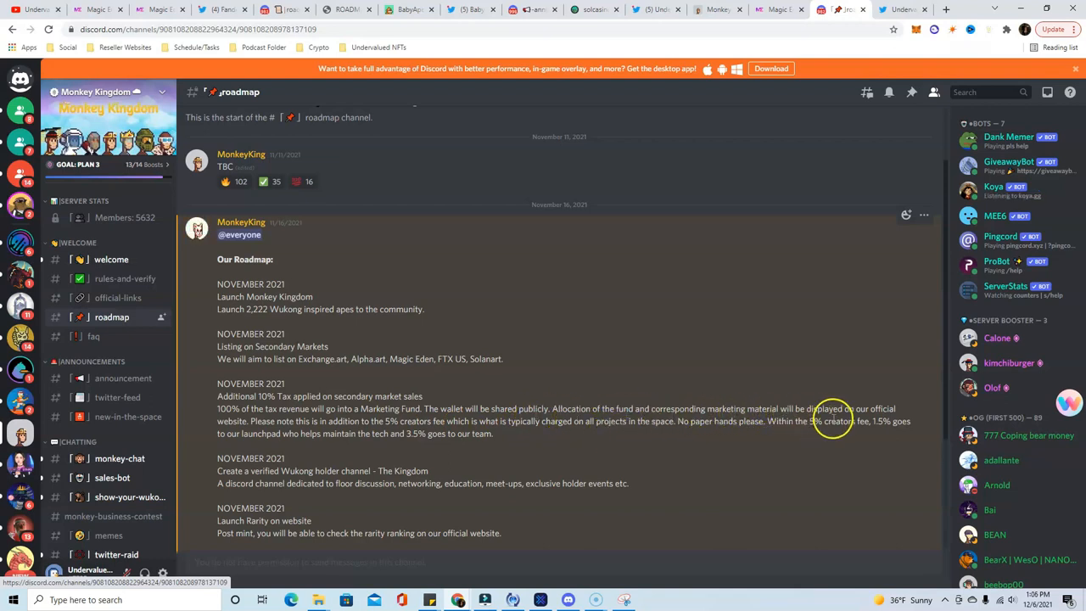
mouse_move(297, 432)
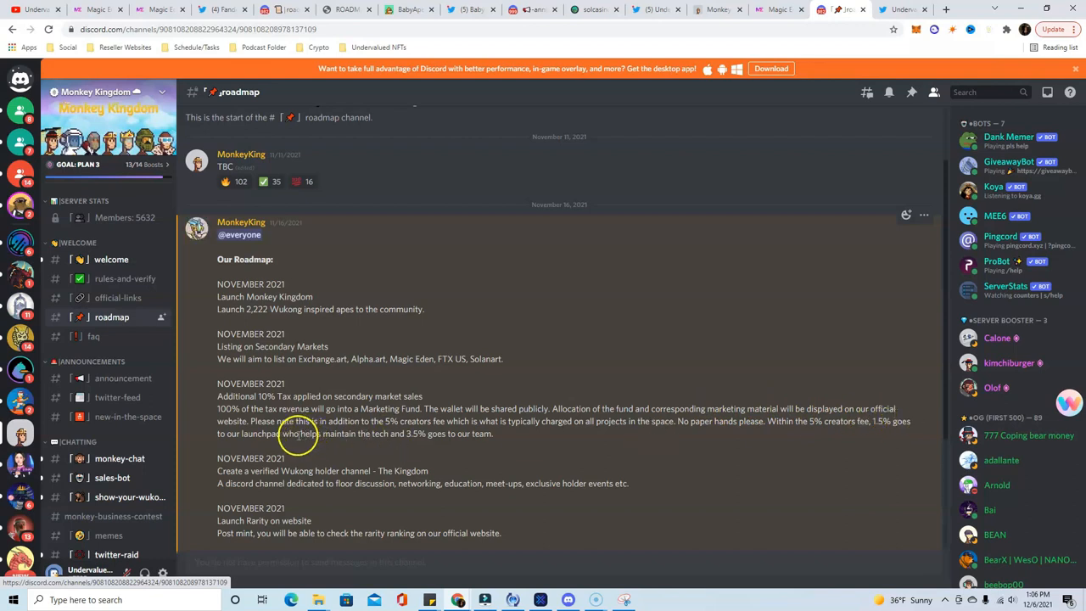
mouse_move(331, 433)
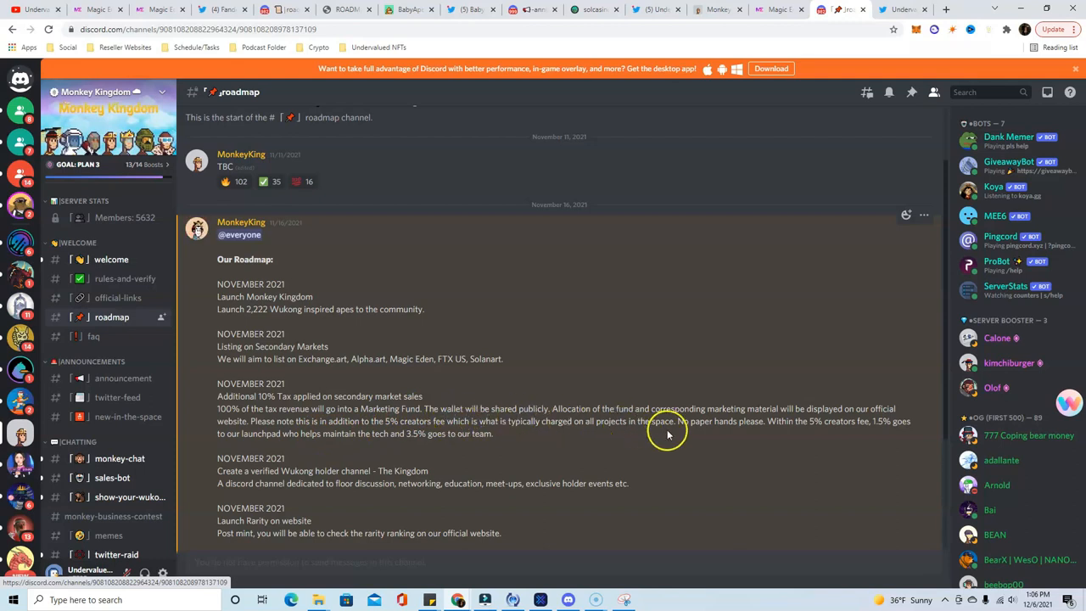
scroll("down", 3)
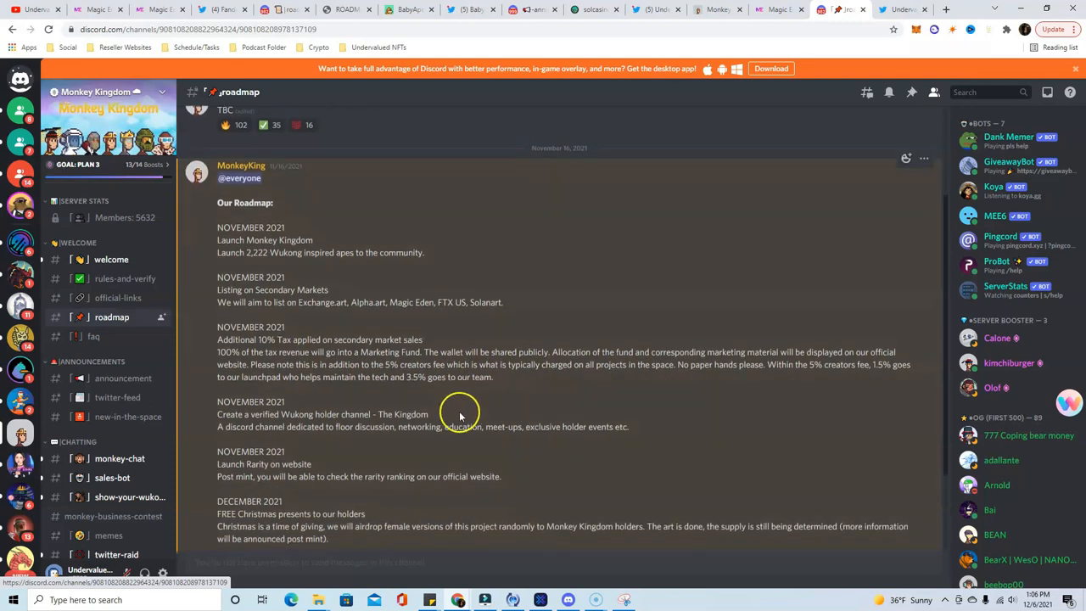
scroll("down", 3)
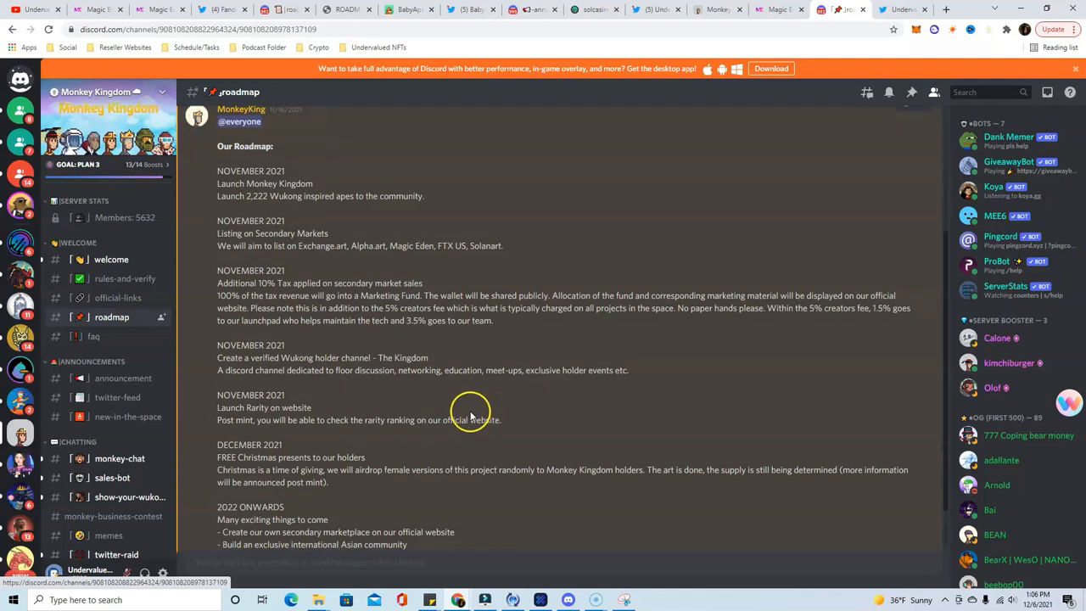
mouse_move(404, 404)
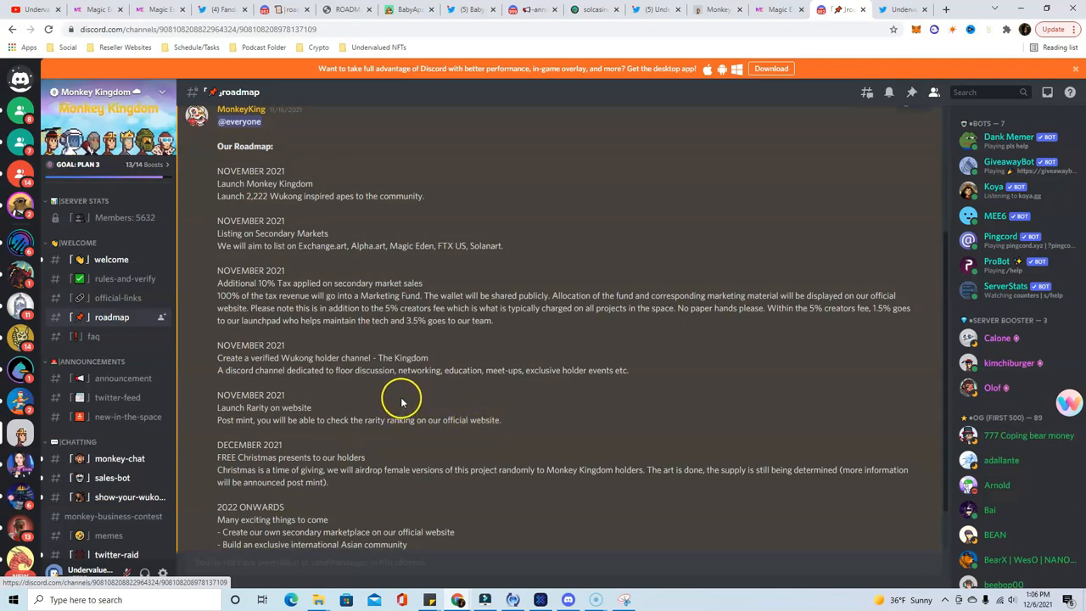
mouse_move(501, 399)
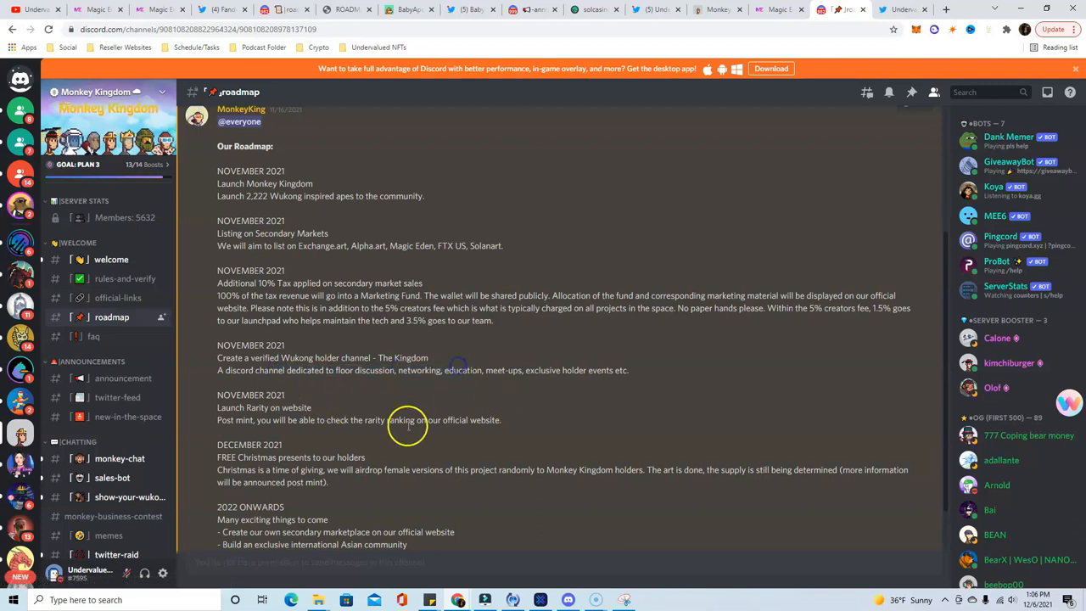
scroll("down", 3)
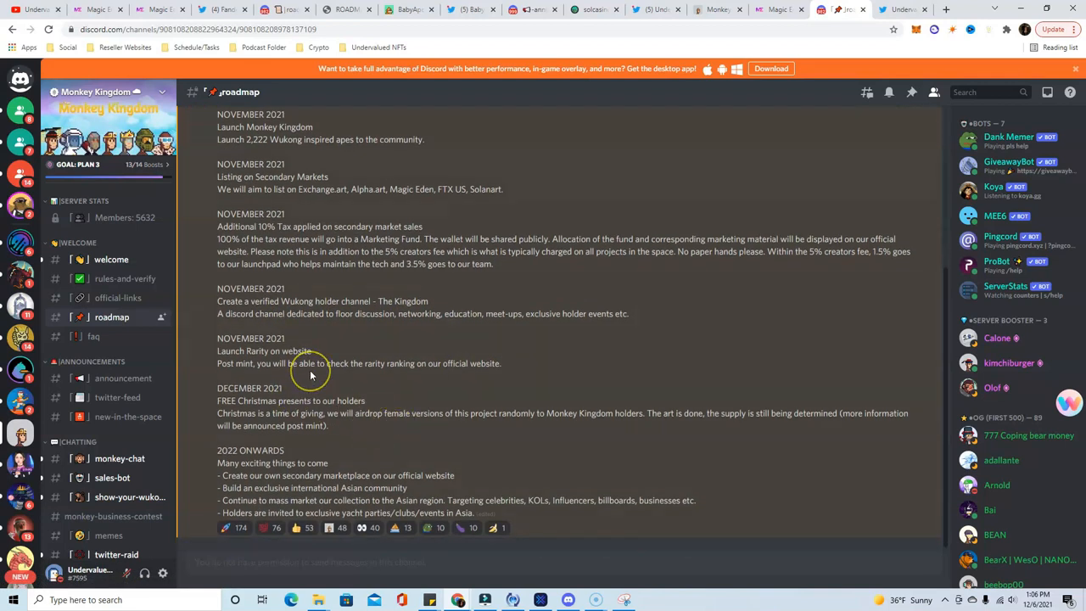
mouse_move(353, 364)
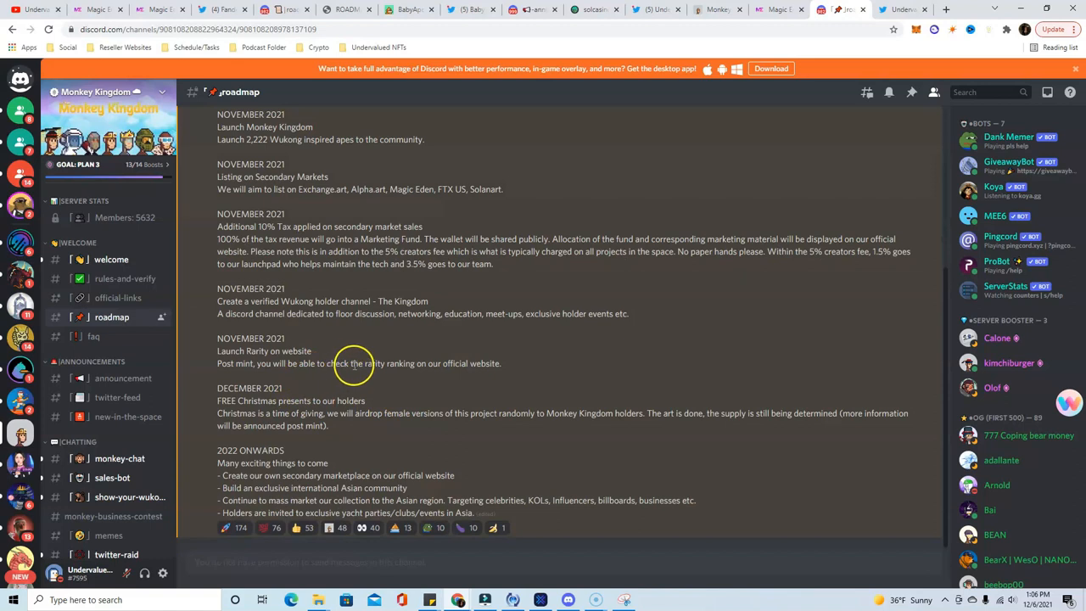
mouse_move(487, 343)
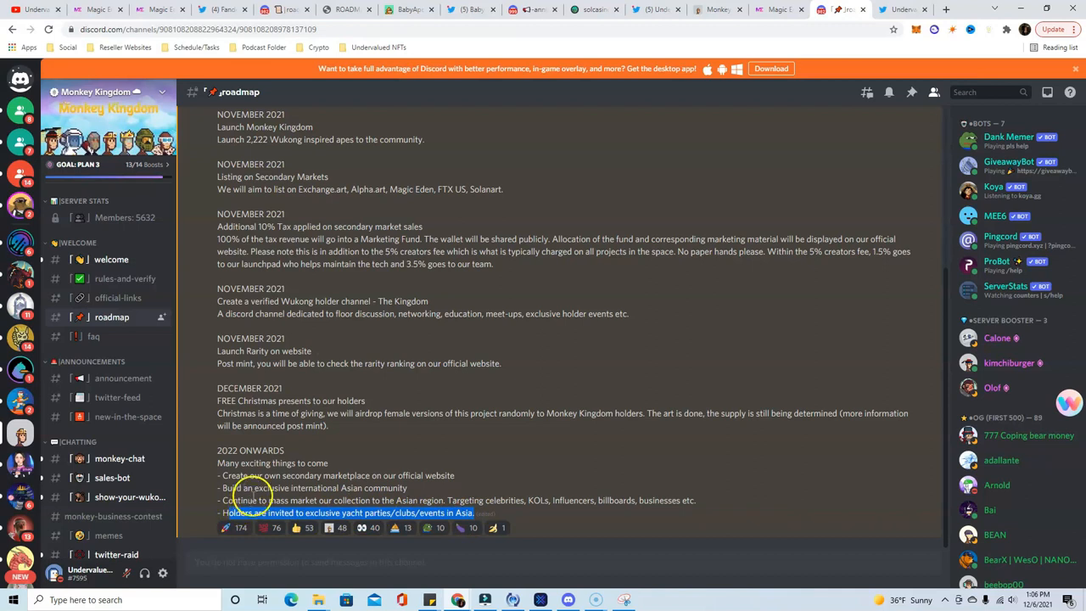
mouse_move(533, 469)
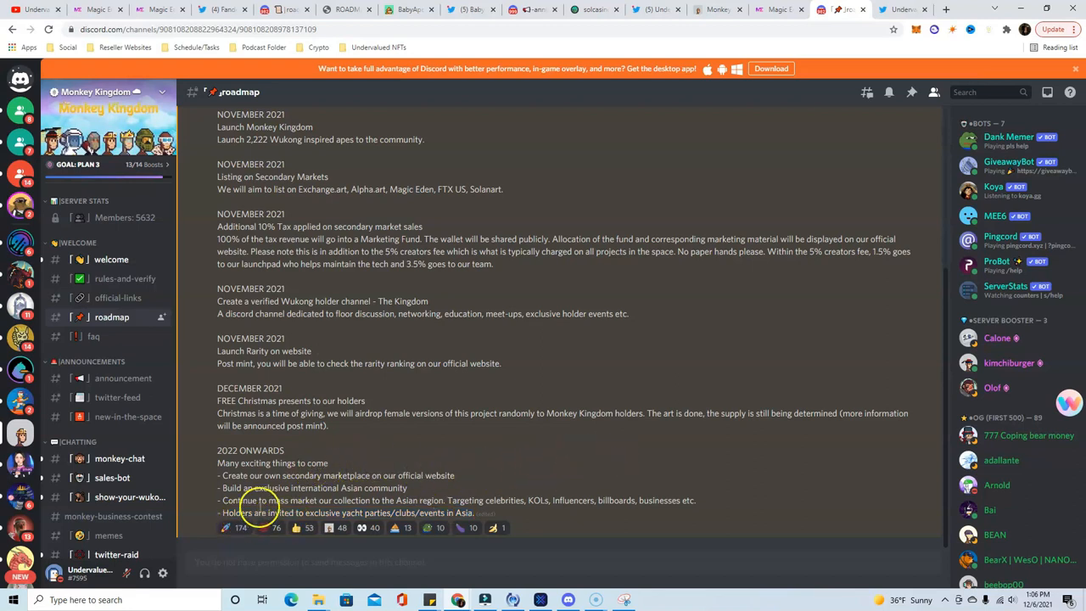
mouse_move(435, 513)
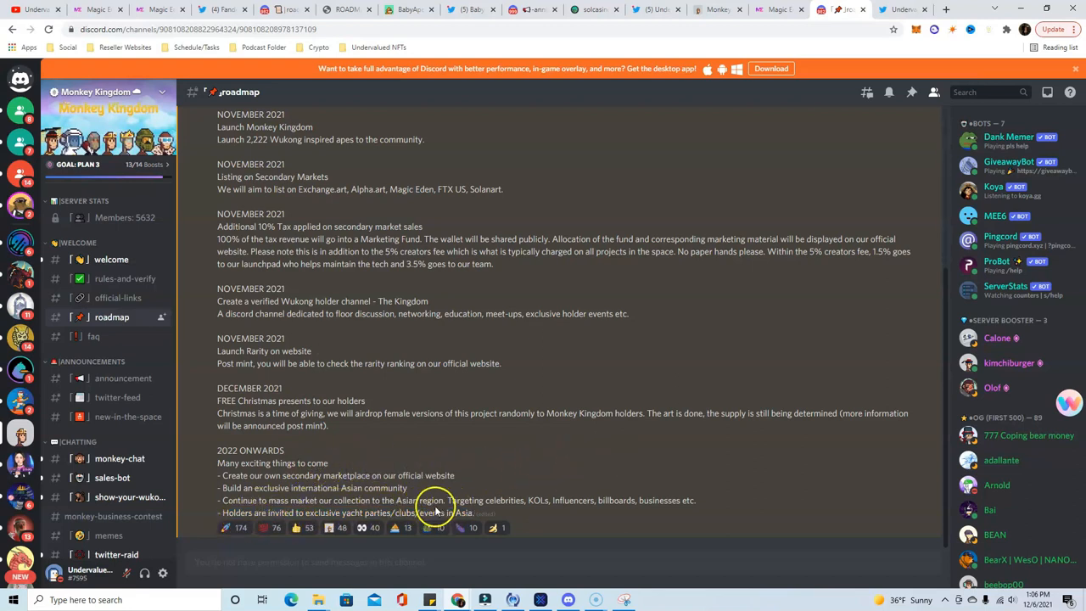
mouse_move(522, 501)
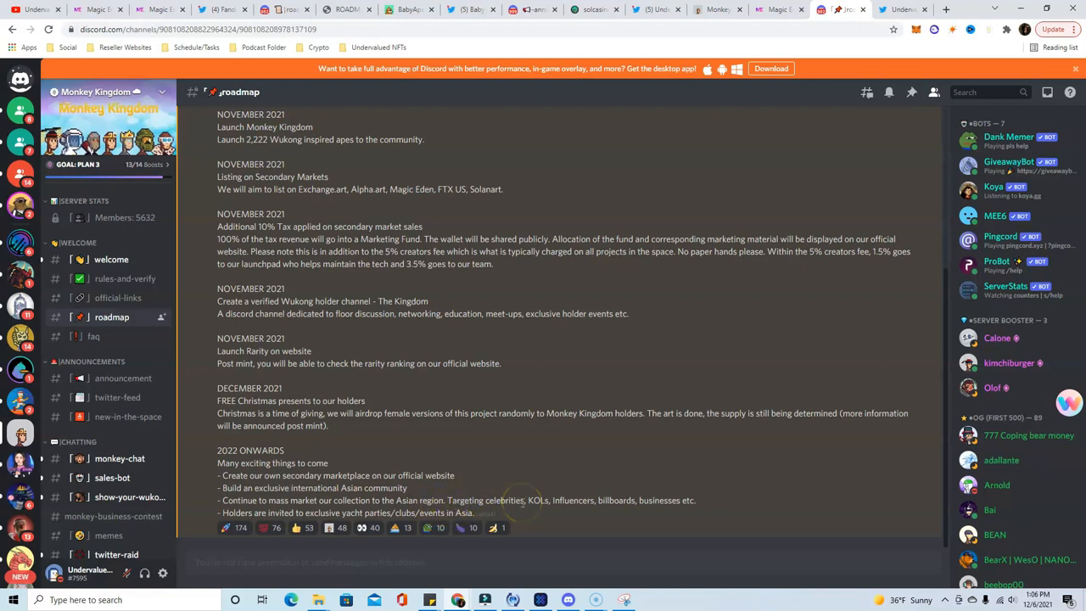
mouse_move(642, 499)
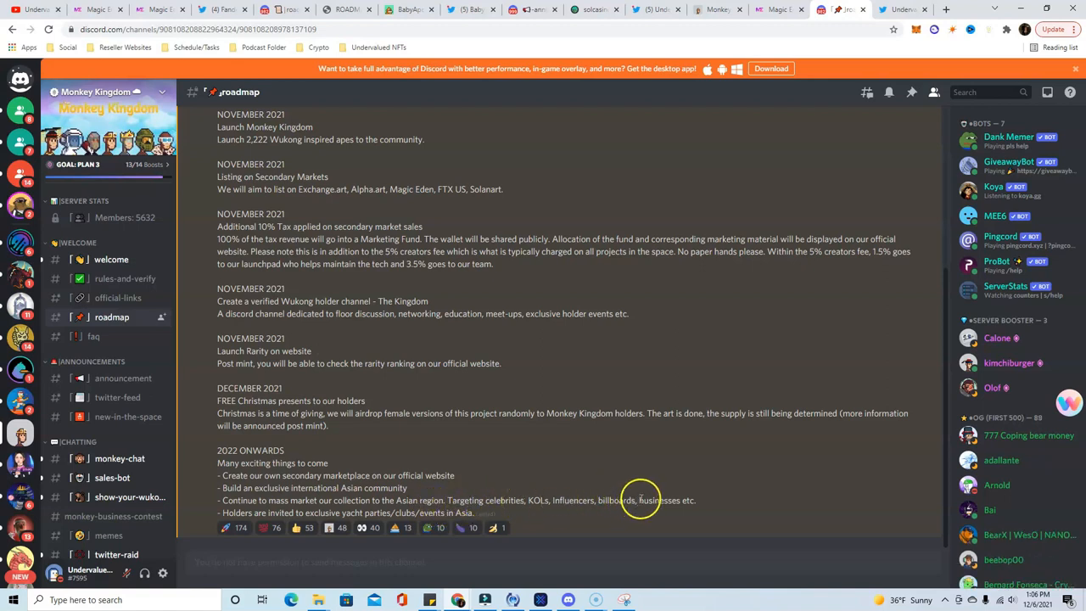
scroll("up", 3)
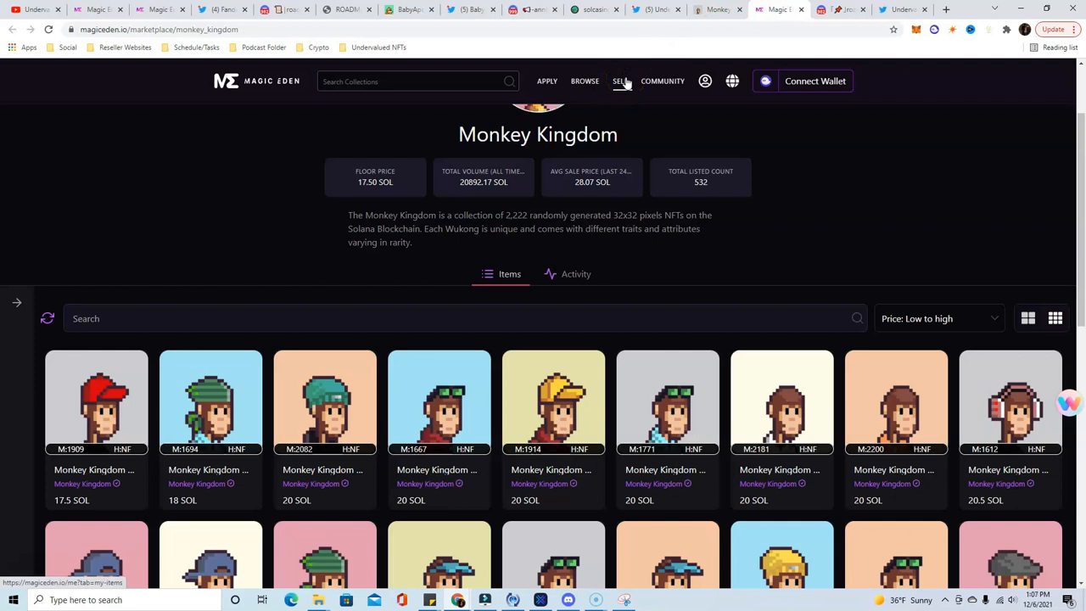
mouse_move(762, 251)
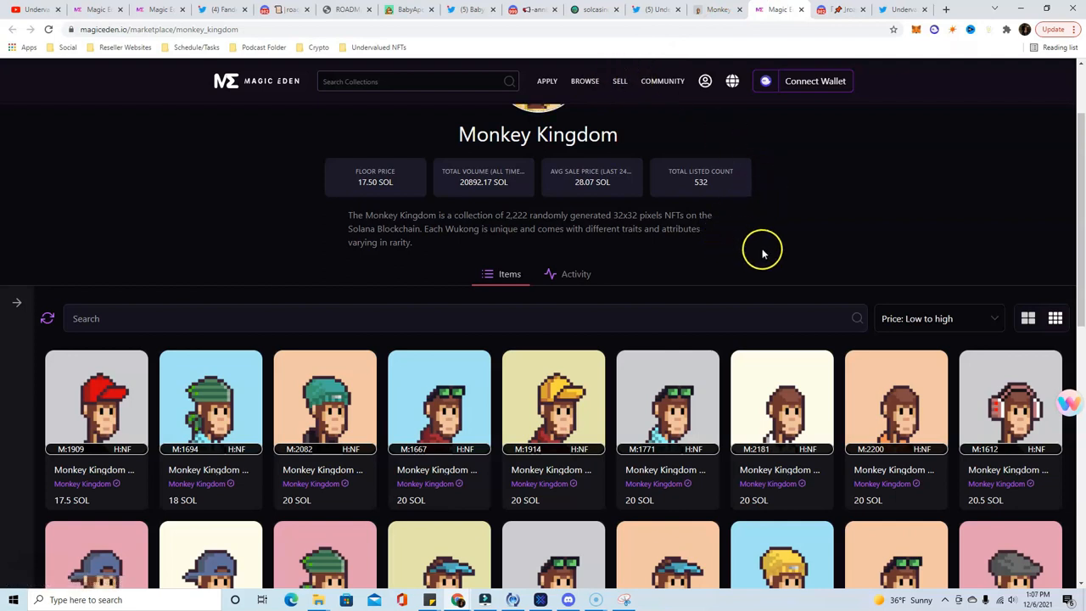
mouse_move(773, 245)
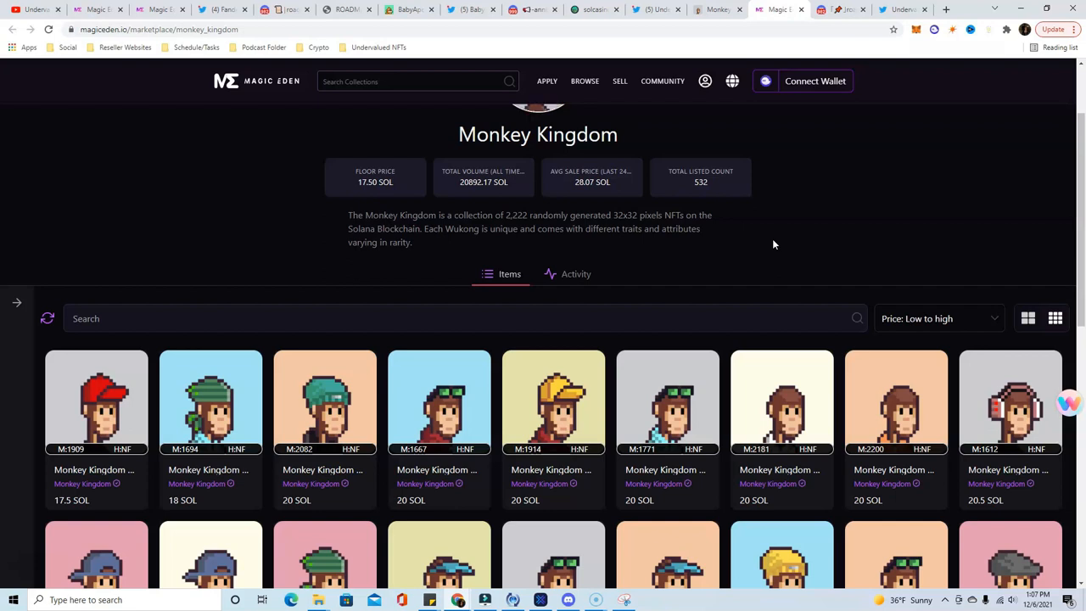
mouse_move(495, 329)
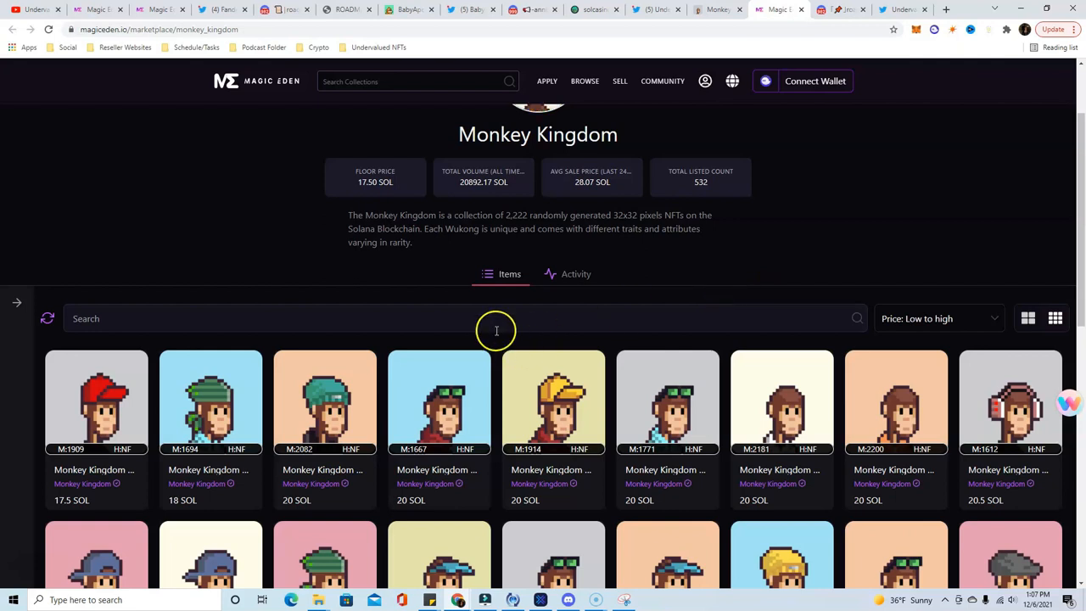
mouse_move(506, 342)
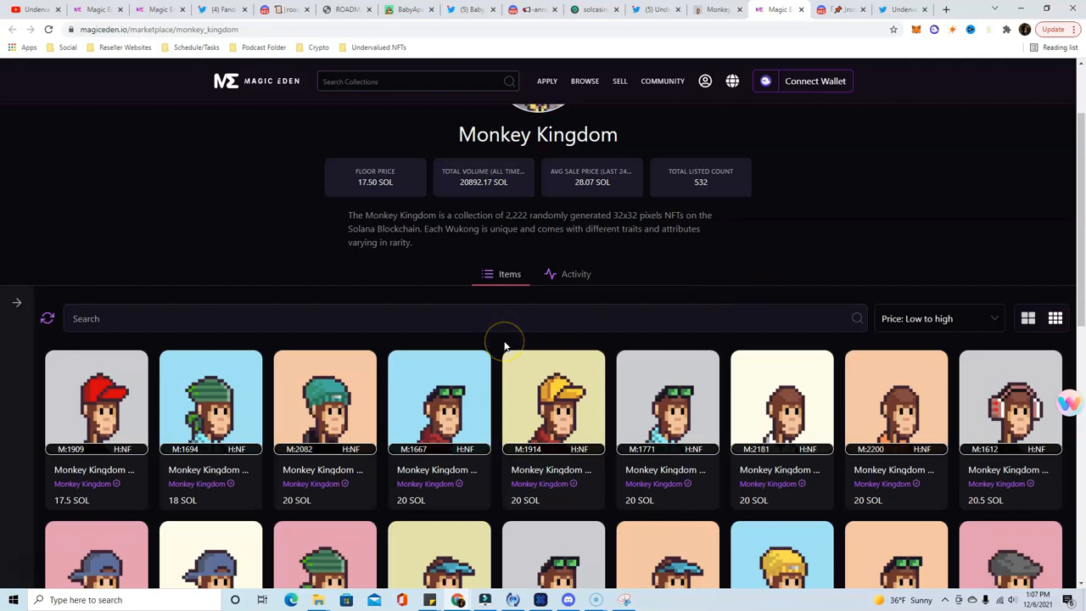
mouse_move(767, 173)
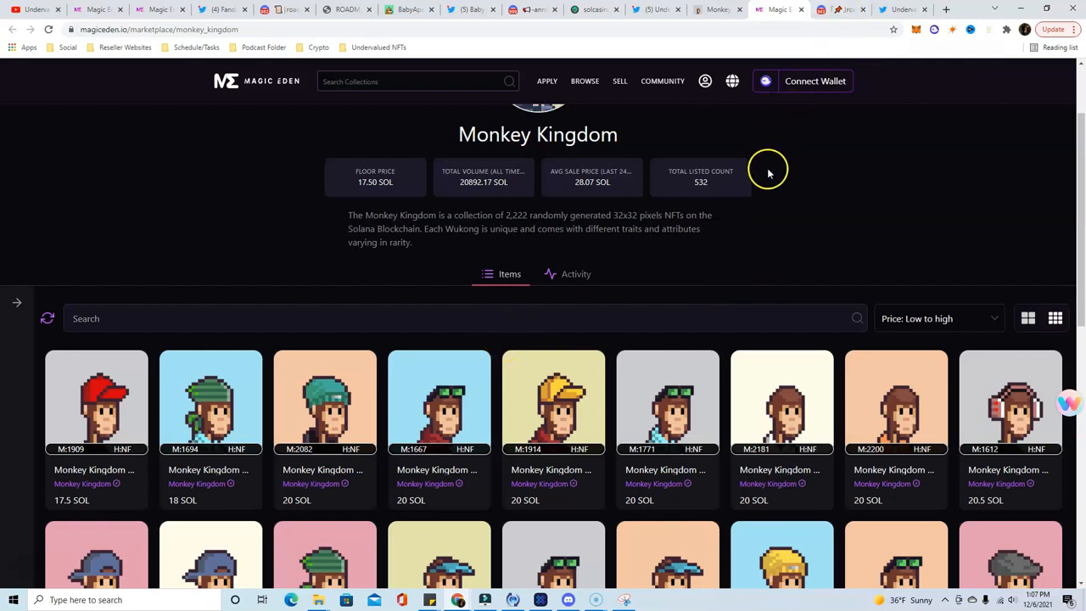
mouse_move(760, 256)
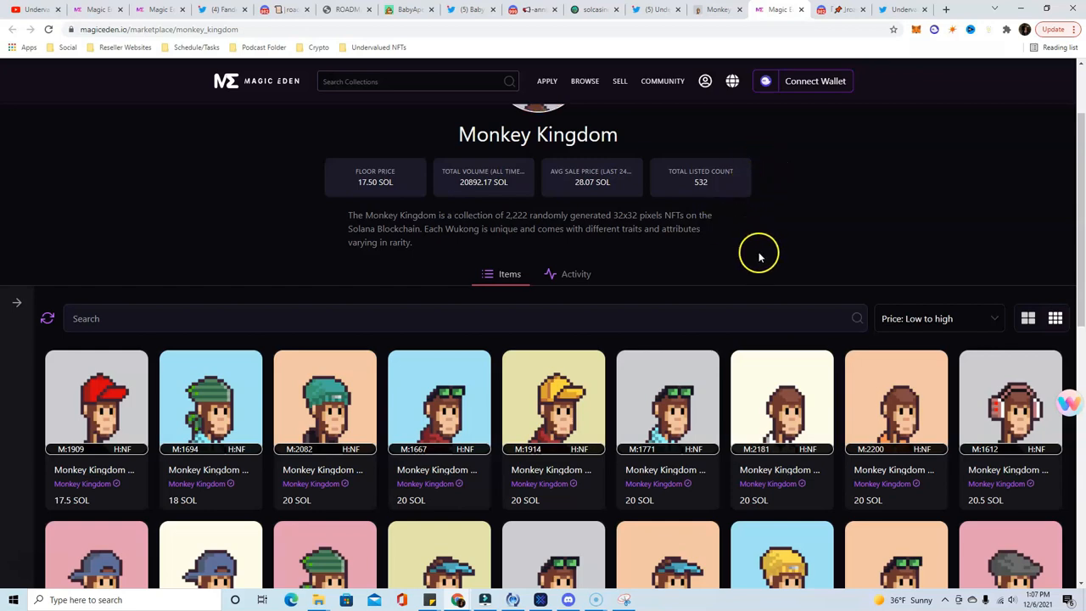
mouse_move(842, 10)
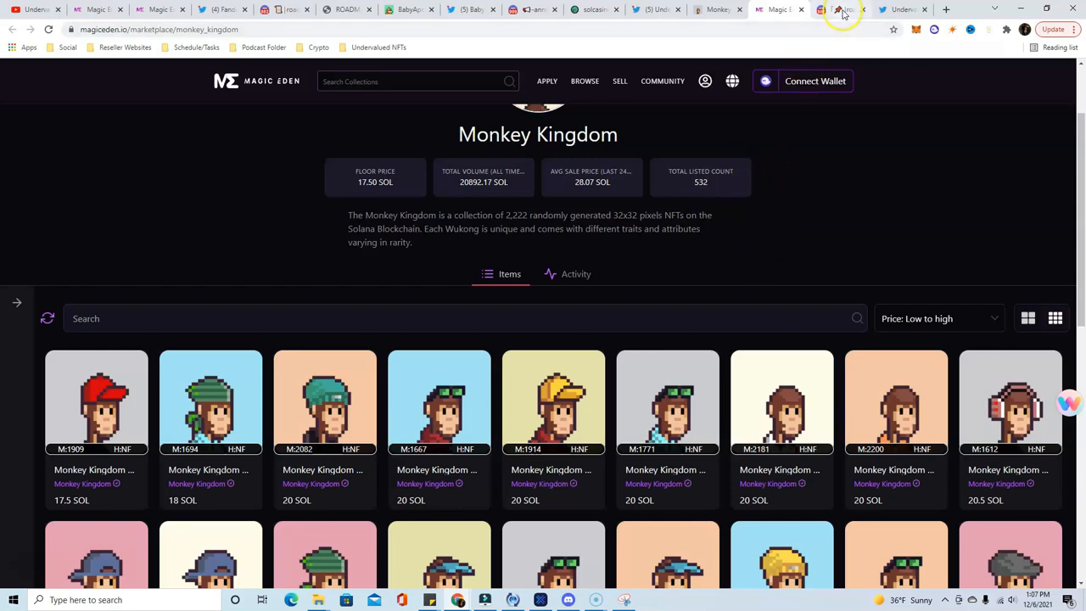
Step: Glance back at the Monkey Kingdom Discord roadmap, then land on the Undervalued NFTs Twitter profile
left_click(842, 10)
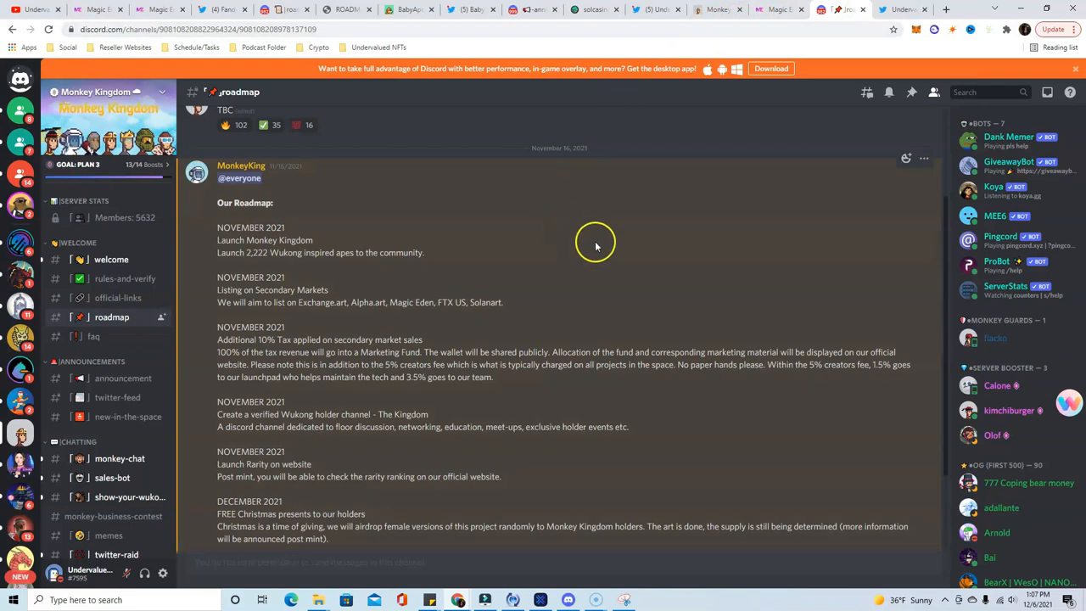
left_click(903, 10)
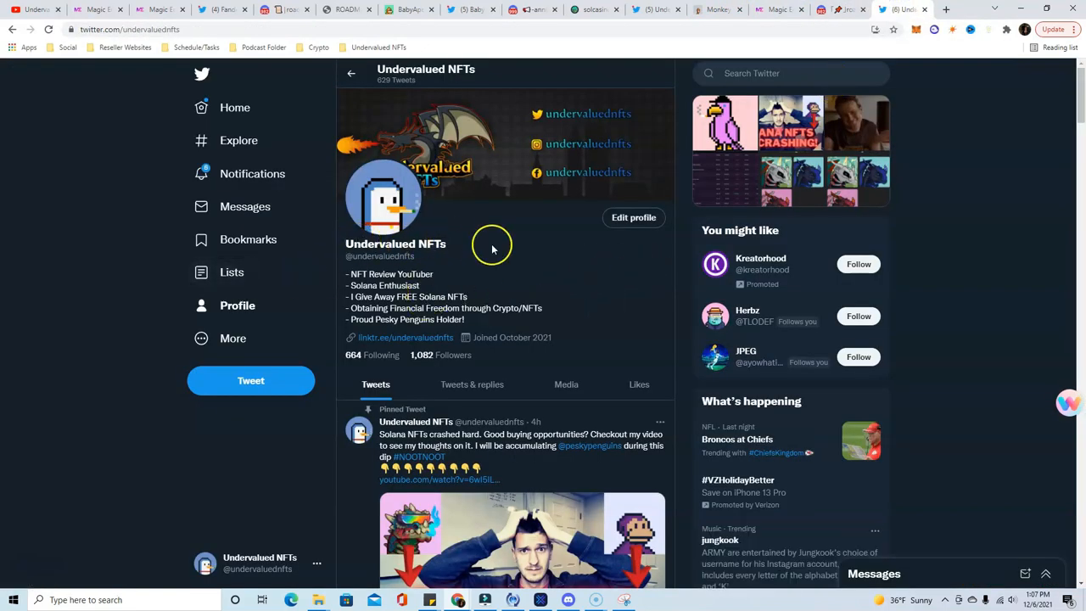
Step: Scroll the Undervalued NFTs feed past the pinned Solana NFTs tweet and Eager Eagle giveaway, then back to top
scroll("down", 3)
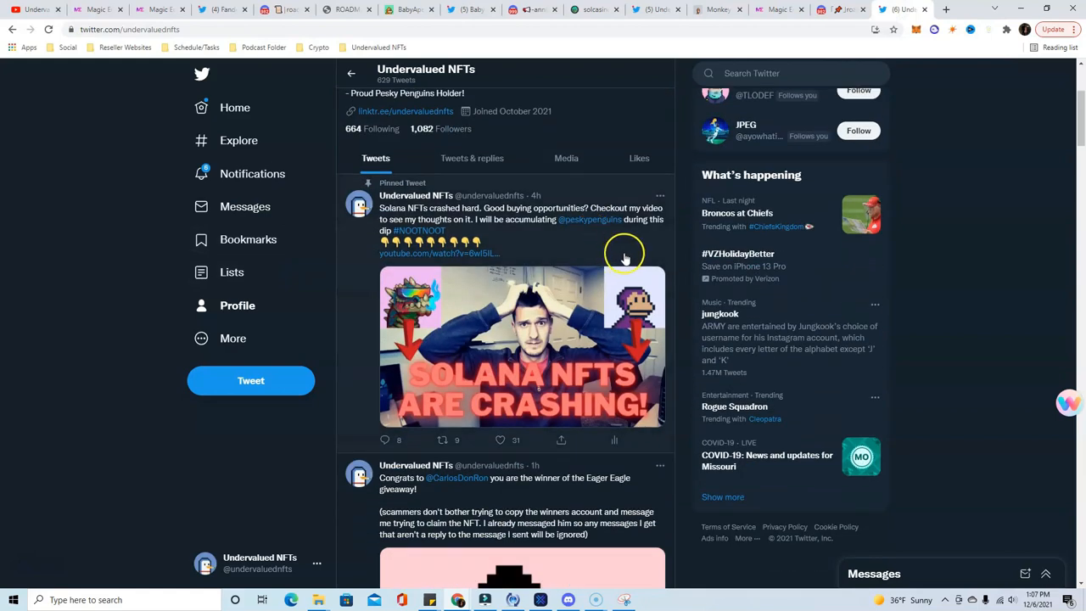
mouse_move(585, 186)
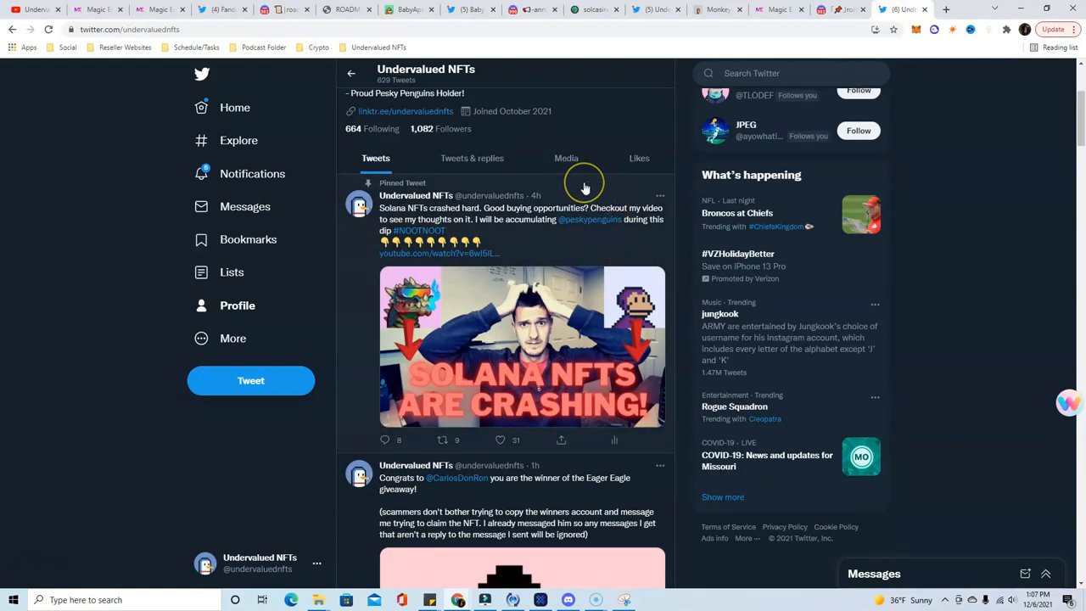
scroll("down", 3)
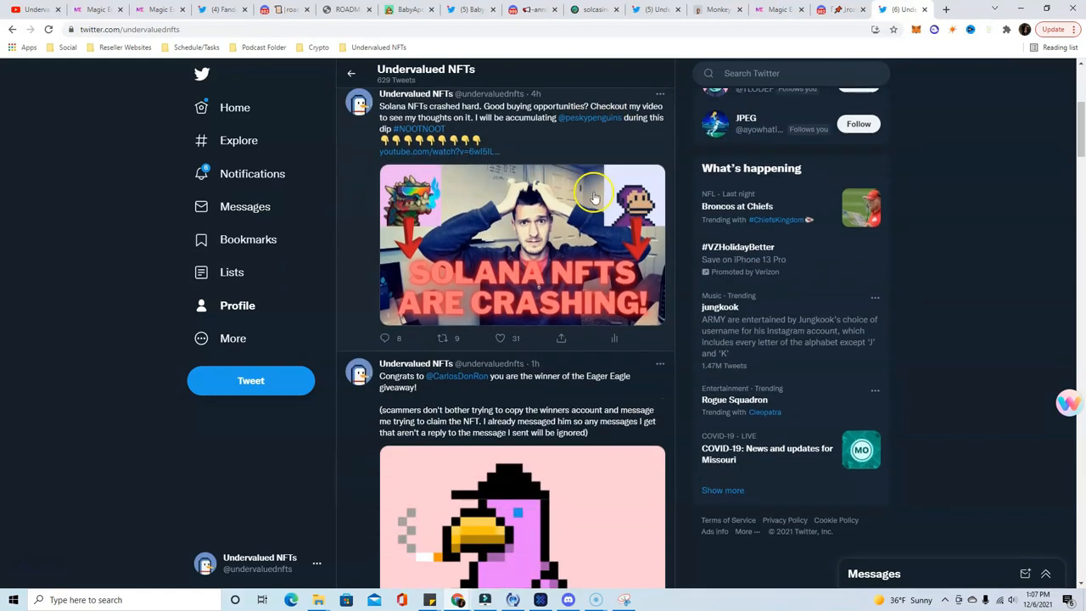
scroll("down", 3)
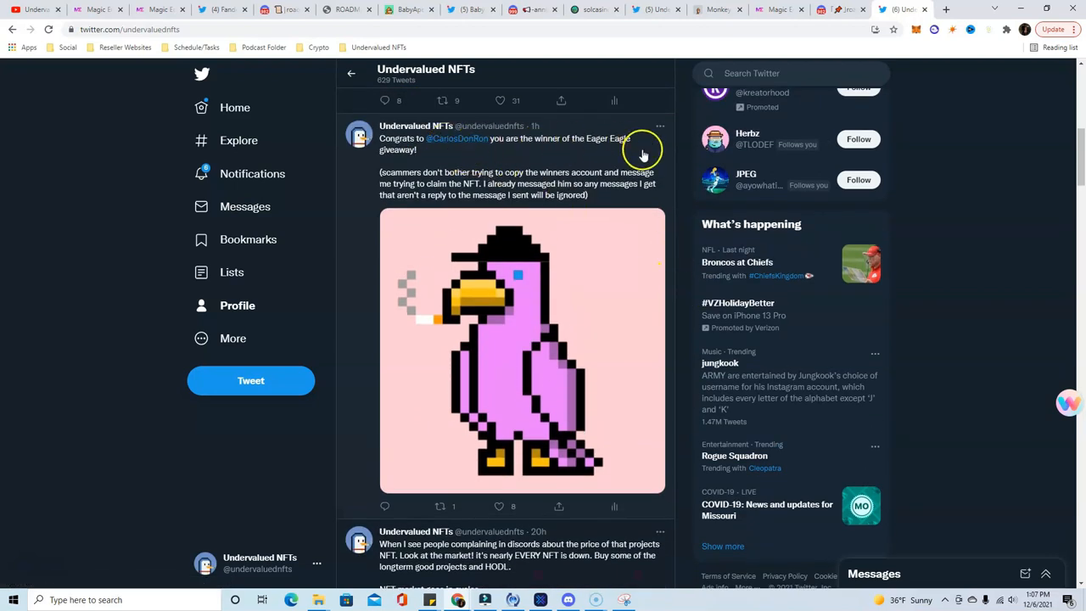
mouse_move(699, 166)
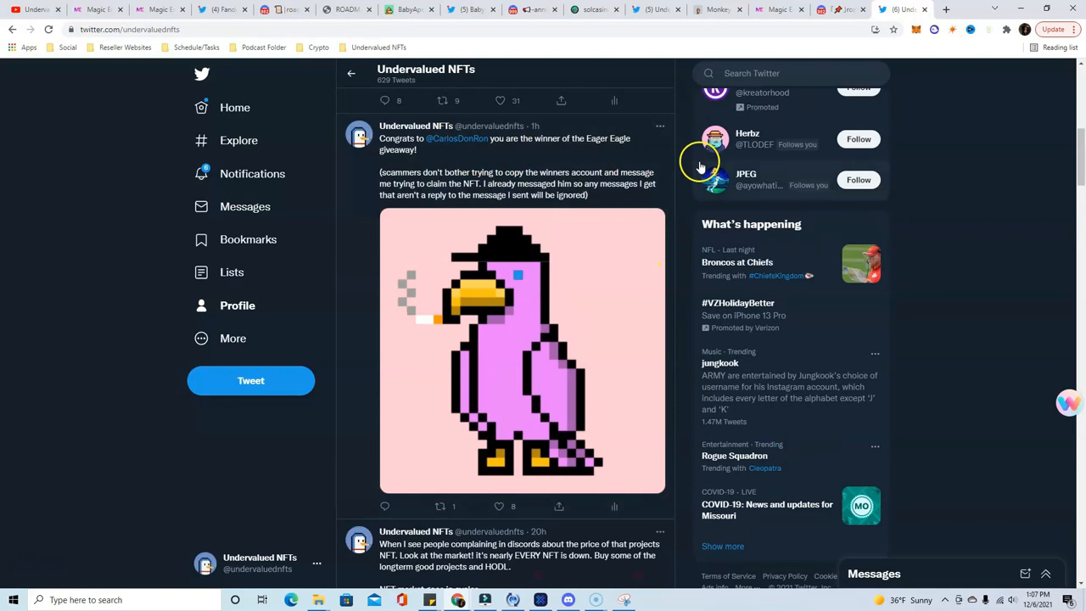
scroll("up", 3)
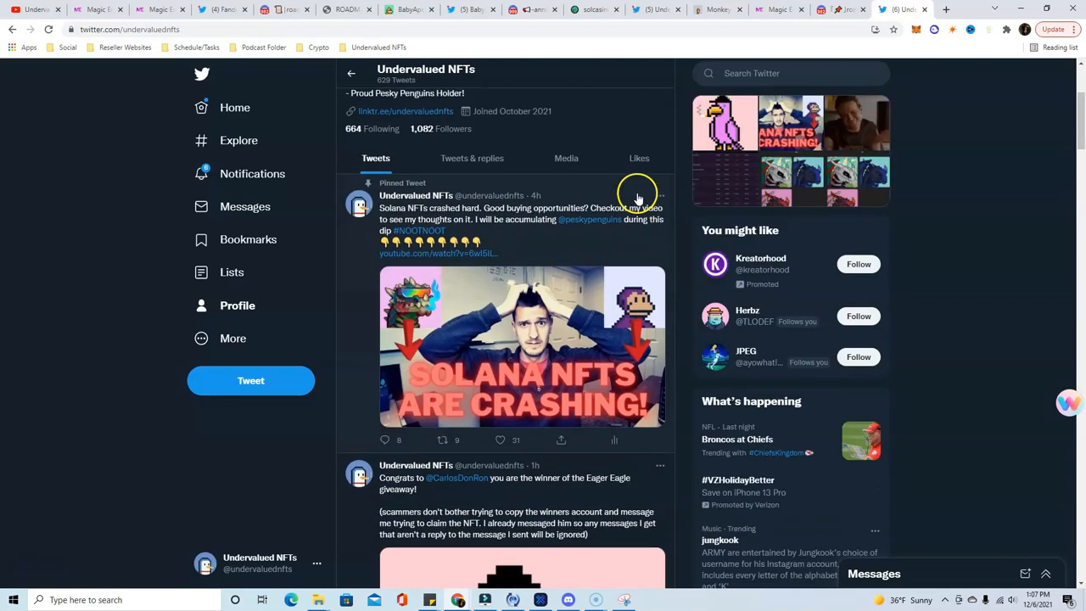
scroll("up", 3)
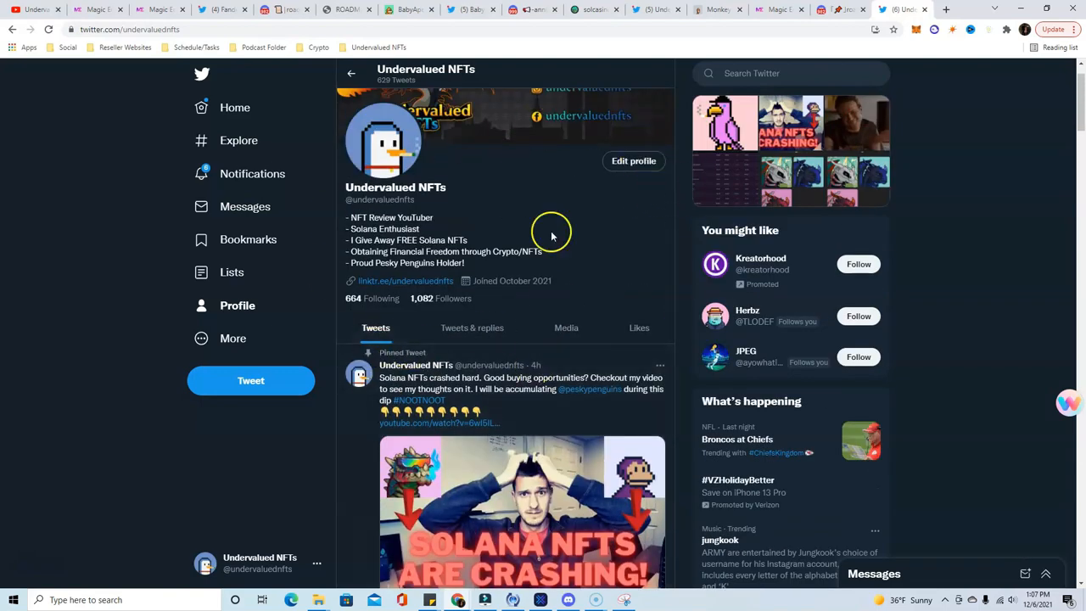